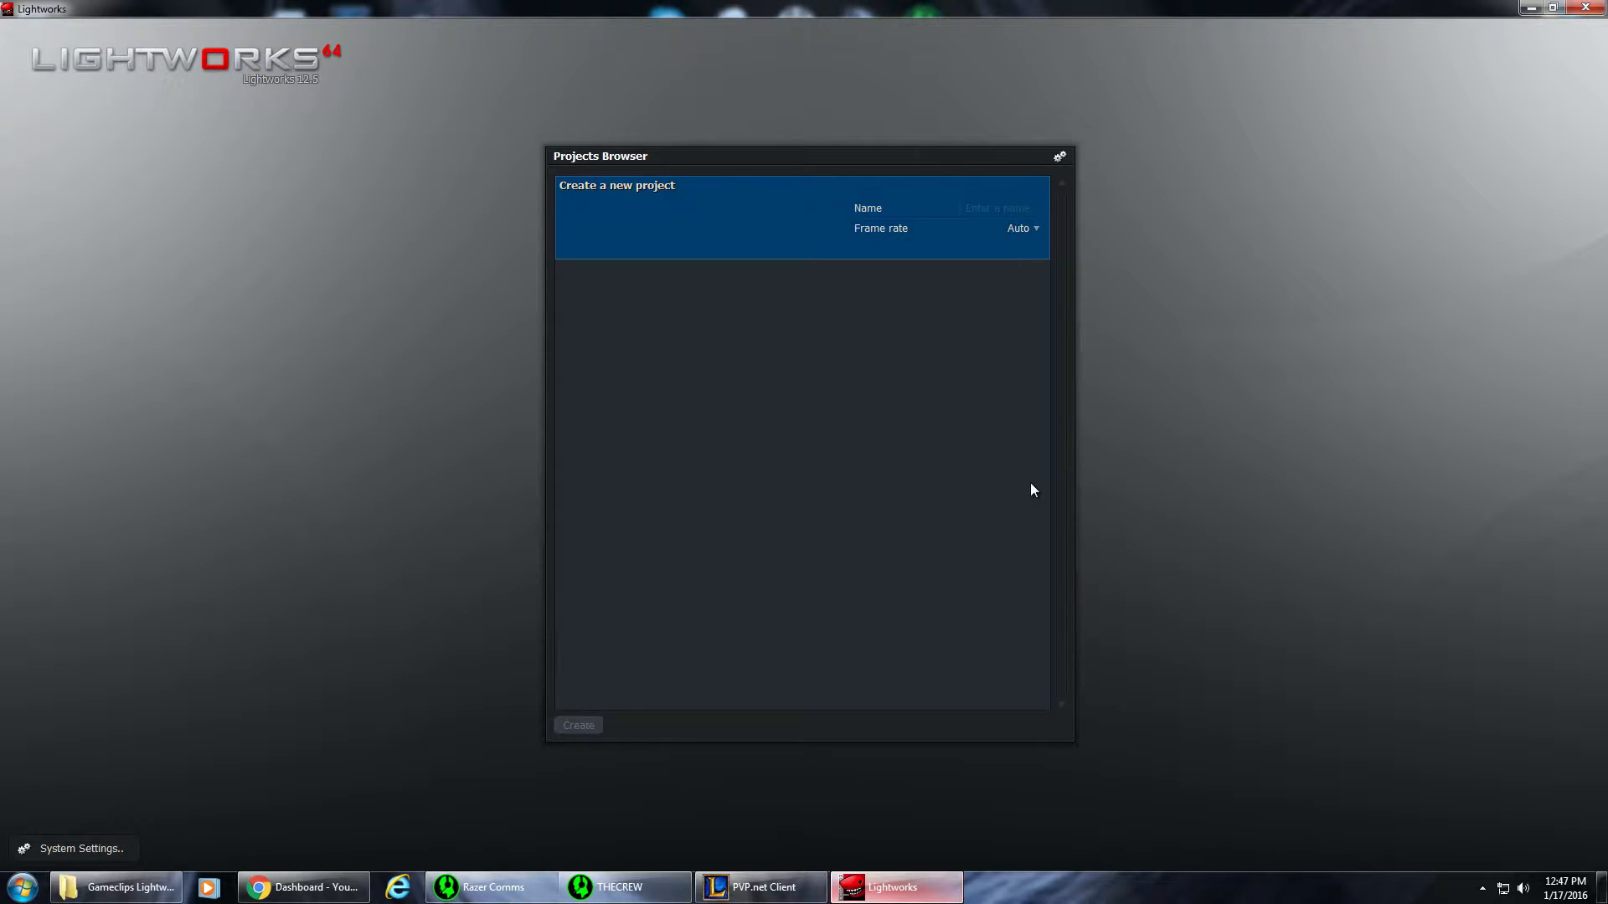
Name the new project 'test' in the Projects Browser, leaving frame rate on Auto
click(998, 207)
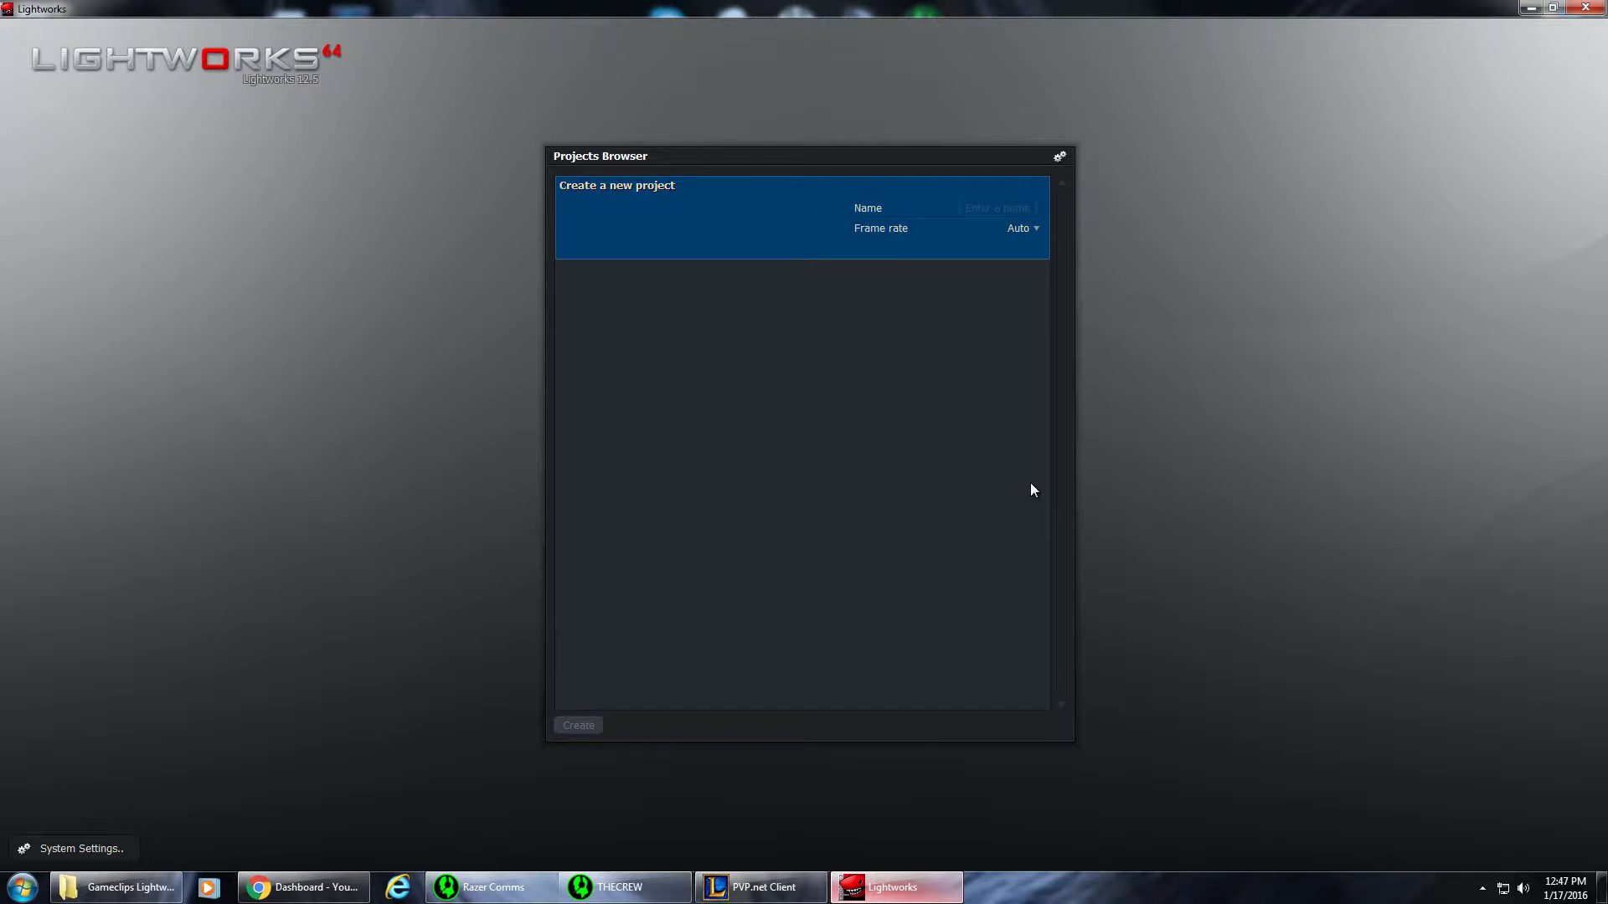
click(996, 207)
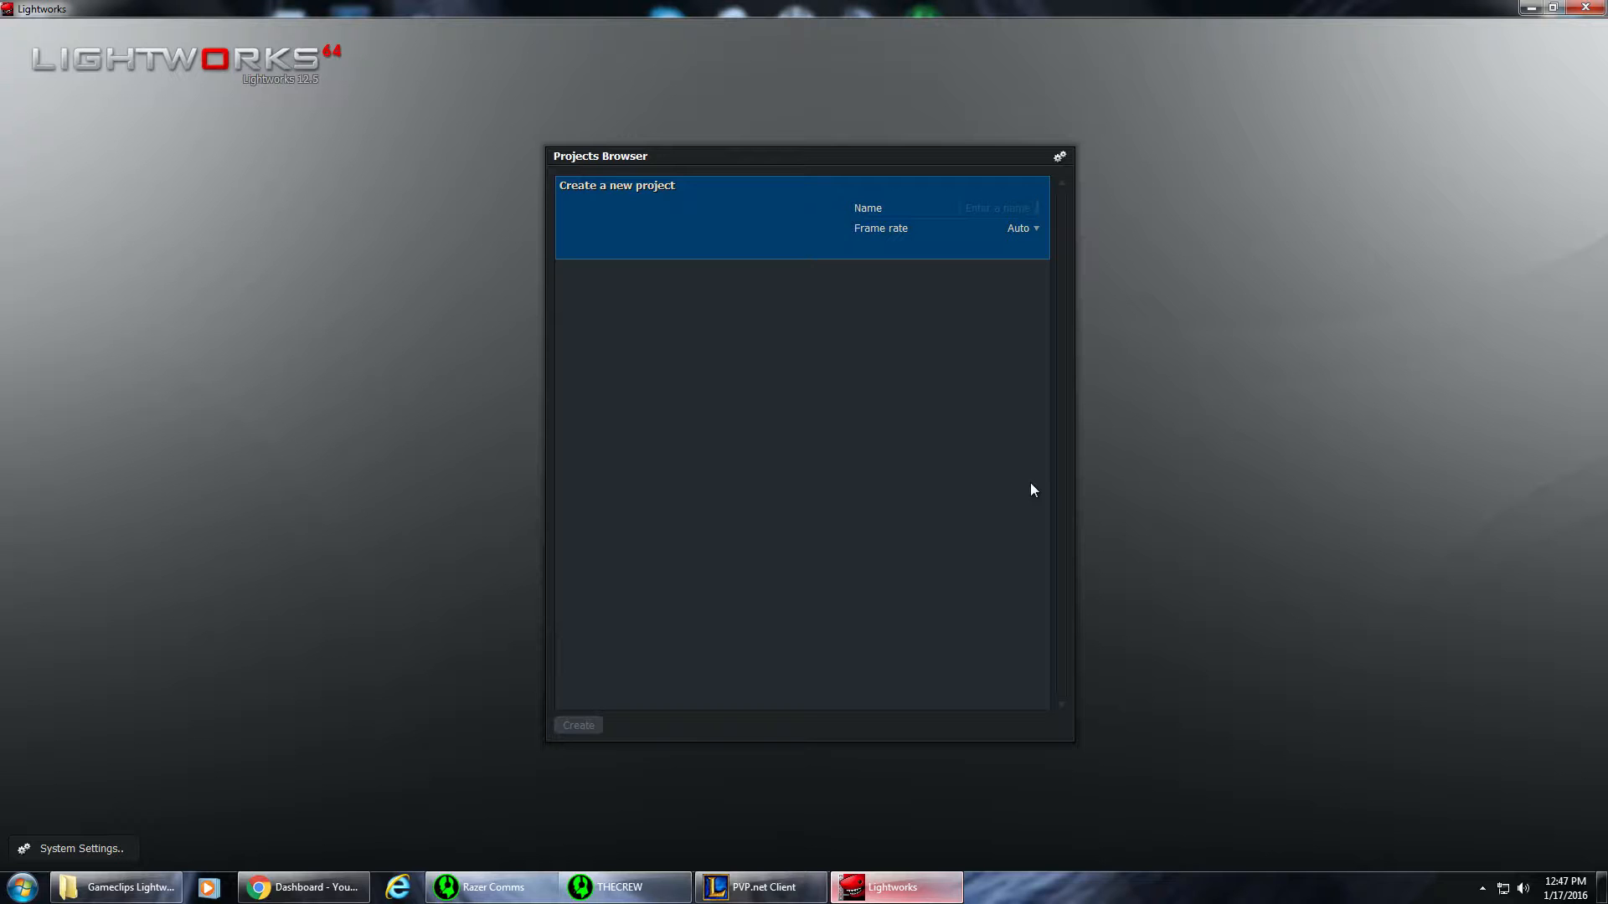
click(998, 207)
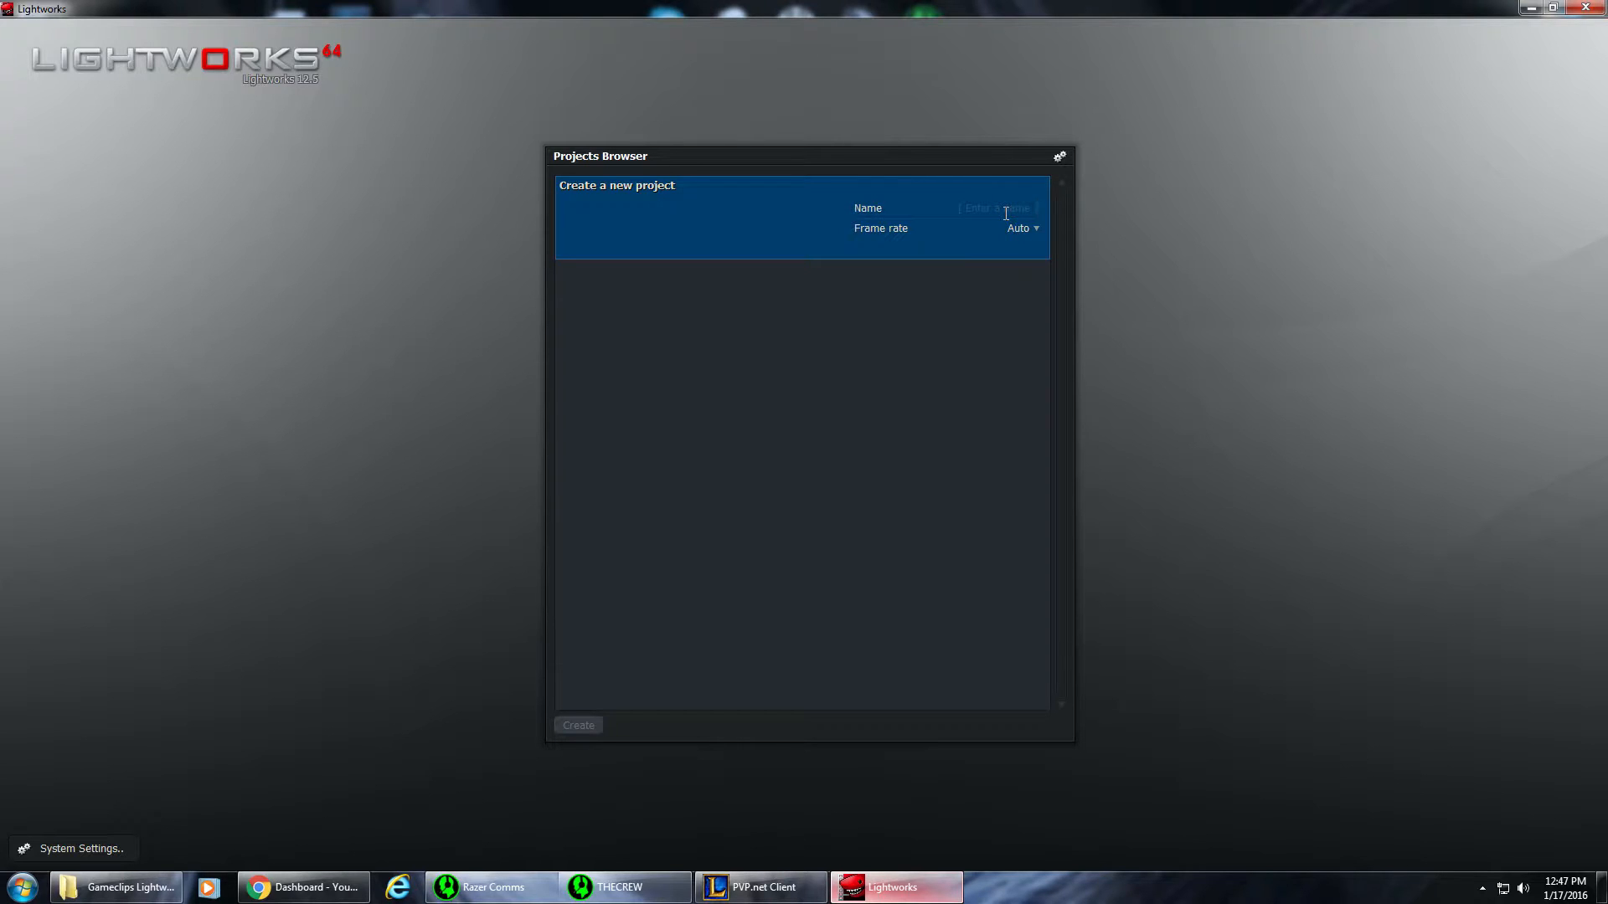
text(test)
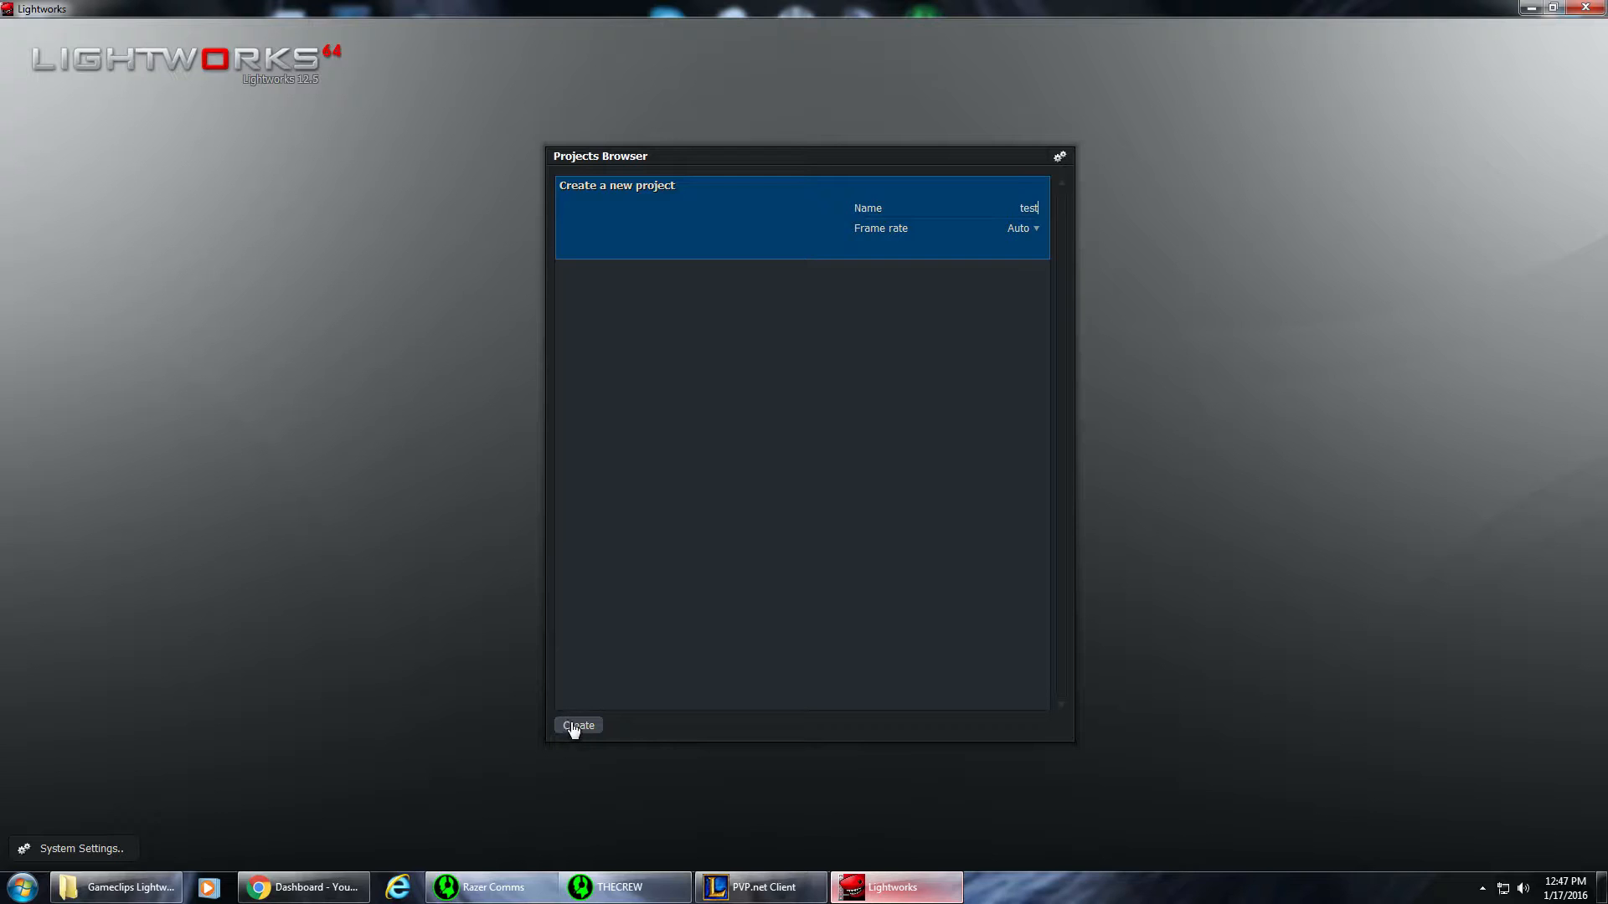
Create the 'test' project and dismiss the Select files to import dialog
click(578, 725)
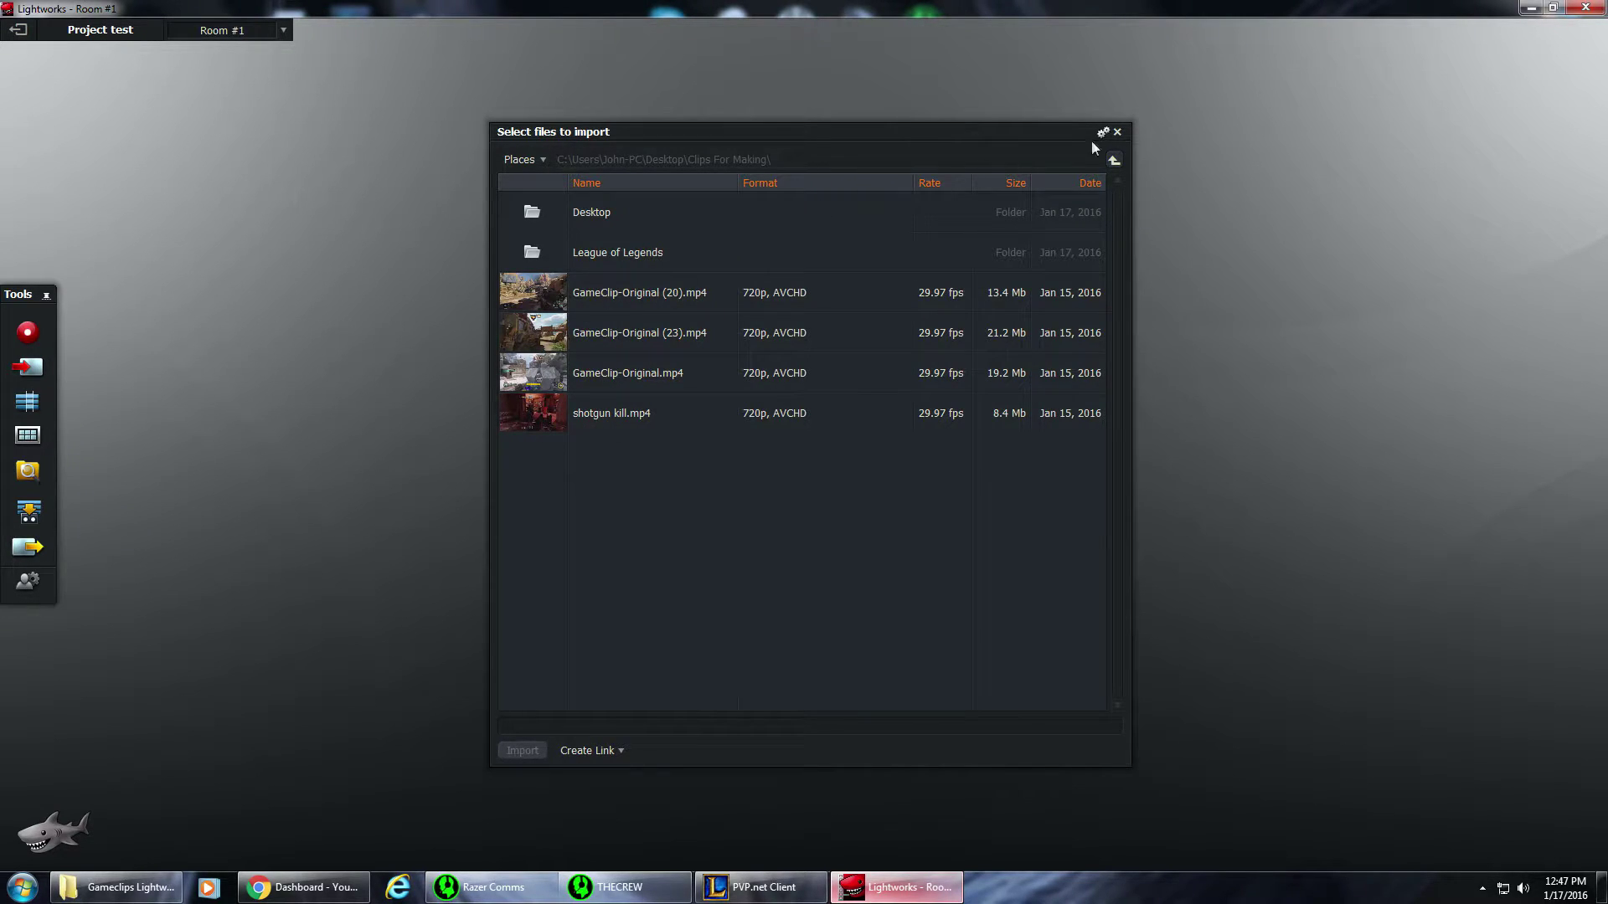
click(1117, 130)
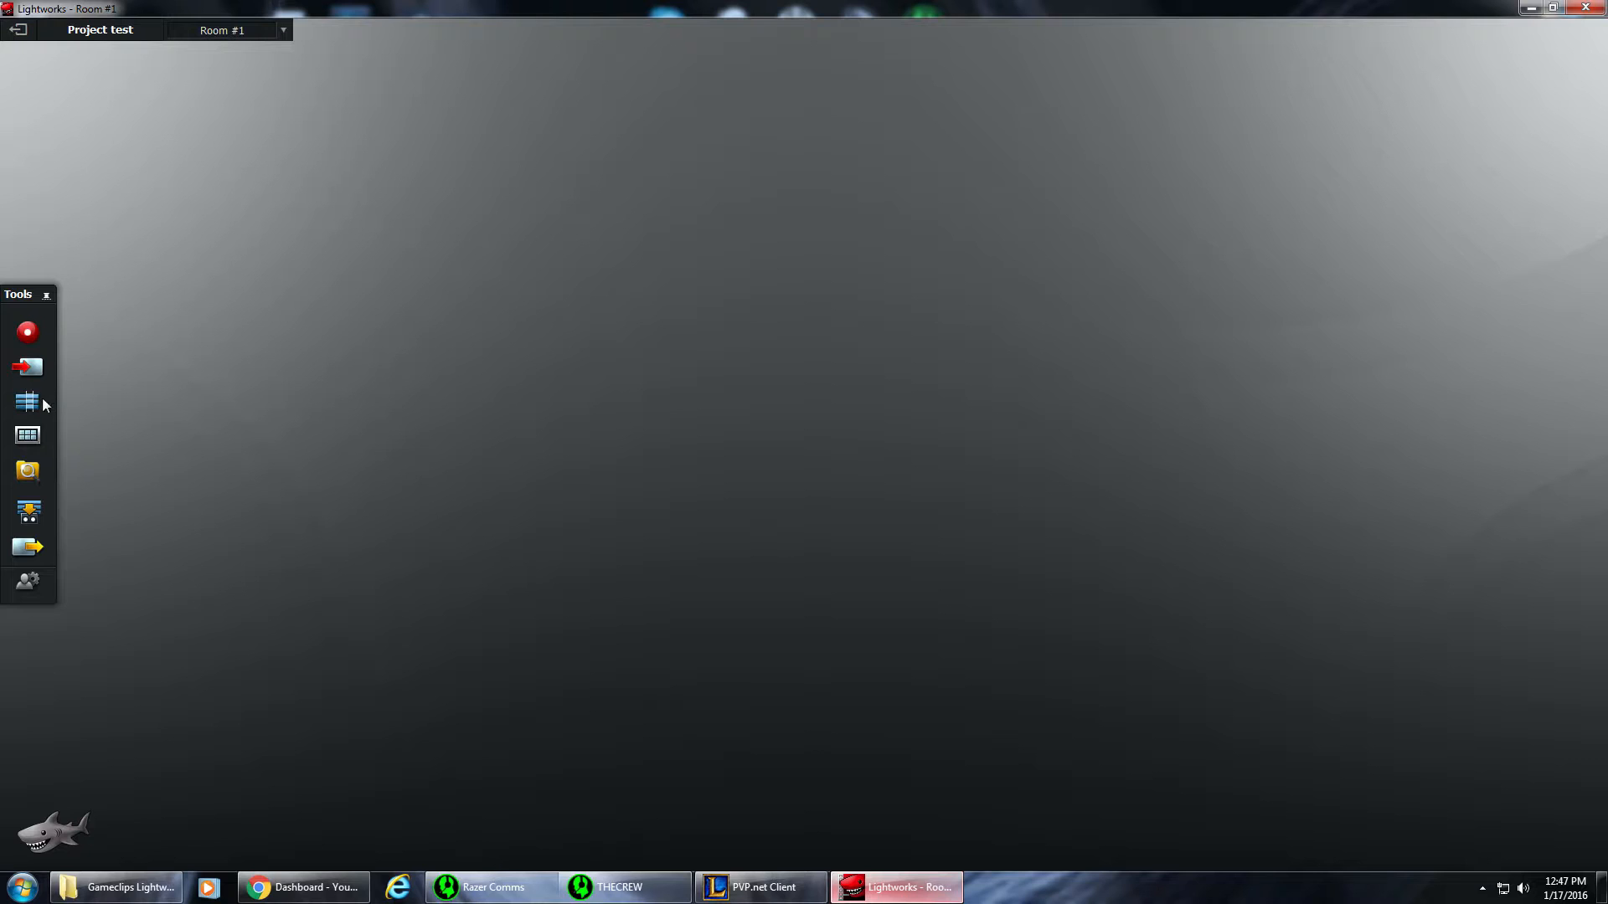
mouse_move(27, 402)
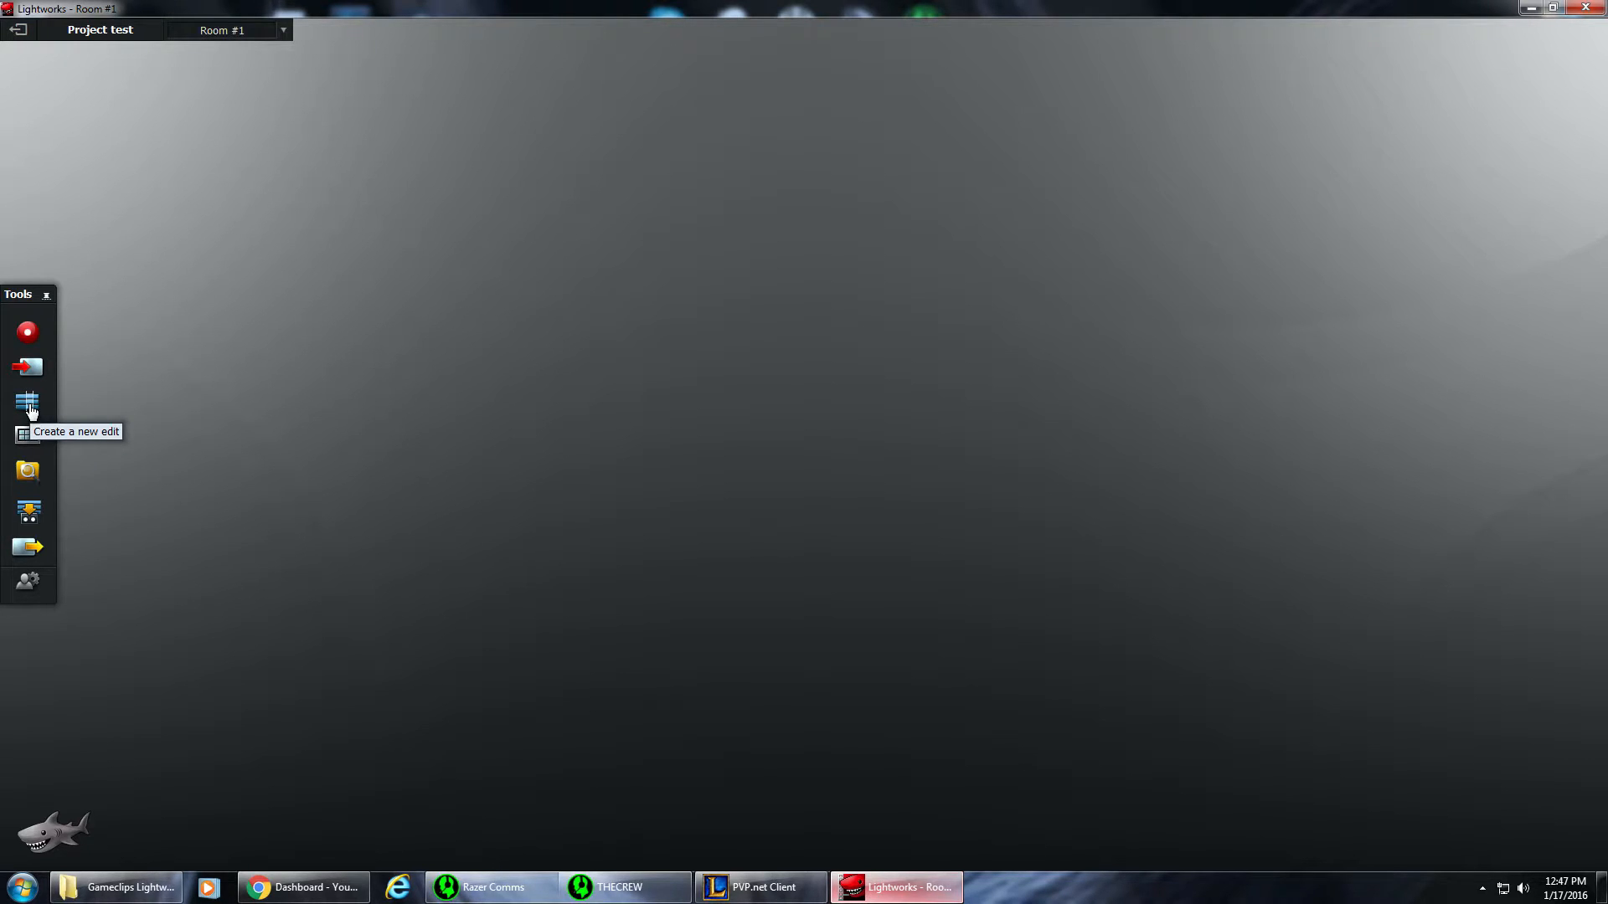
Create a new empty edit, Edit #1, with blank V1, A1 and A2 tracks
click(27, 402)
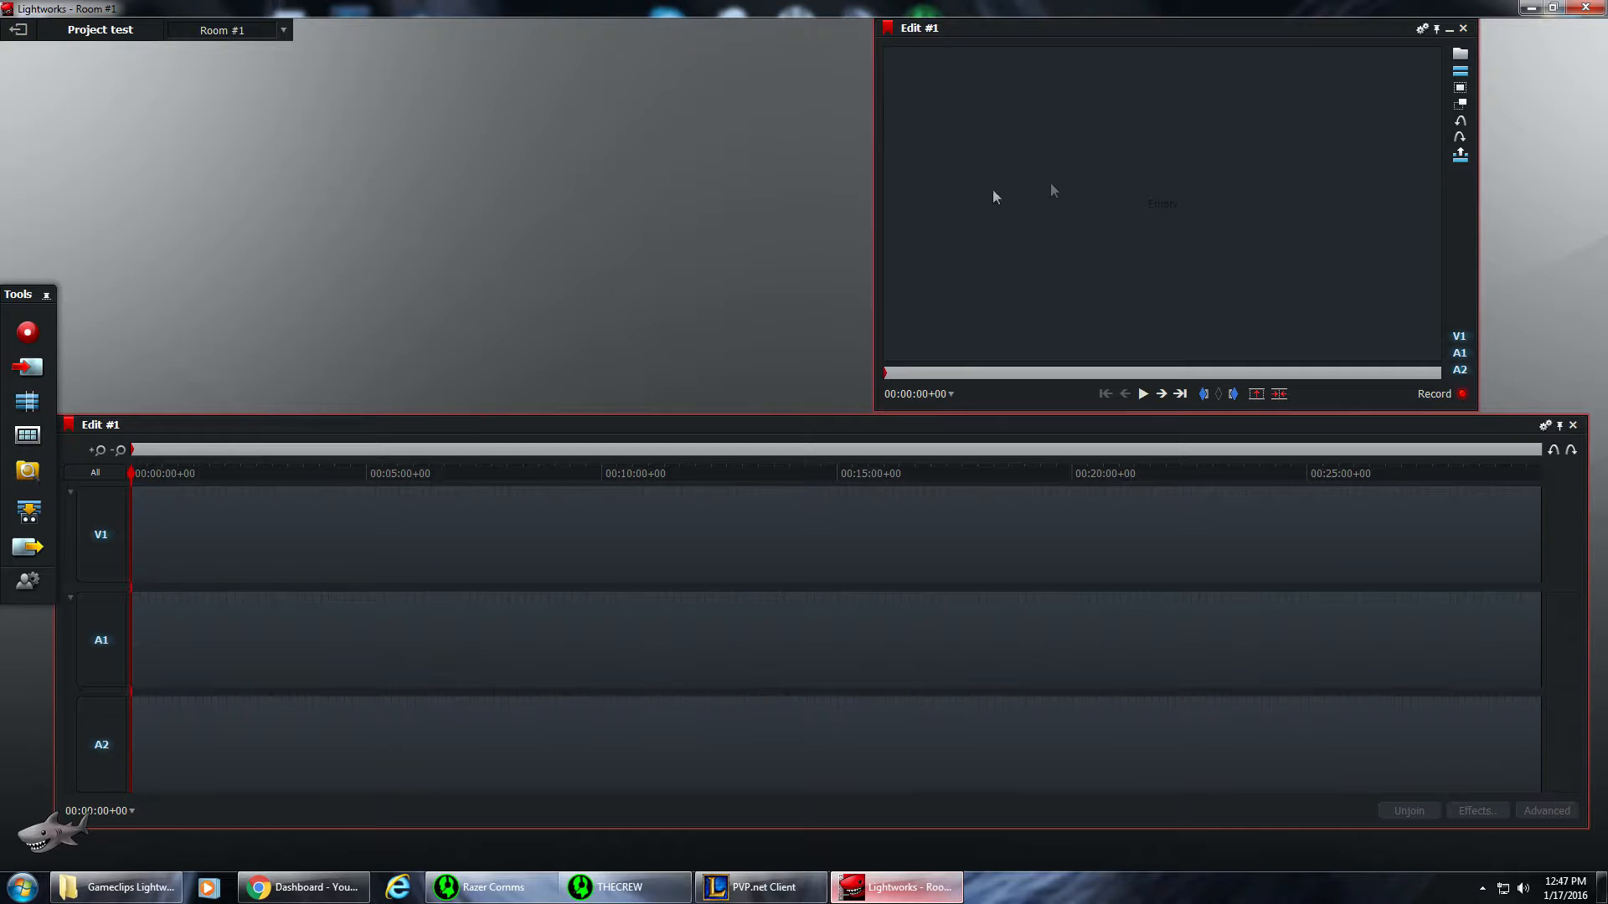
mouse_move(563, 333)
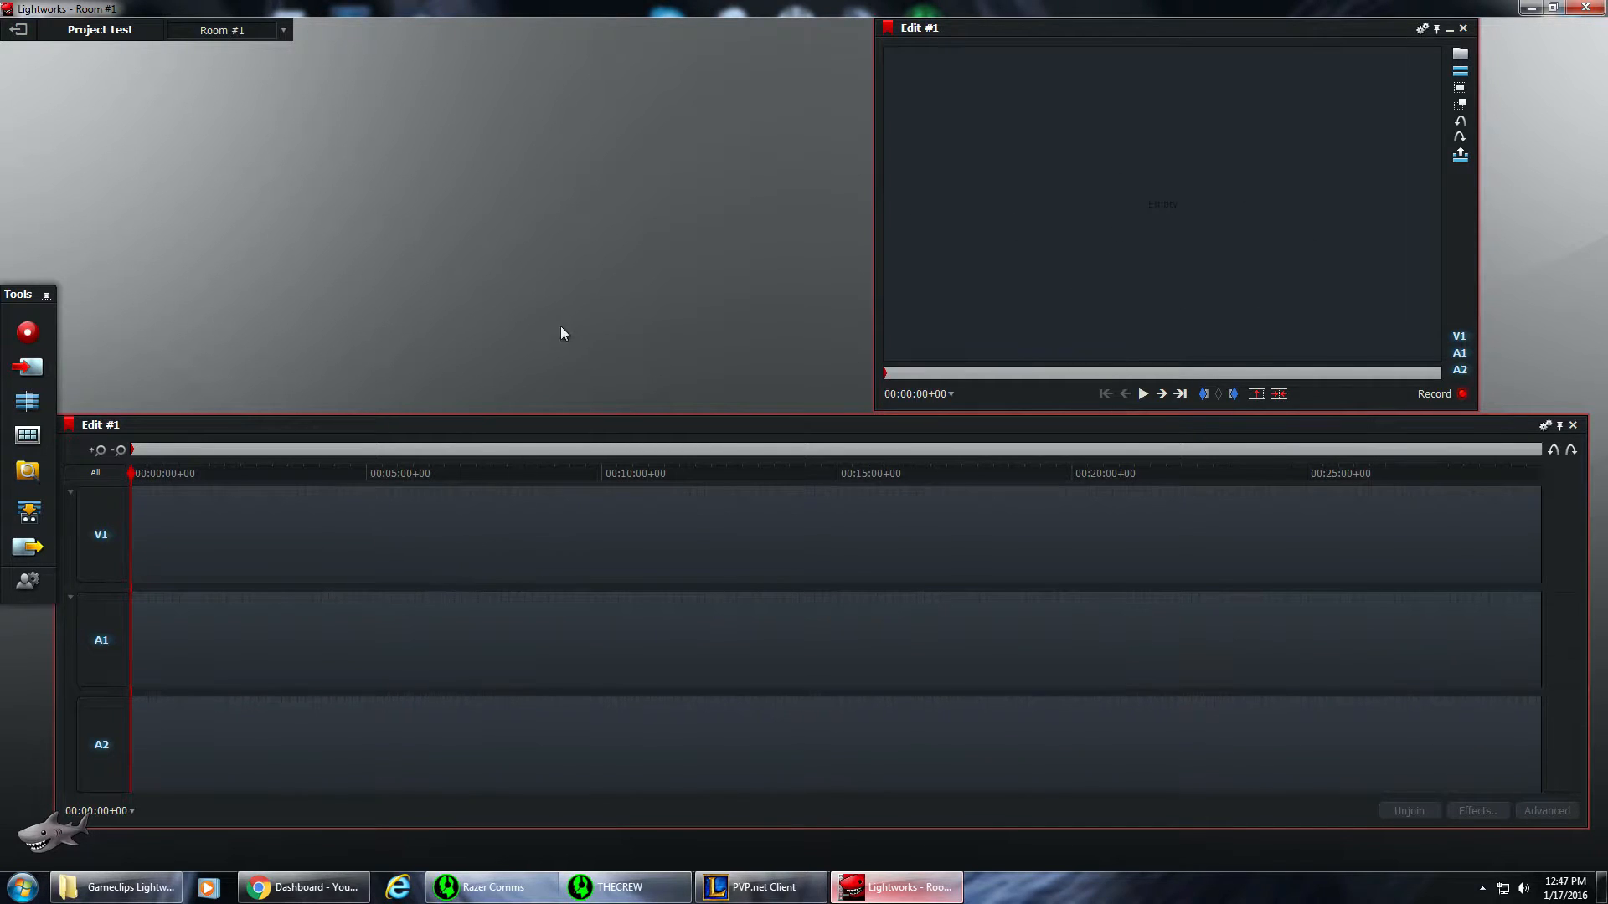
mouse_move(258, 224)
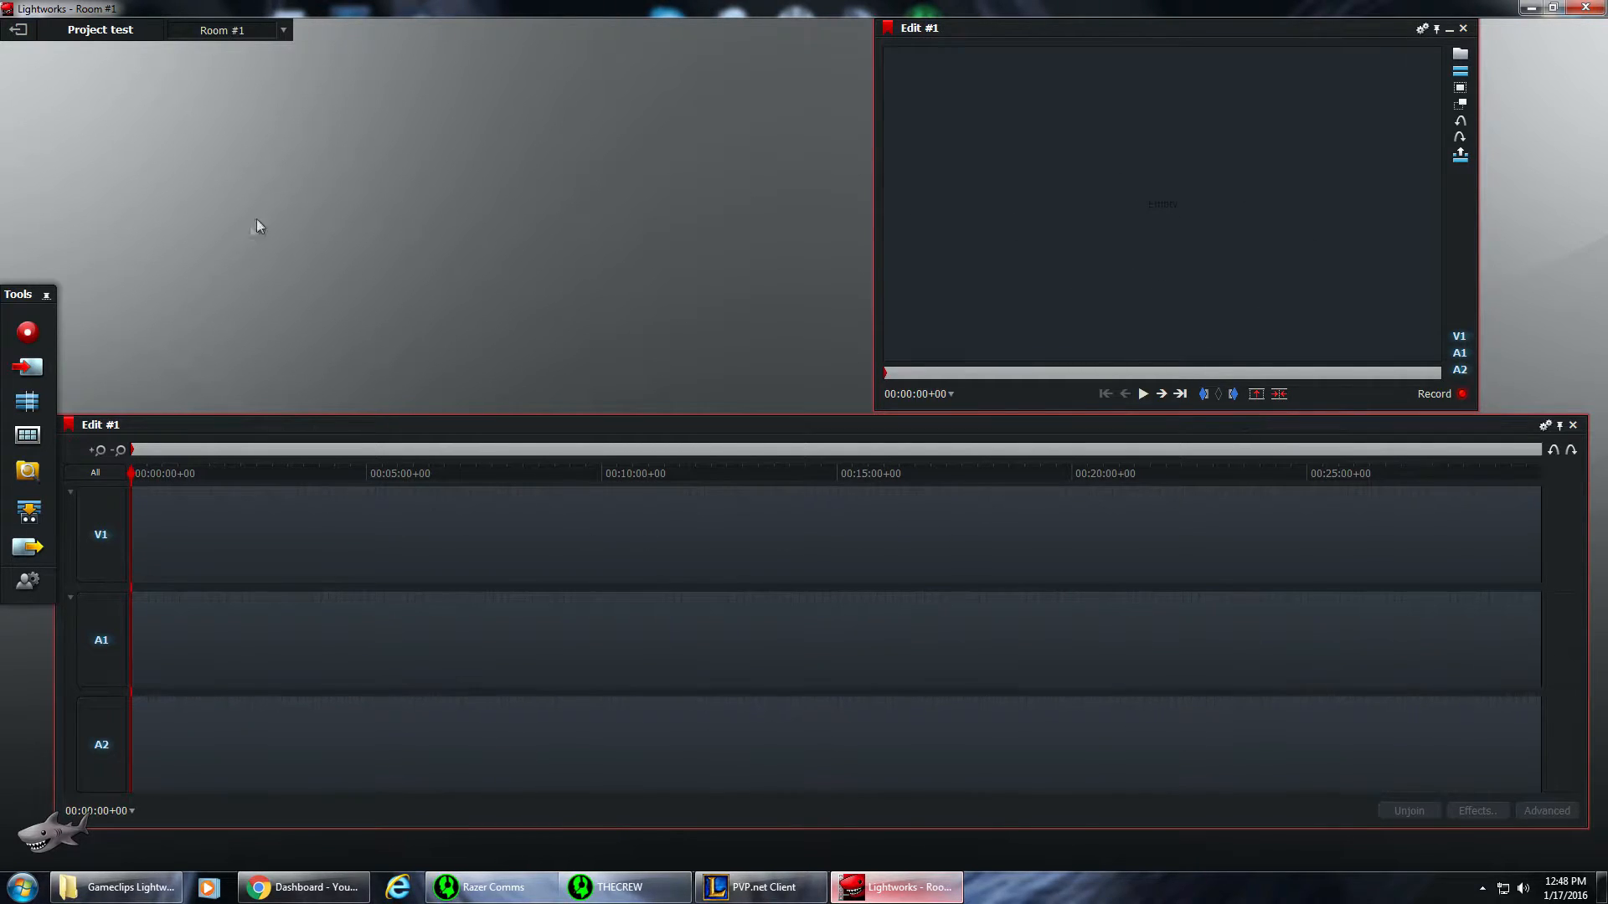
mouse_move(507, 323)
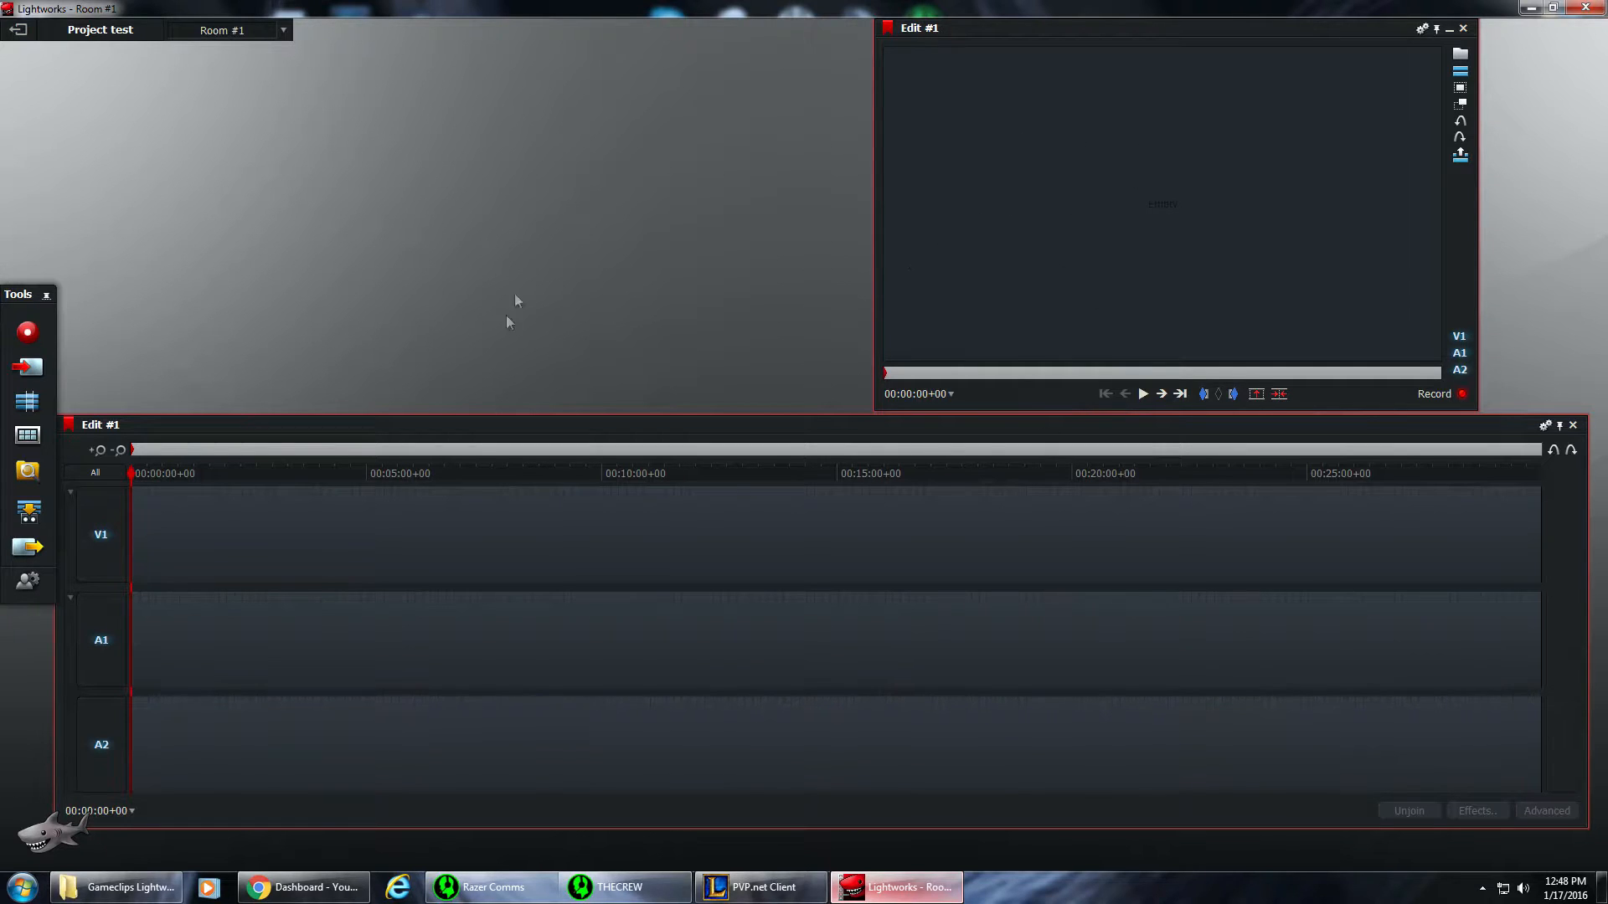
mouse_move(351, 315)
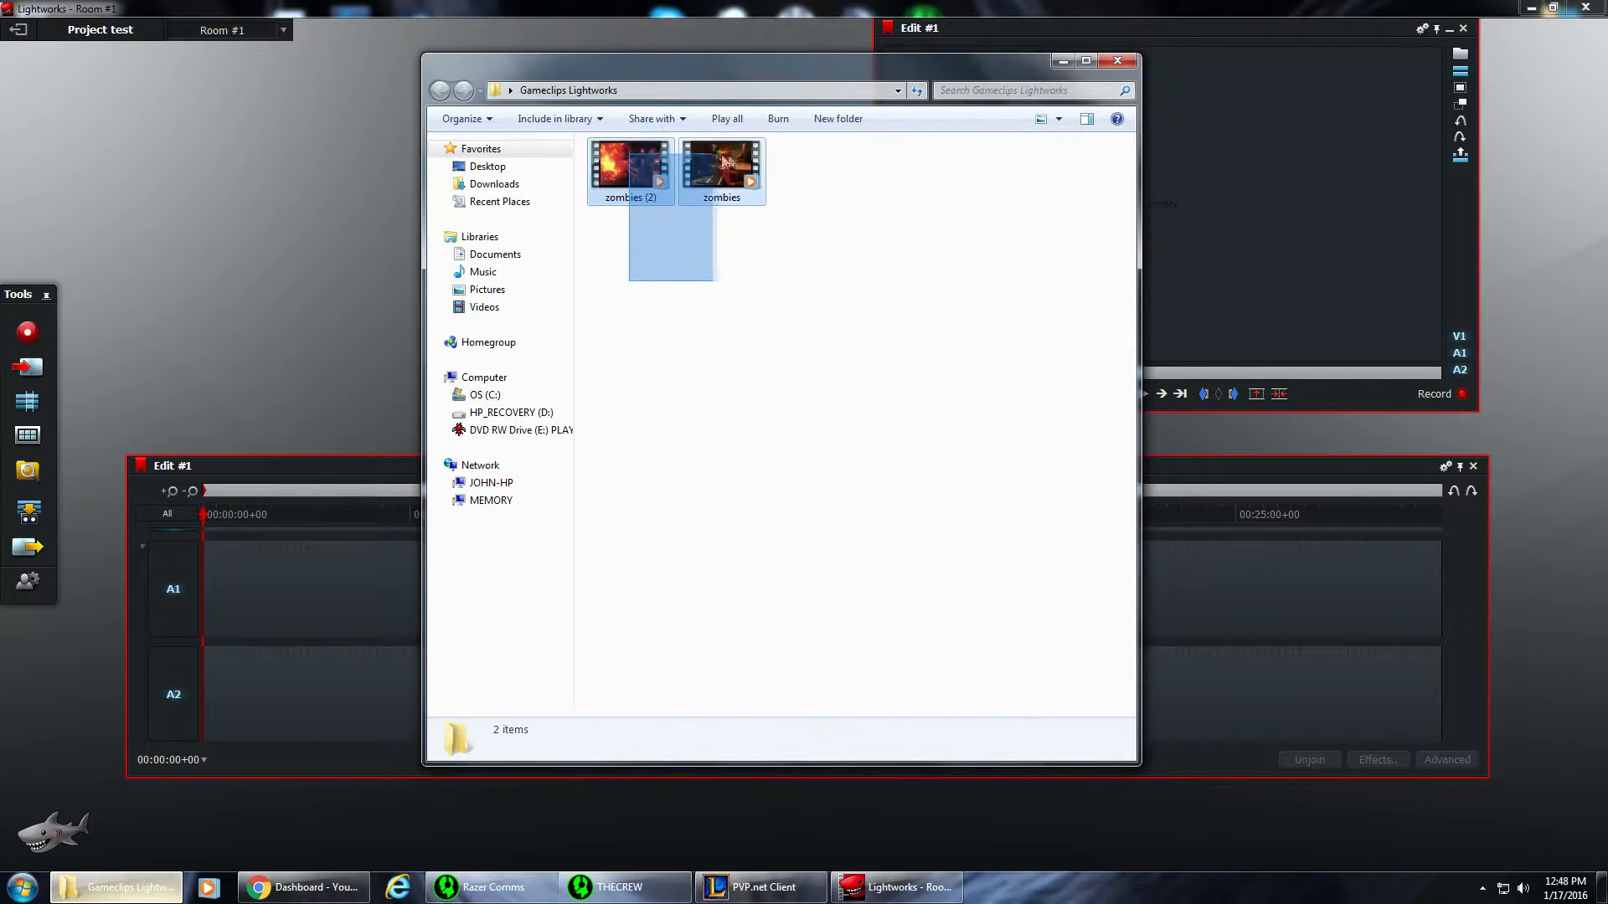
Select the zombies and zombies (2) videos in Gameclips Lightworks for import into the project
click(722, 164)
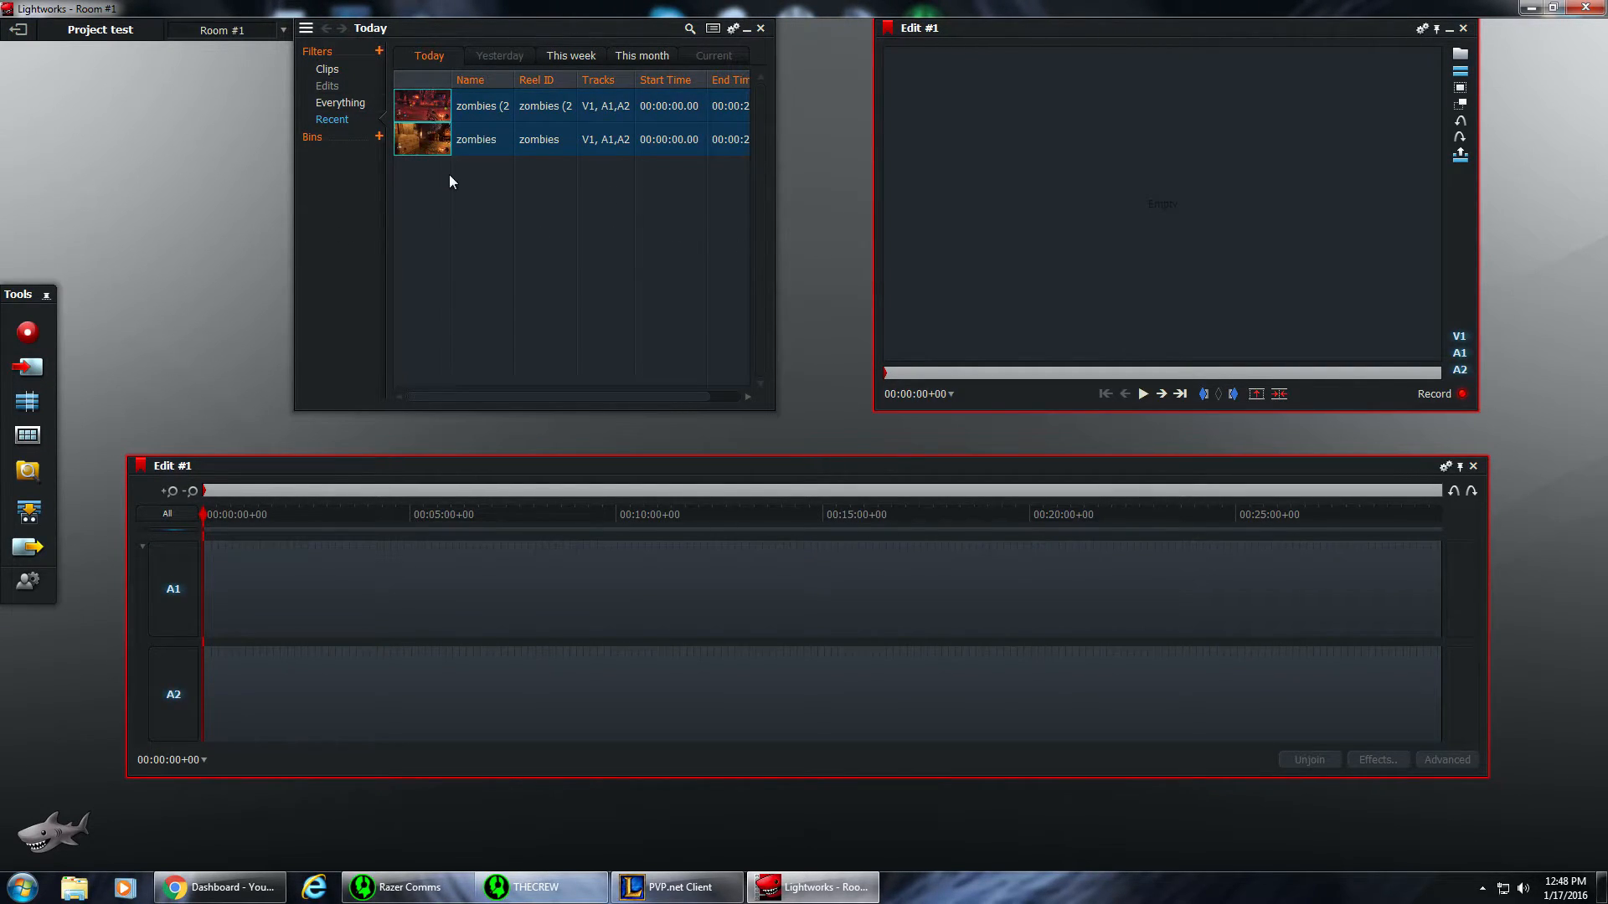
mouse_move(427, 117)
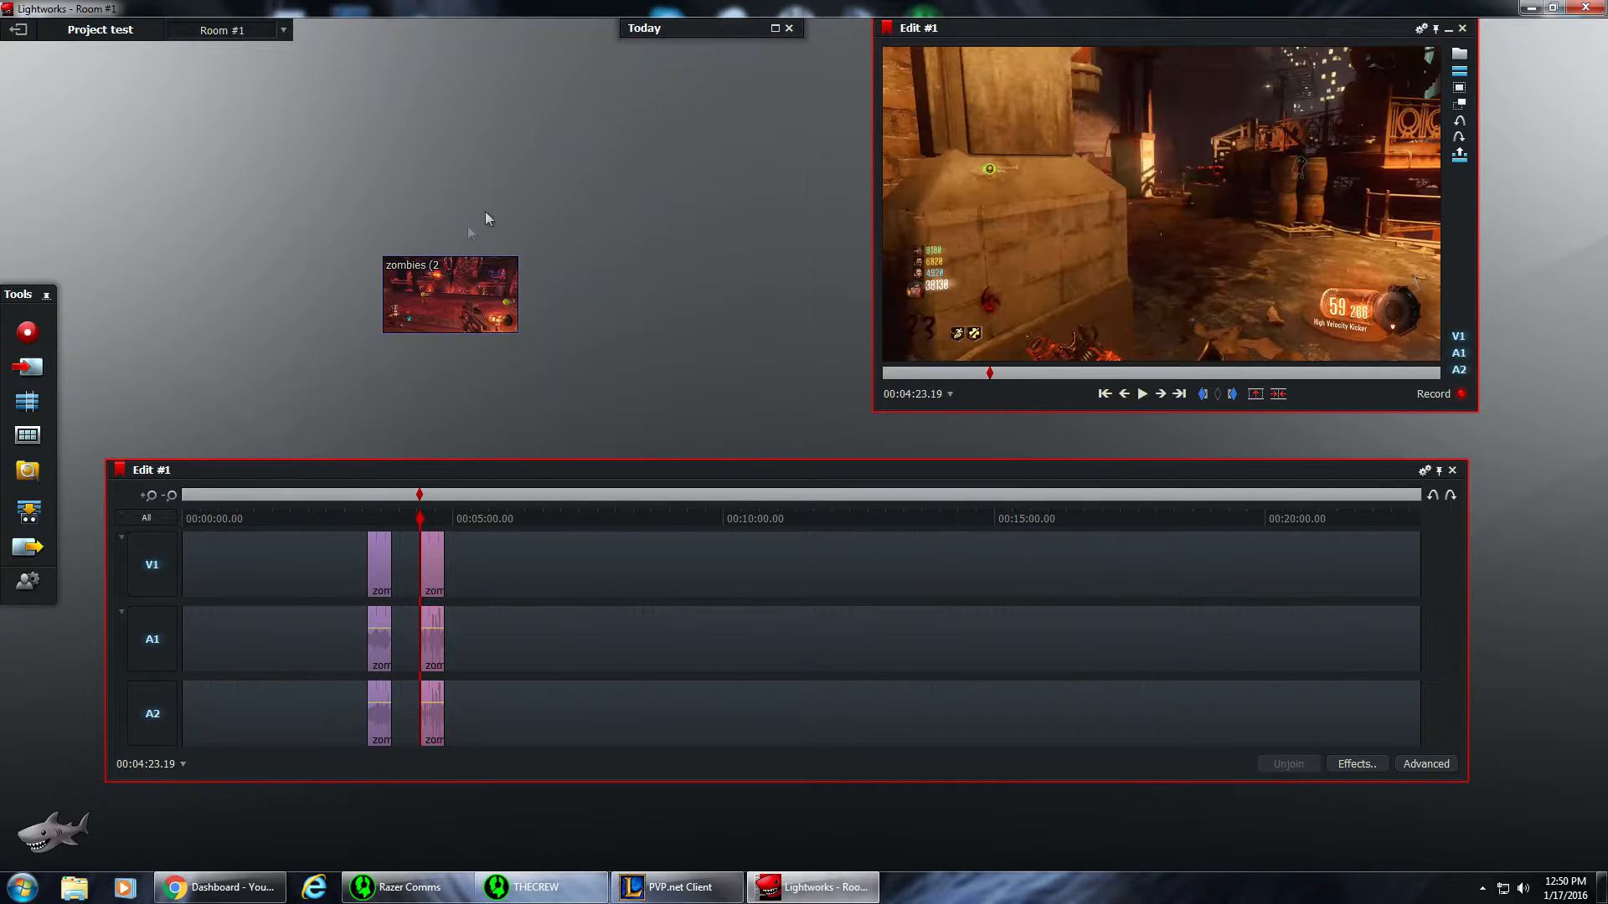
Move the floating zombies (2) clip tile to the top of the room, clear of the timeline
drag(448, 295, 646, 125)
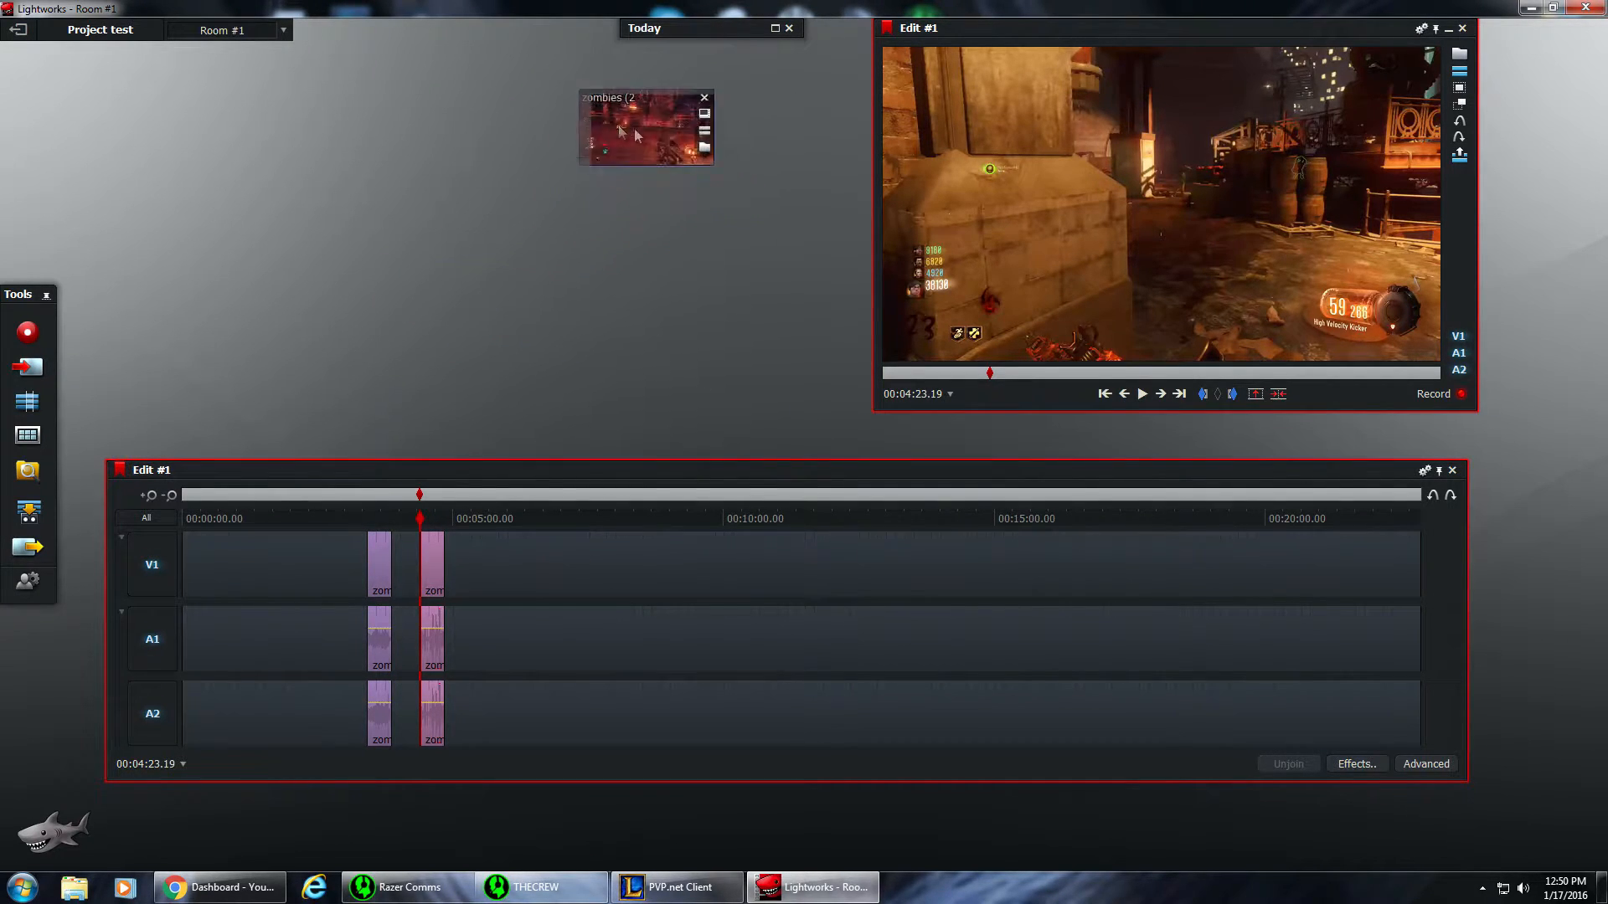
drag(646, 98, 510, 41)
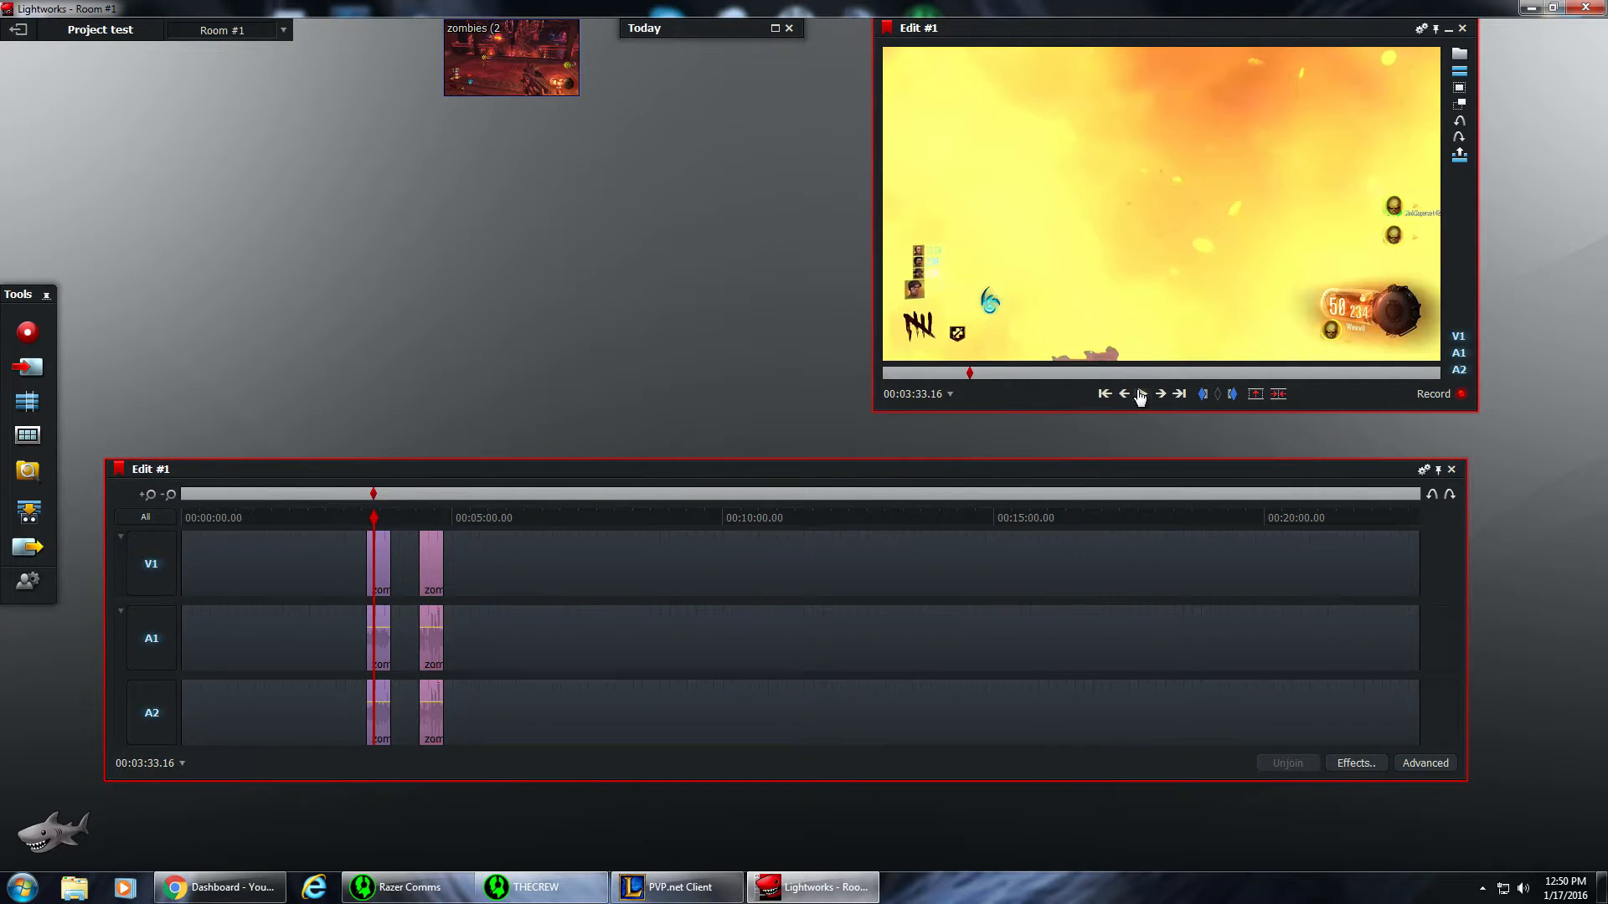
Preview the edit briefly, then park the playhead earlier in the first zombies clip near 3:25
click(1142, 394)
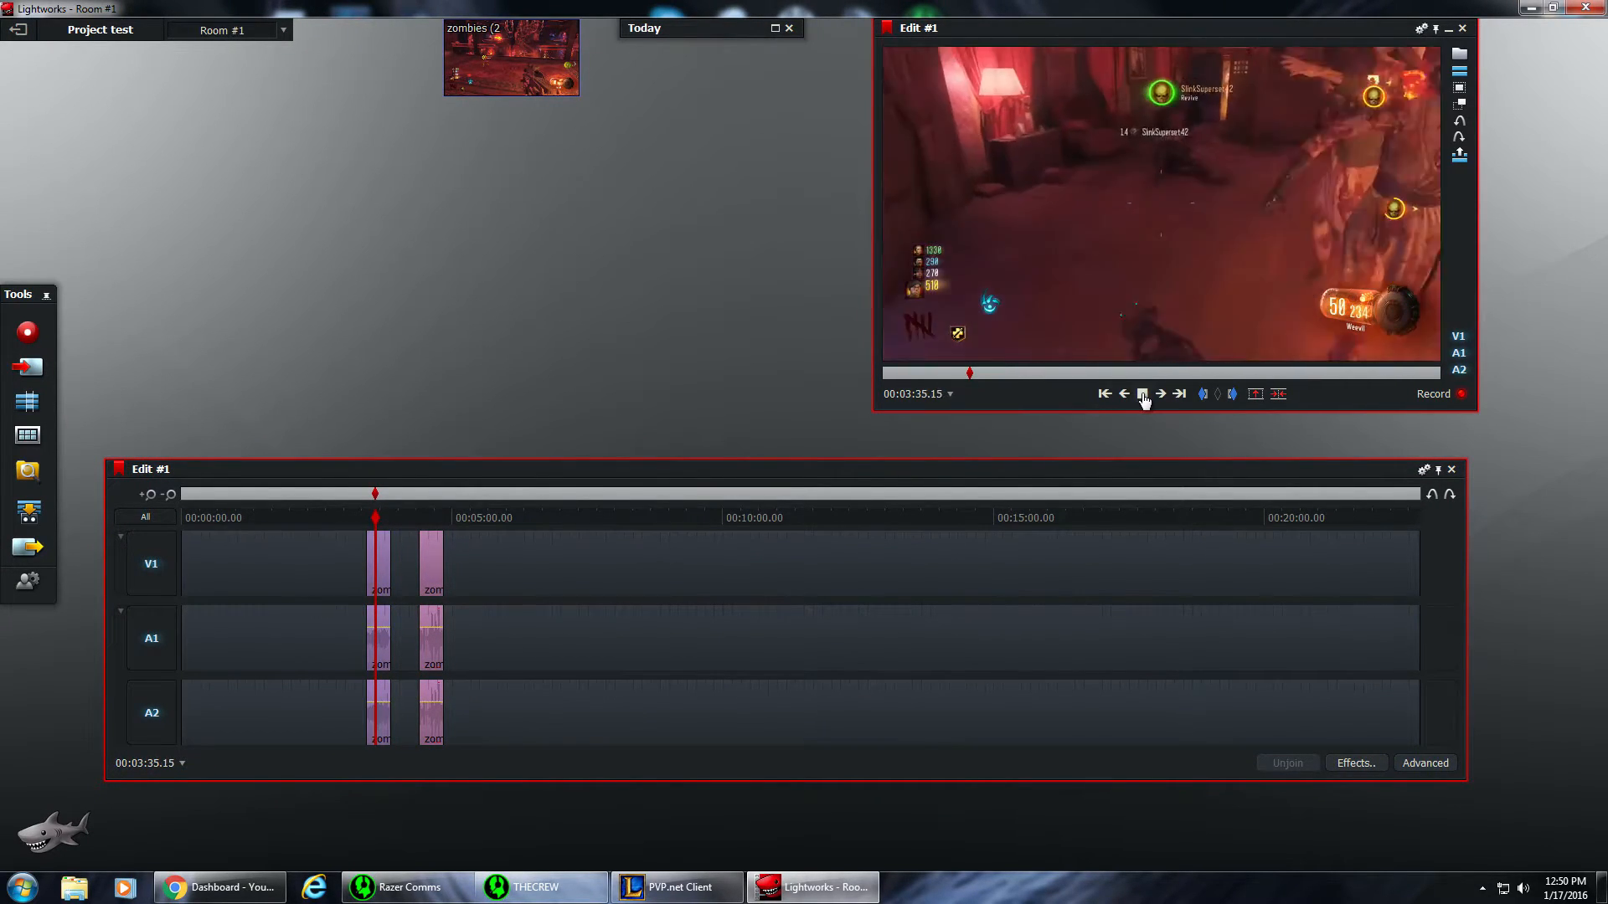
click(1142, 394)
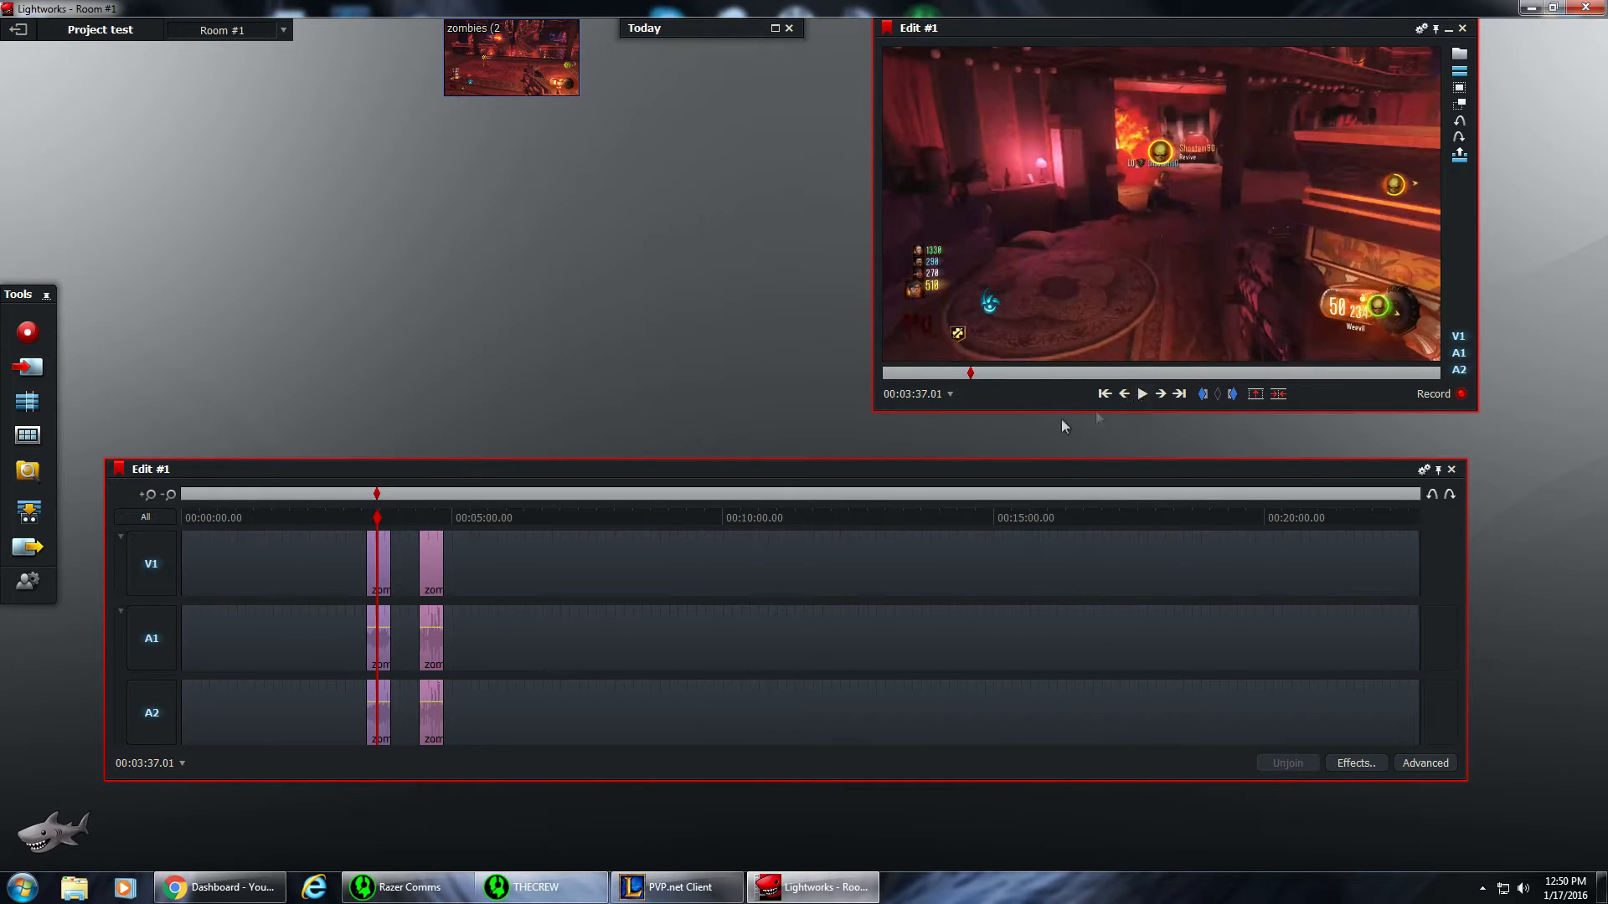
mouse_move(367, 576)
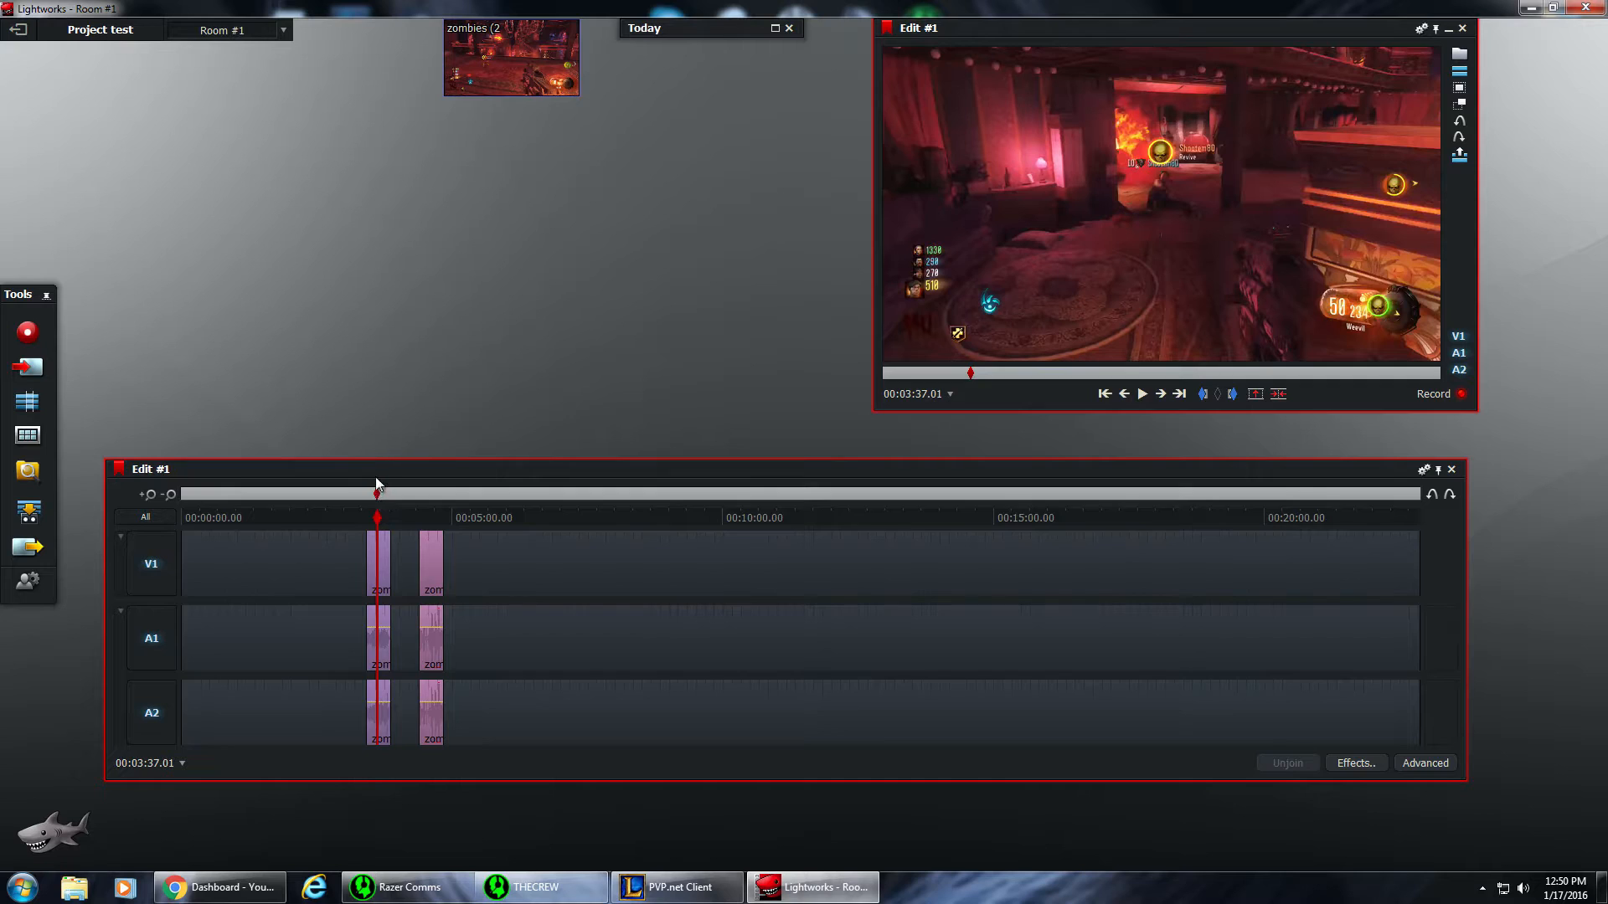
click(367, 517)
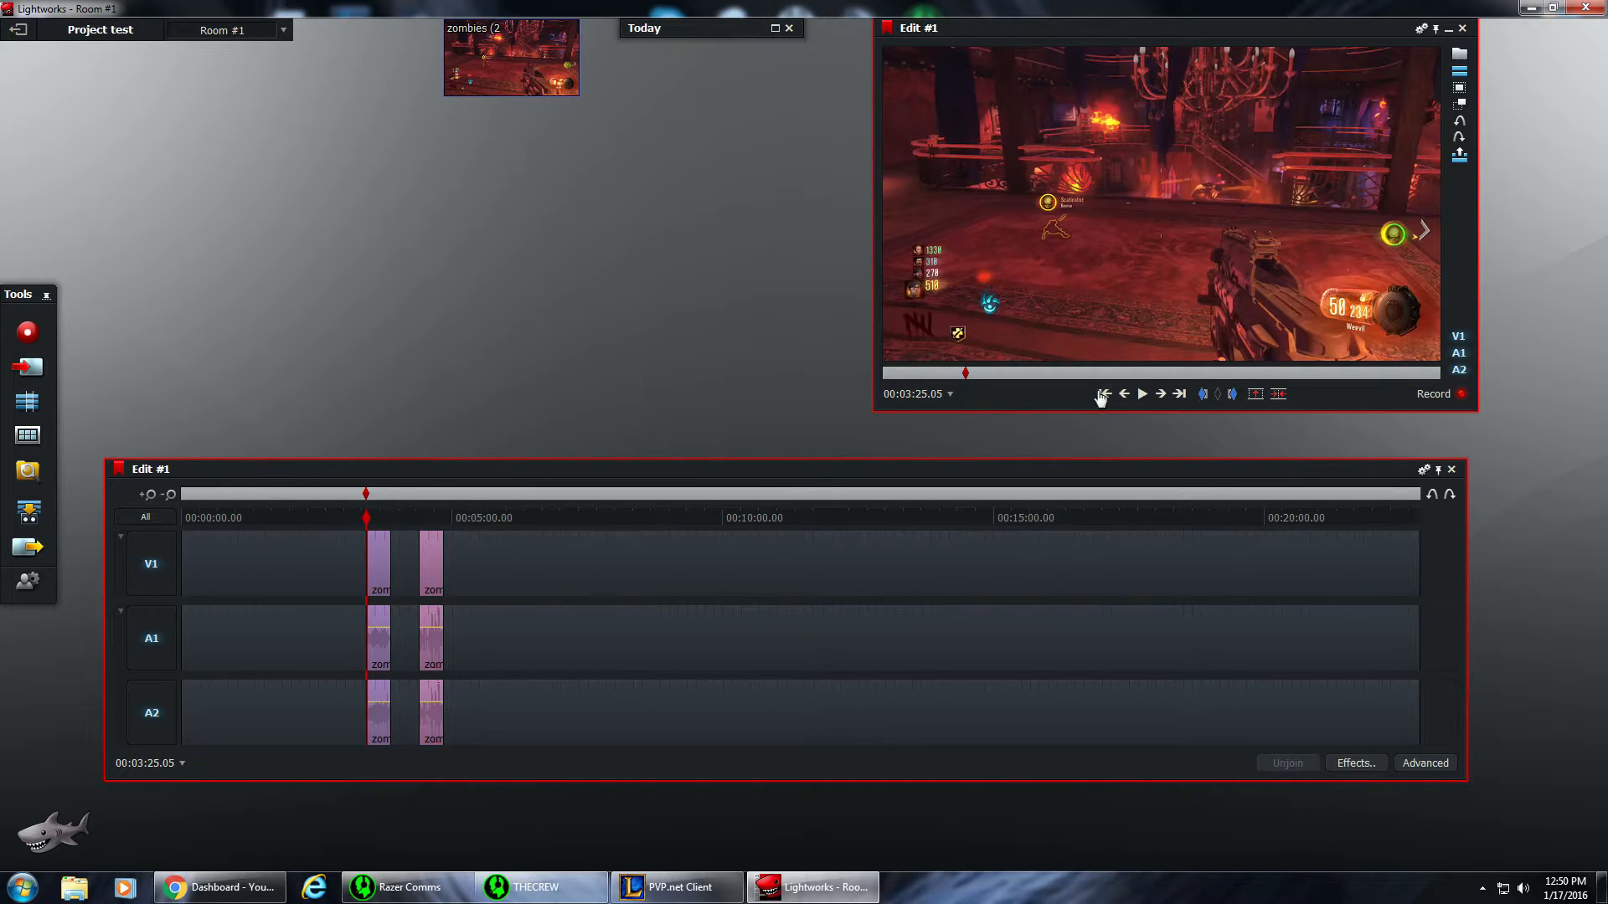
mouse_move(1161, 394)
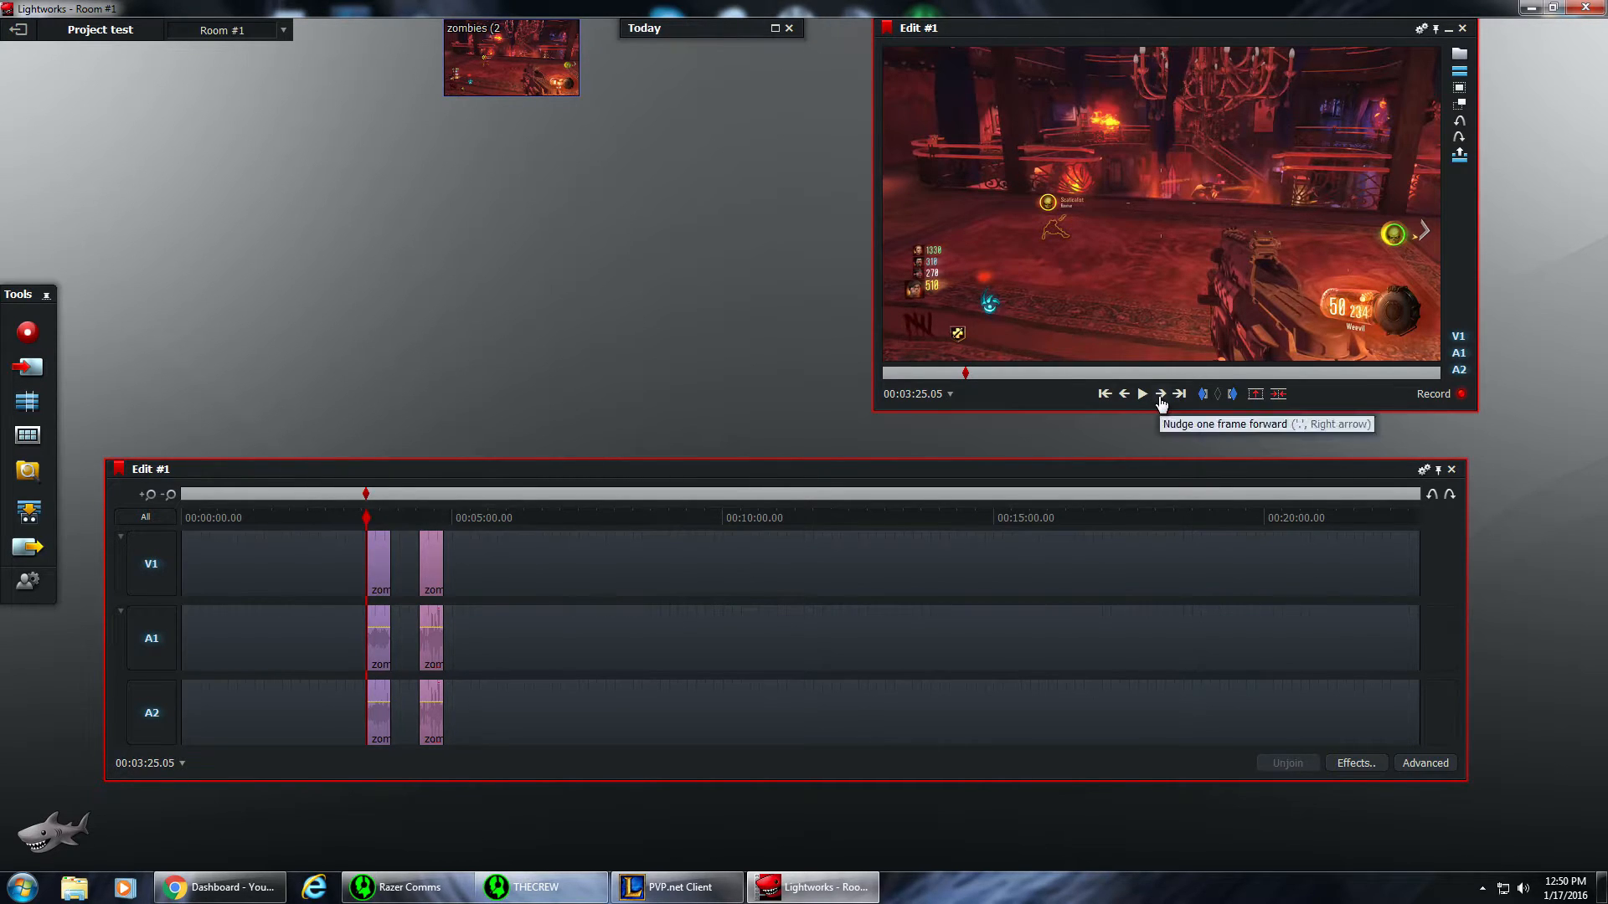
mouse_move(1164, 385)
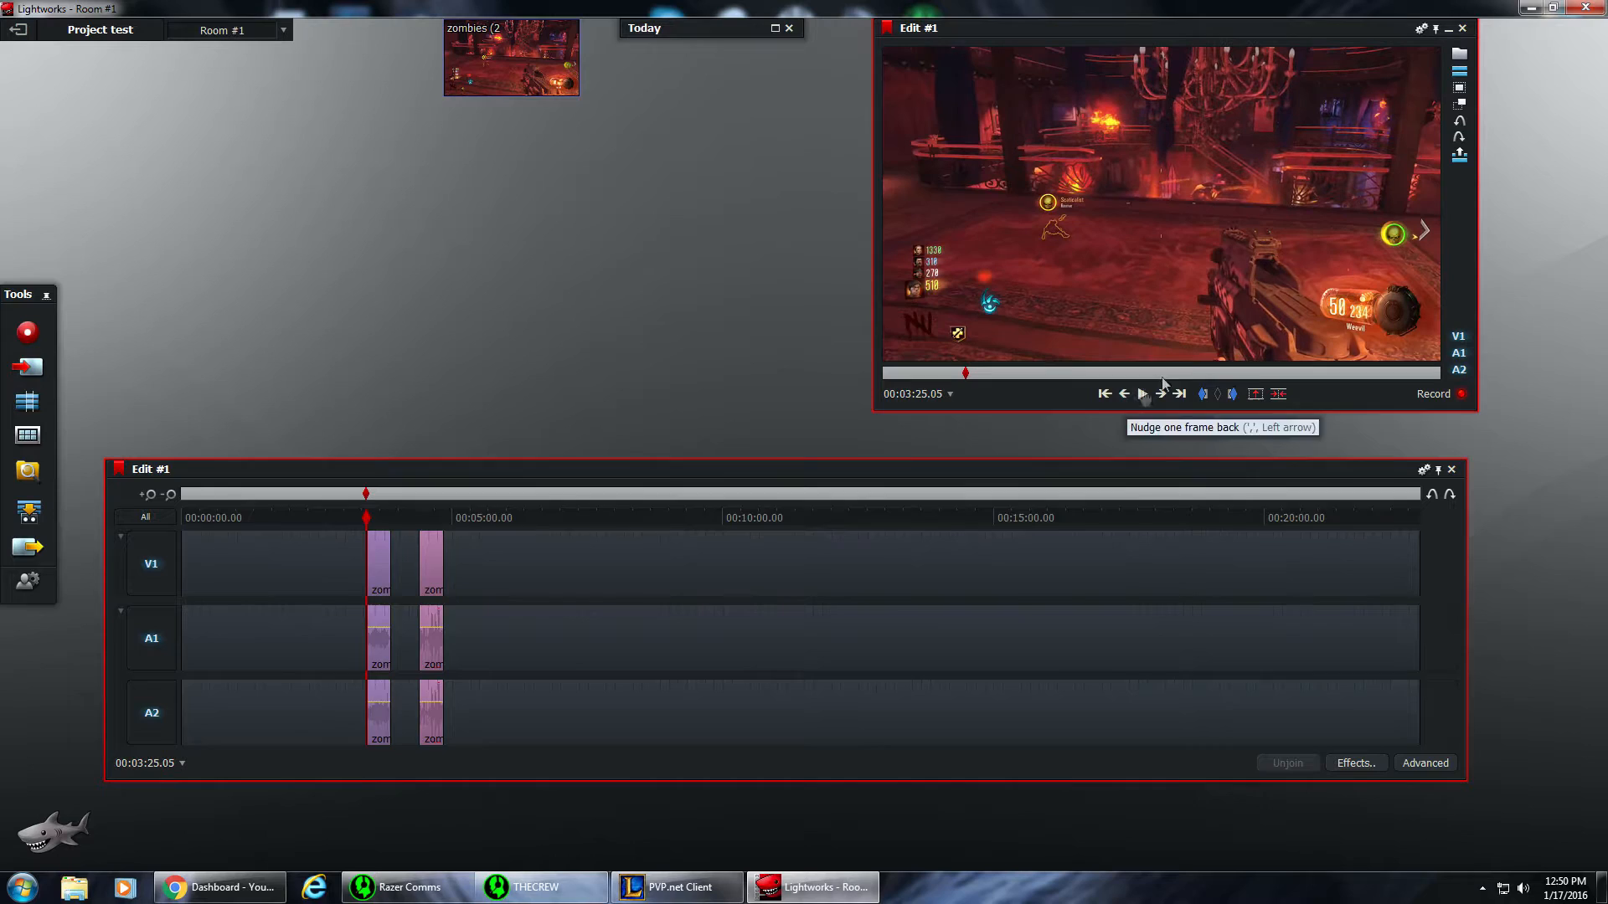
mouse_move(1225, 482)
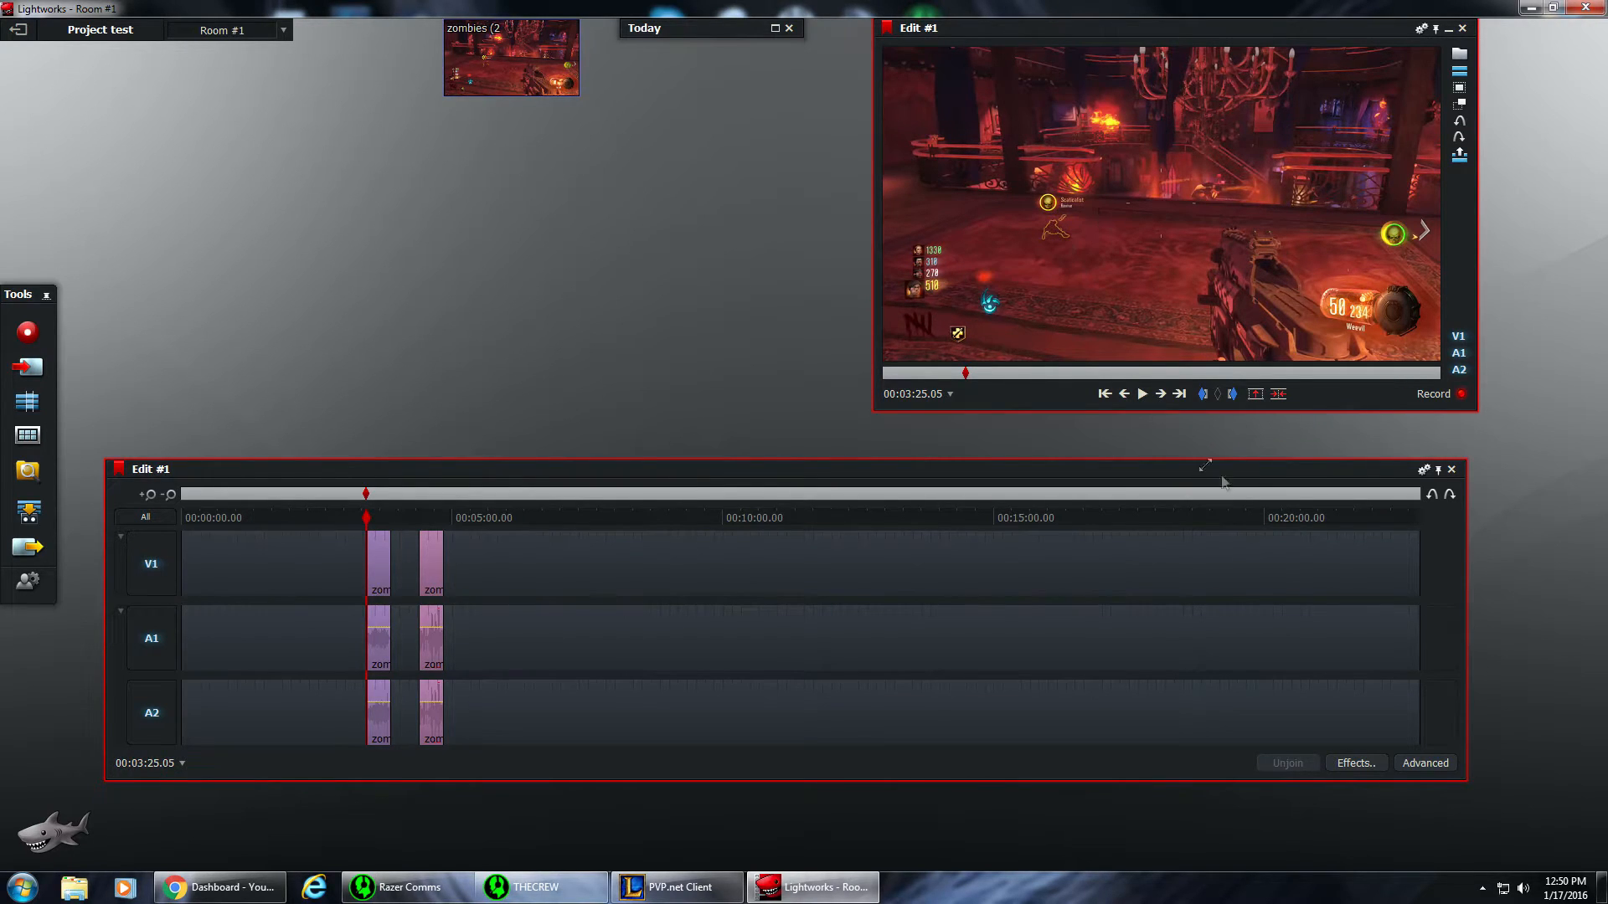
mouse_move(511, 595)
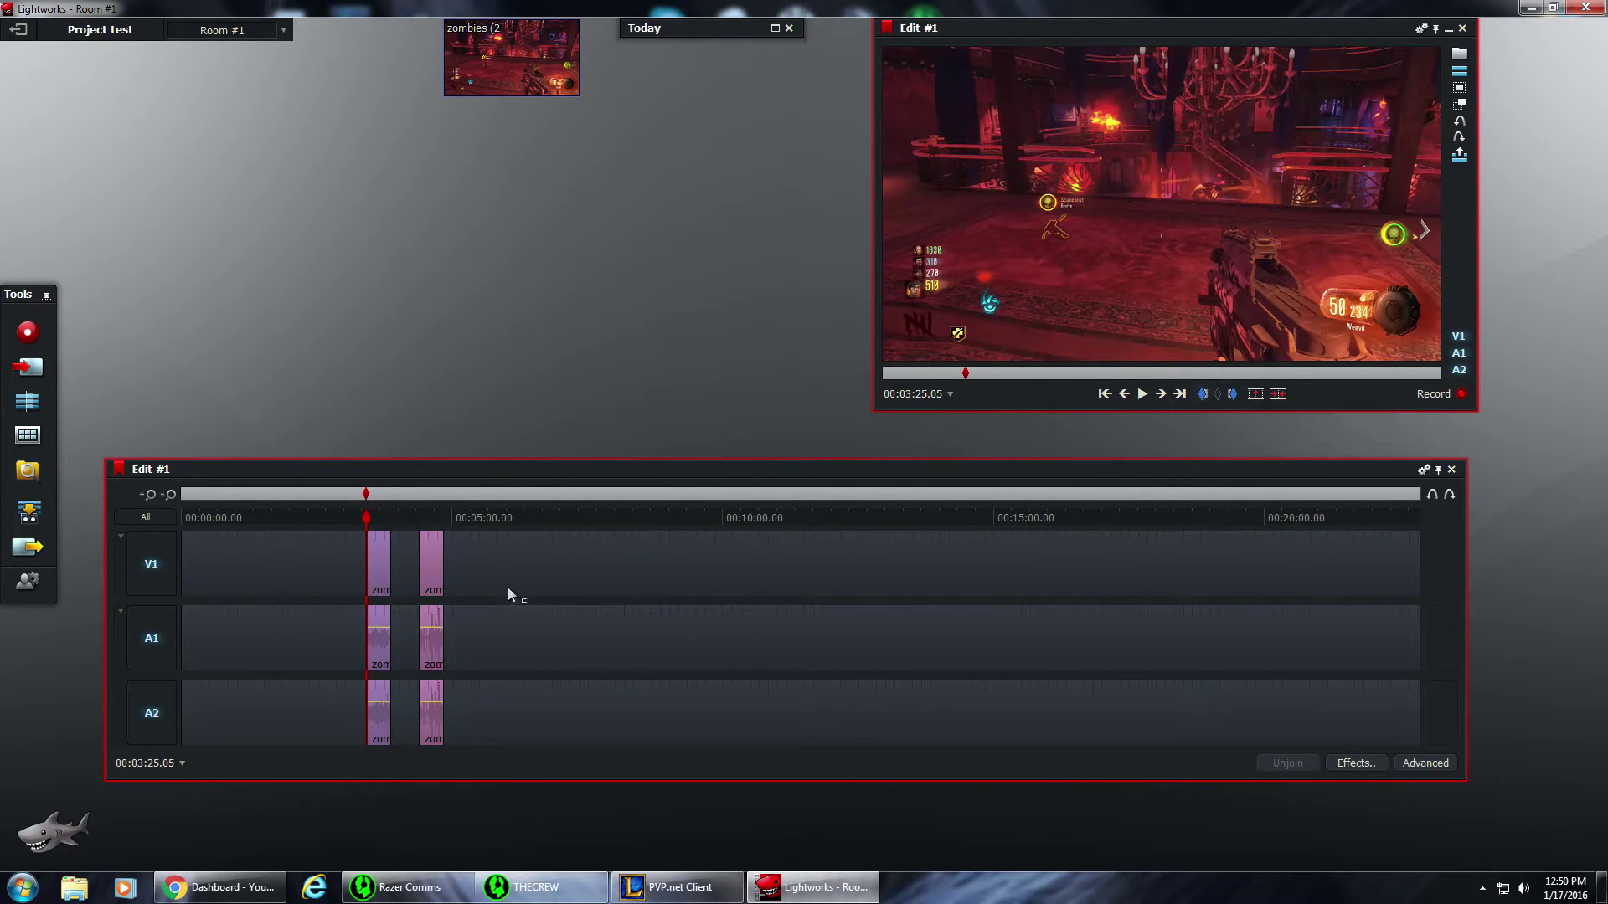
mouse_move(207, 477)
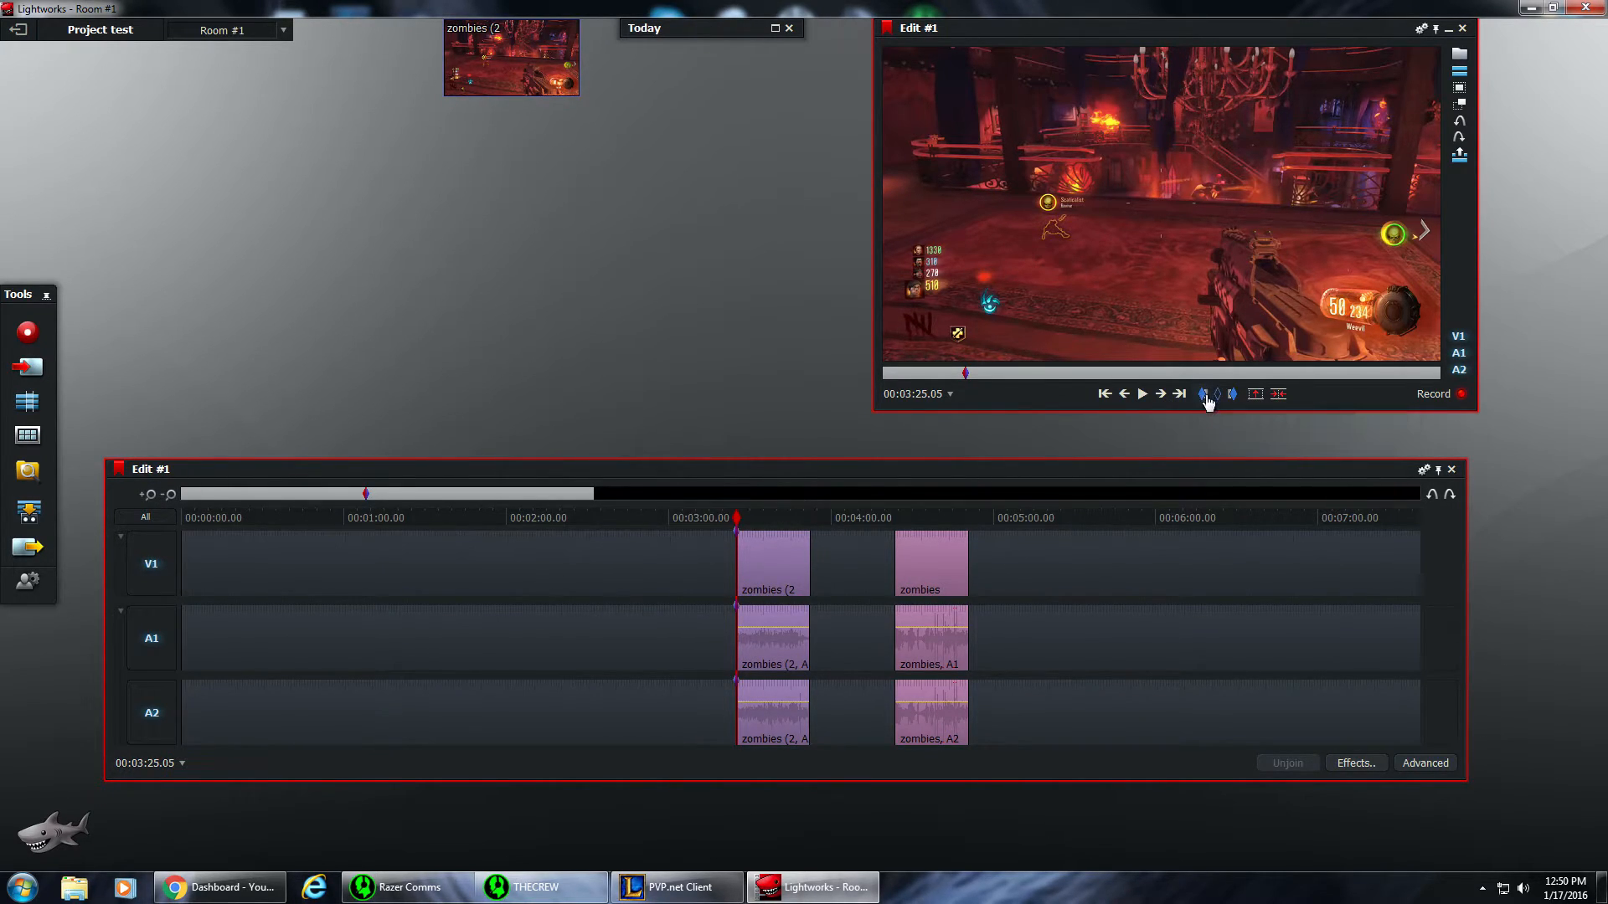
mouse_move(1143, 399)
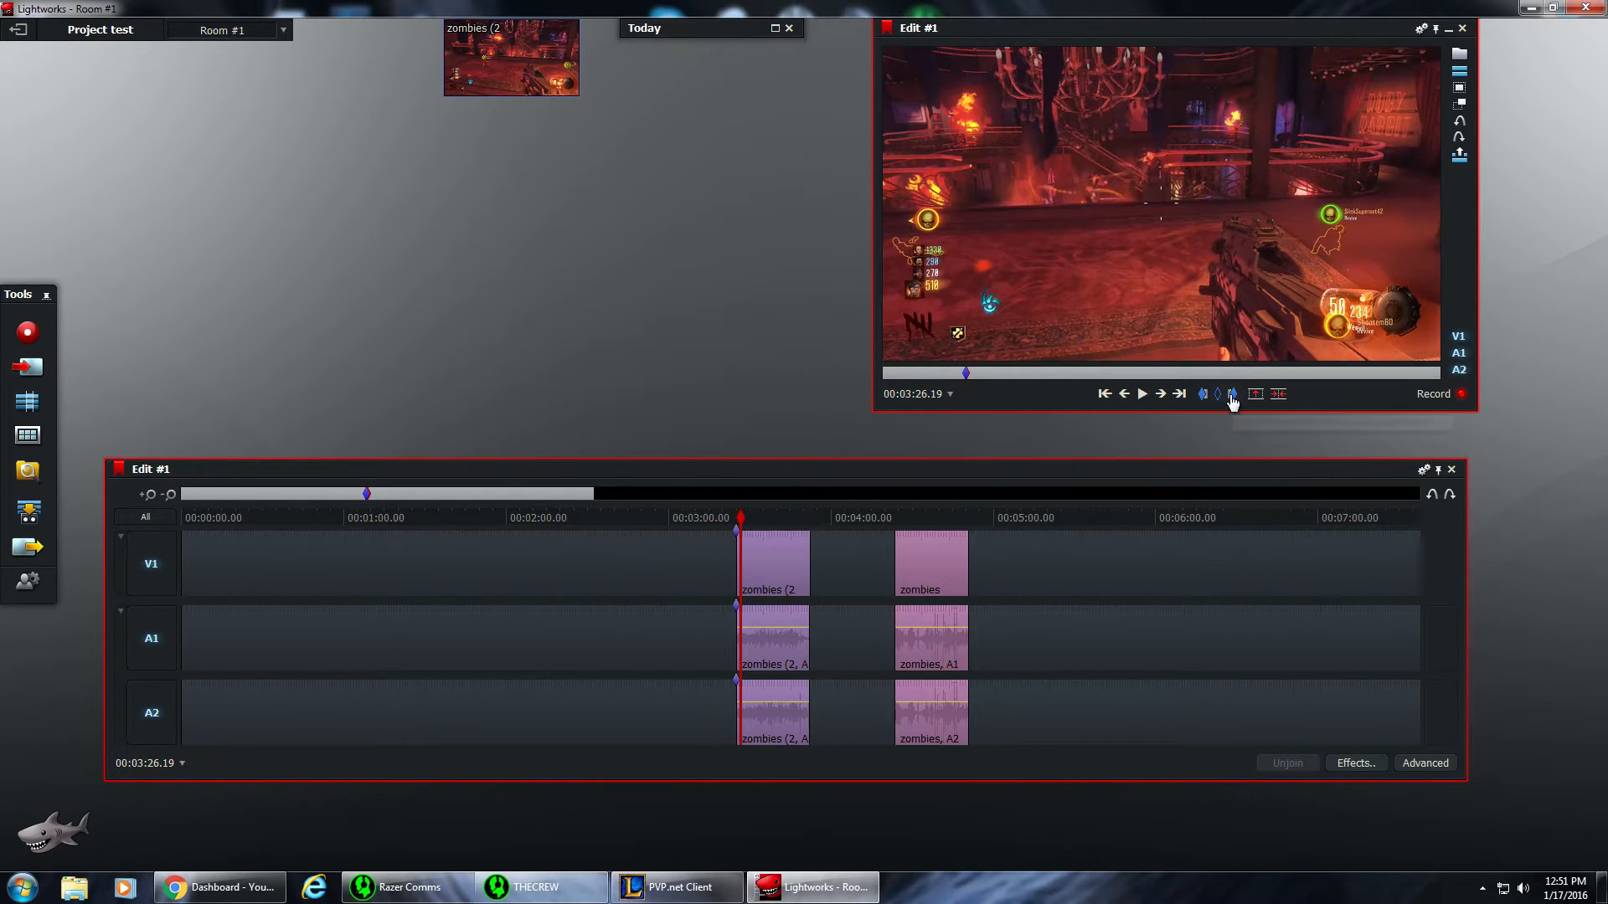
mouse_move(703, 571)
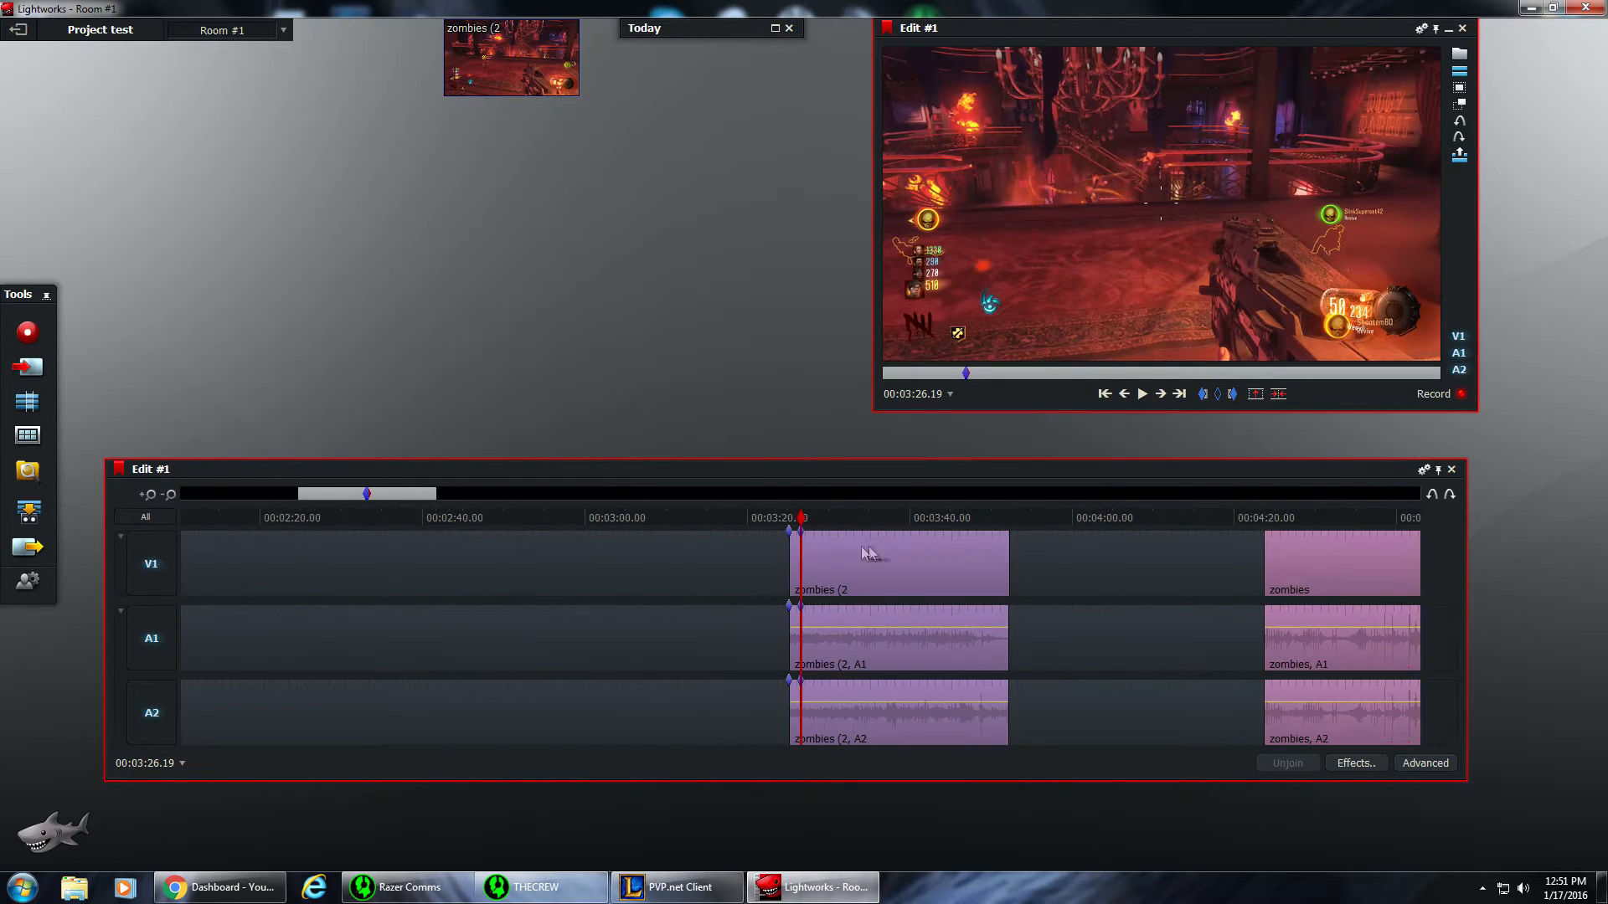
mouse_move(805, 566)
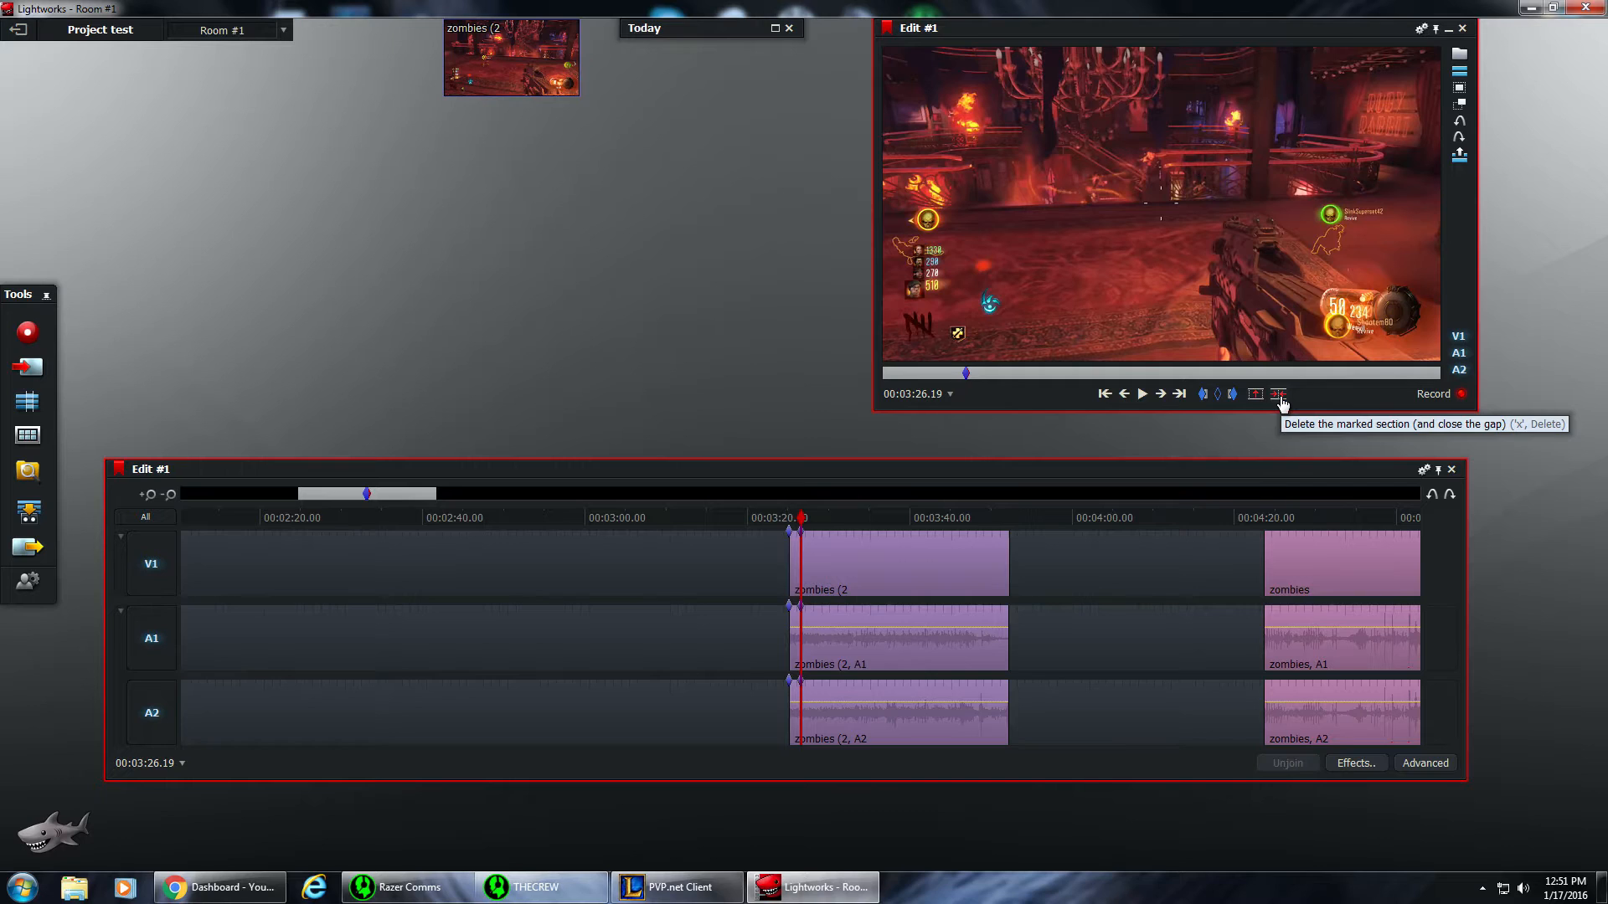
Delete the marked footage before 00:03:26.19 and close the gap
click(1276, 394)
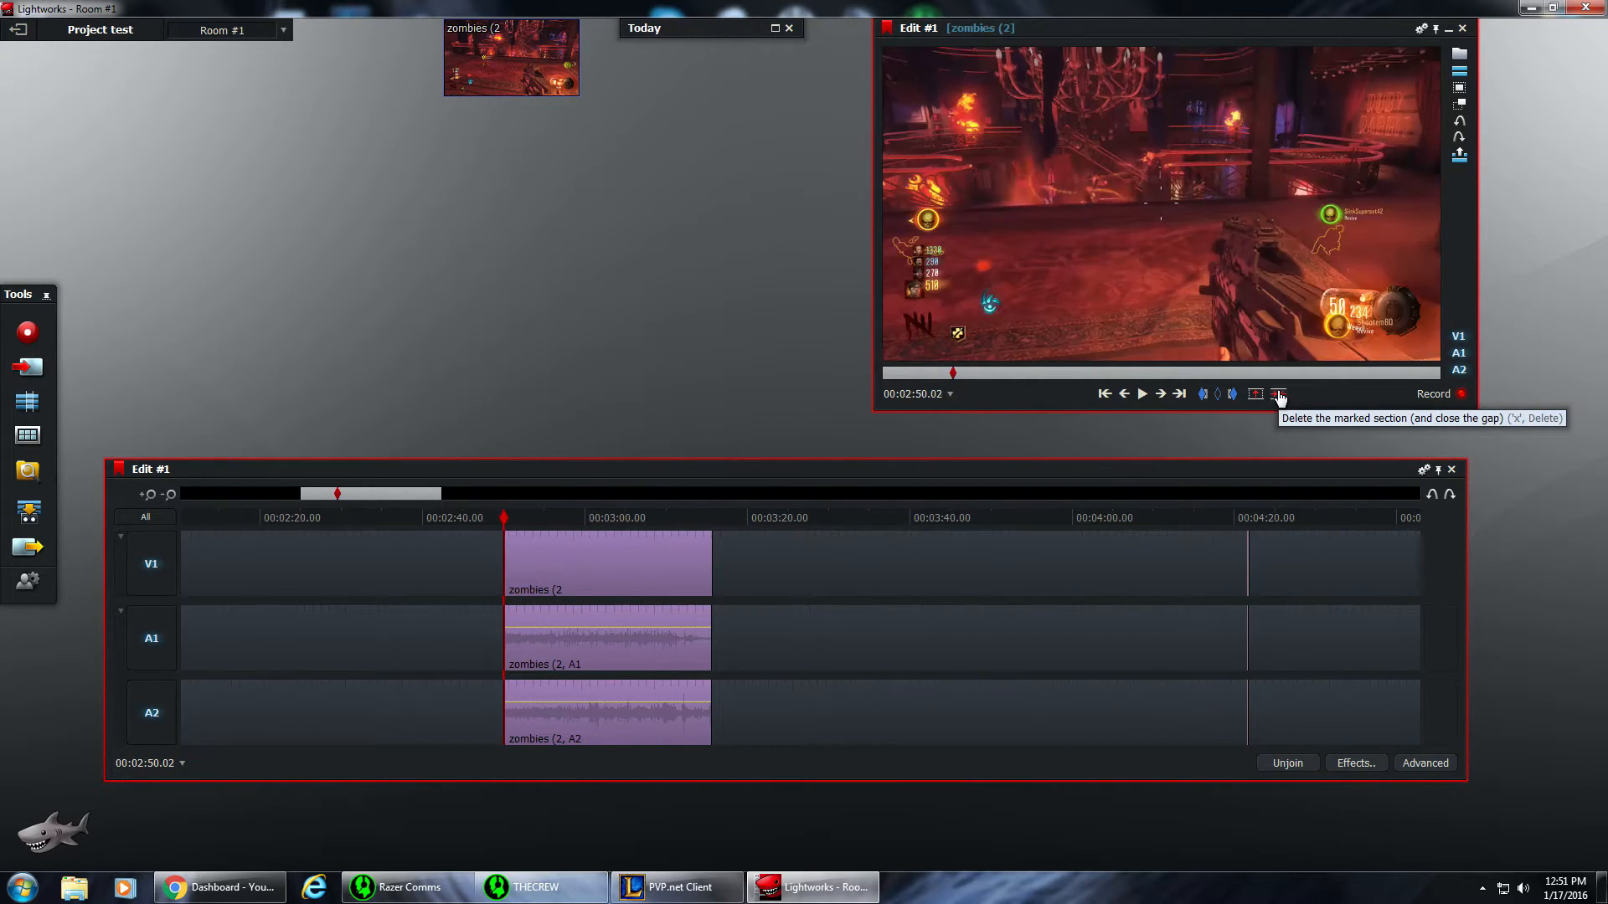
mouse_move(553, 509)
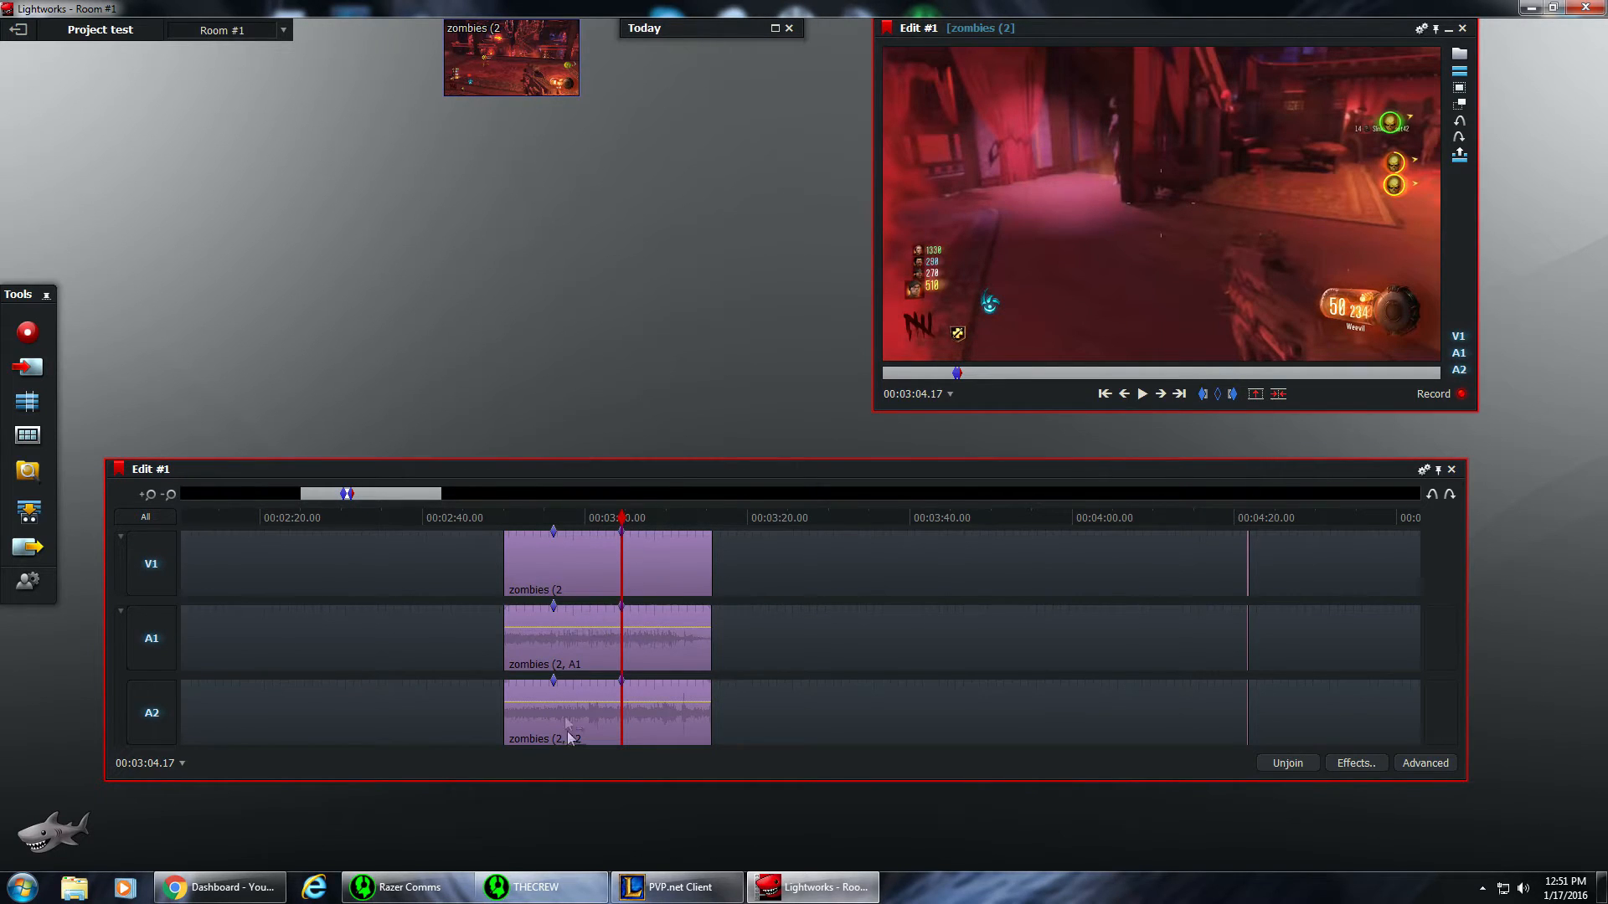
mouse_move(1277, 396)
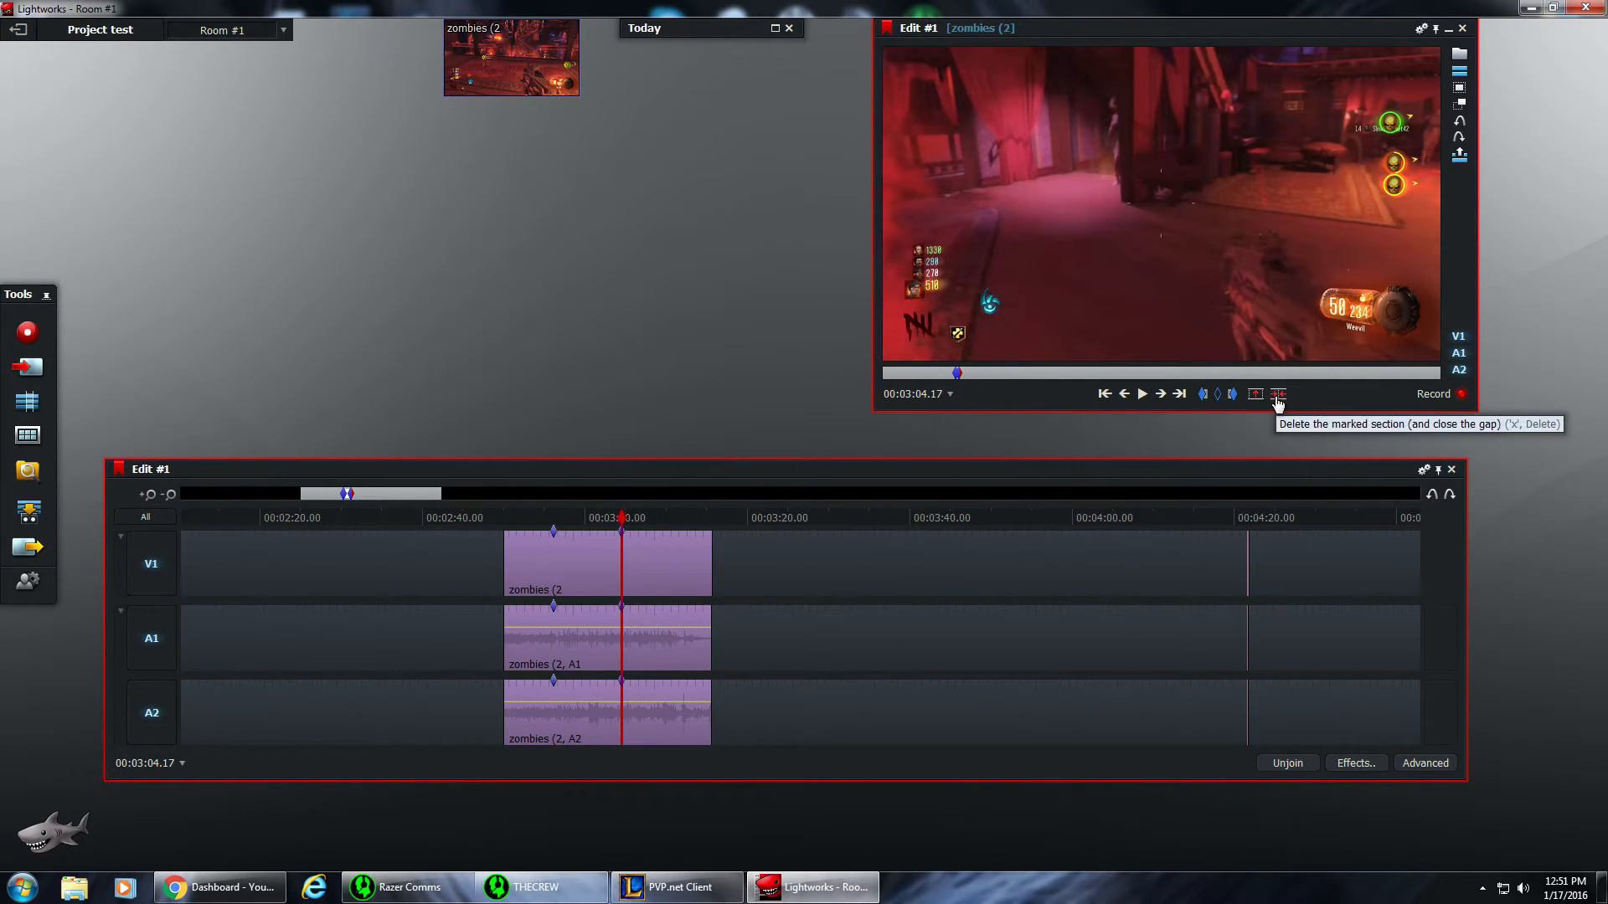
mouse_move(1256, 393)
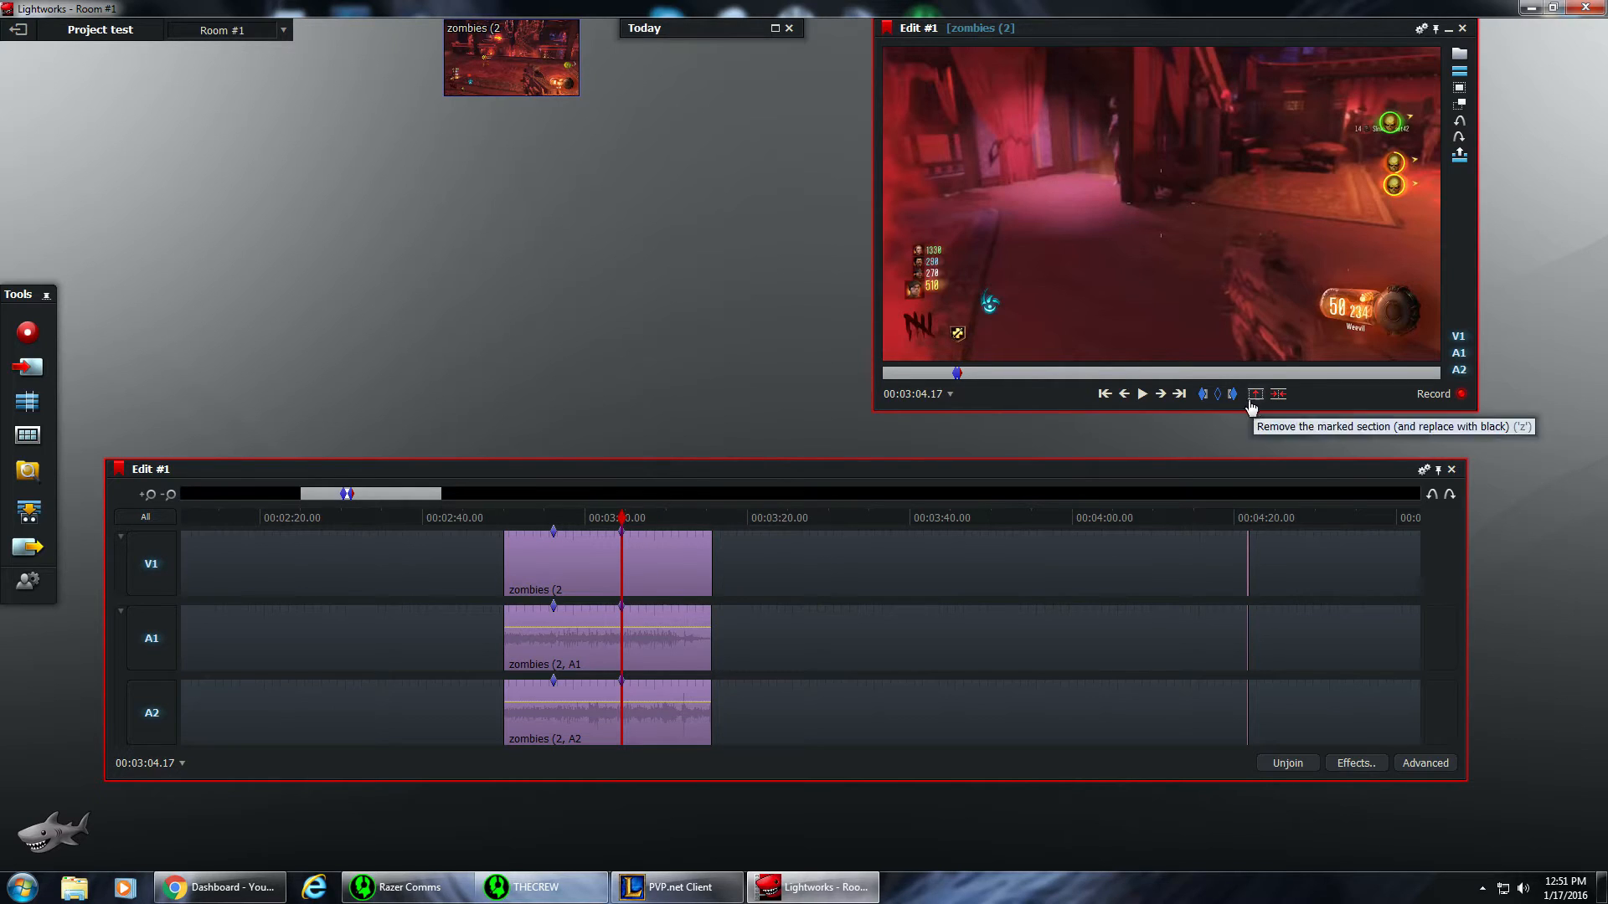
mouse_move(1279, 398)
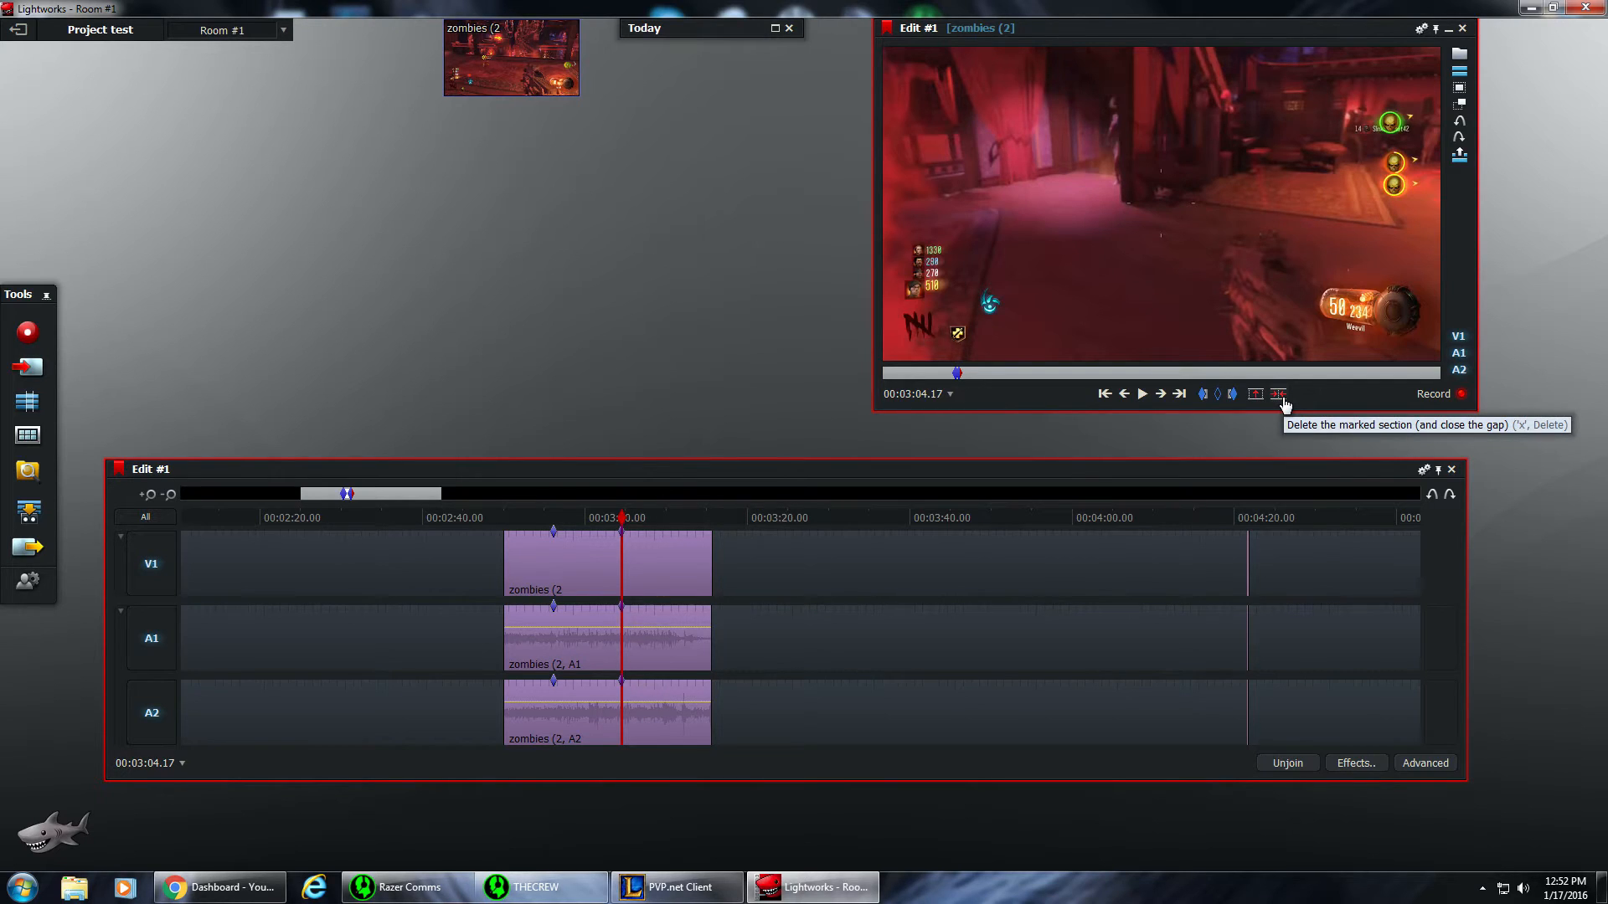
Delete the second marked section with the gap closed and preview the newly joined zombies pieces
click(1277, 393)
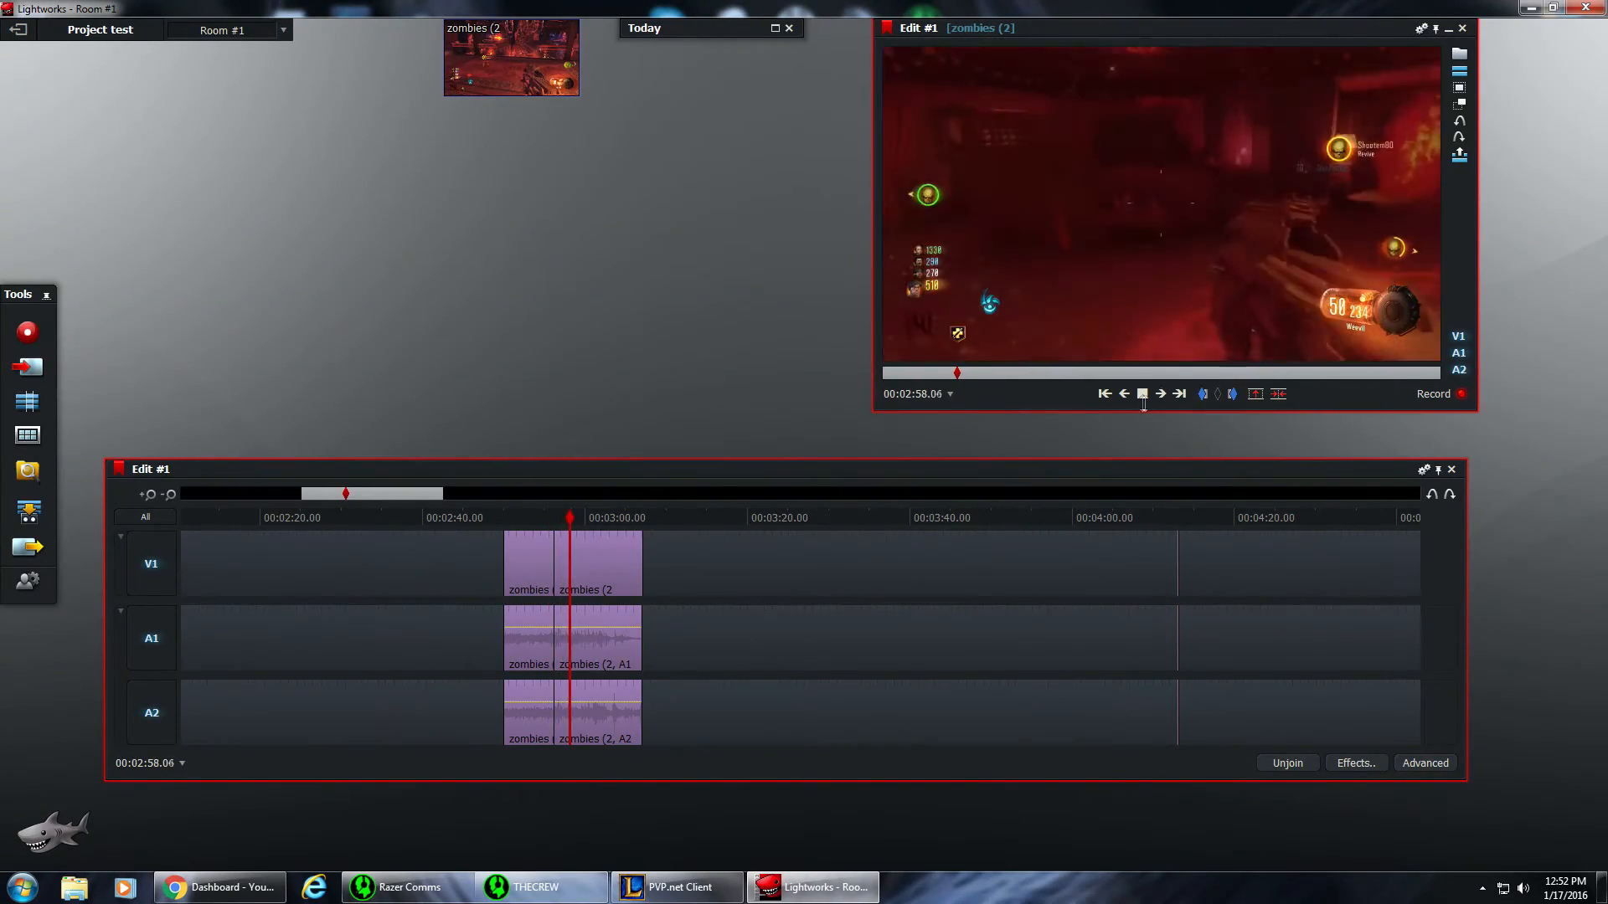
click(1143, 394)
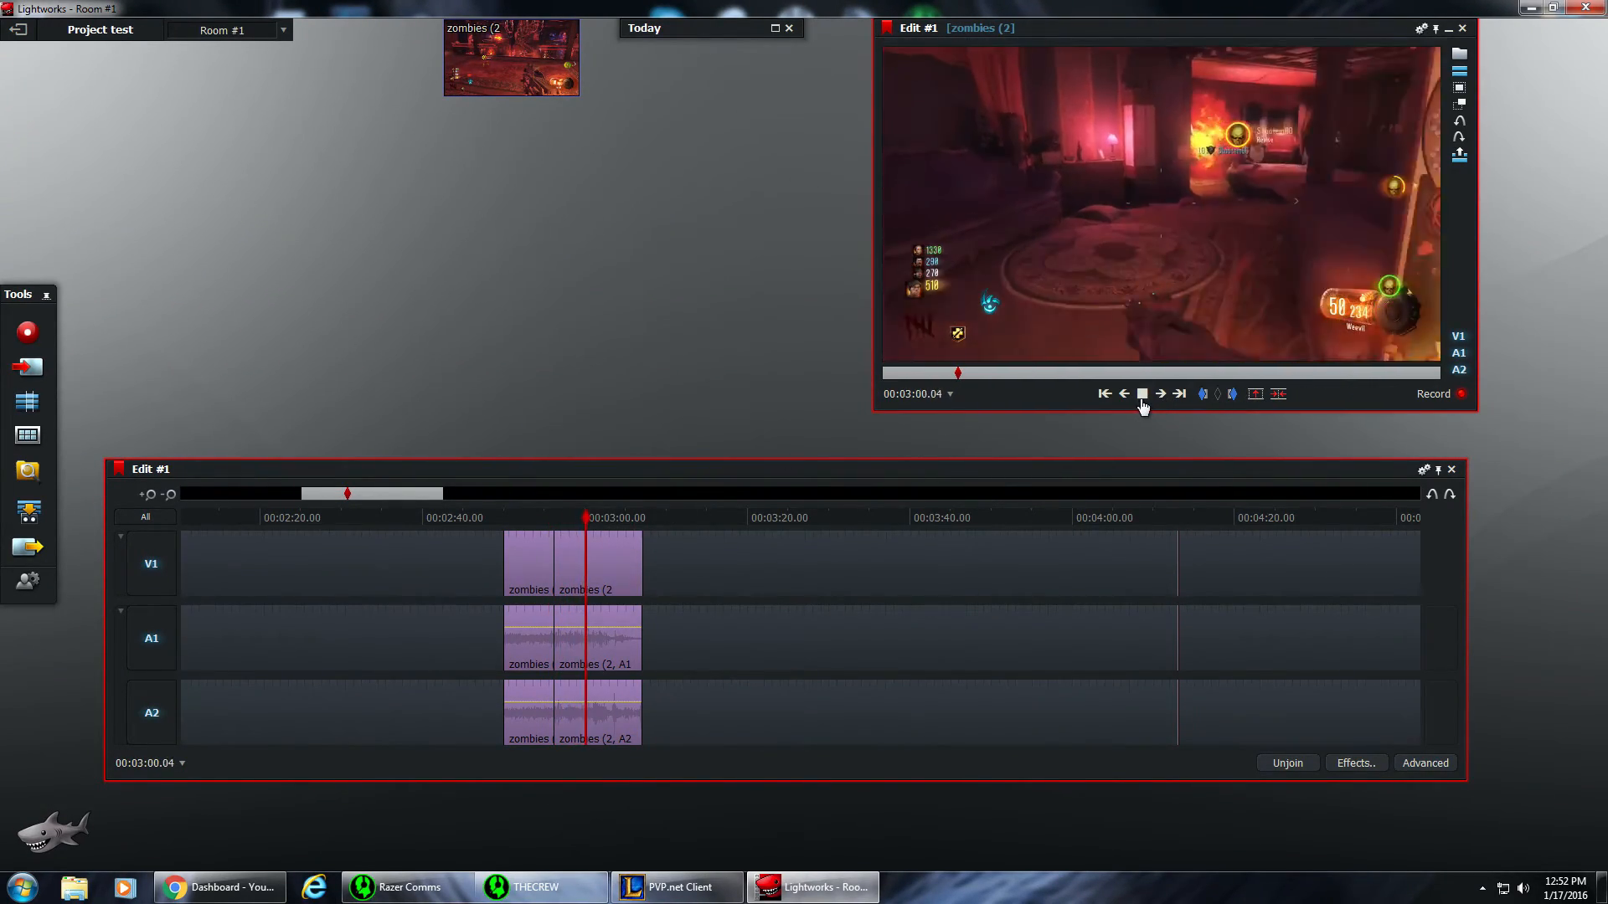
click(1142, 393)
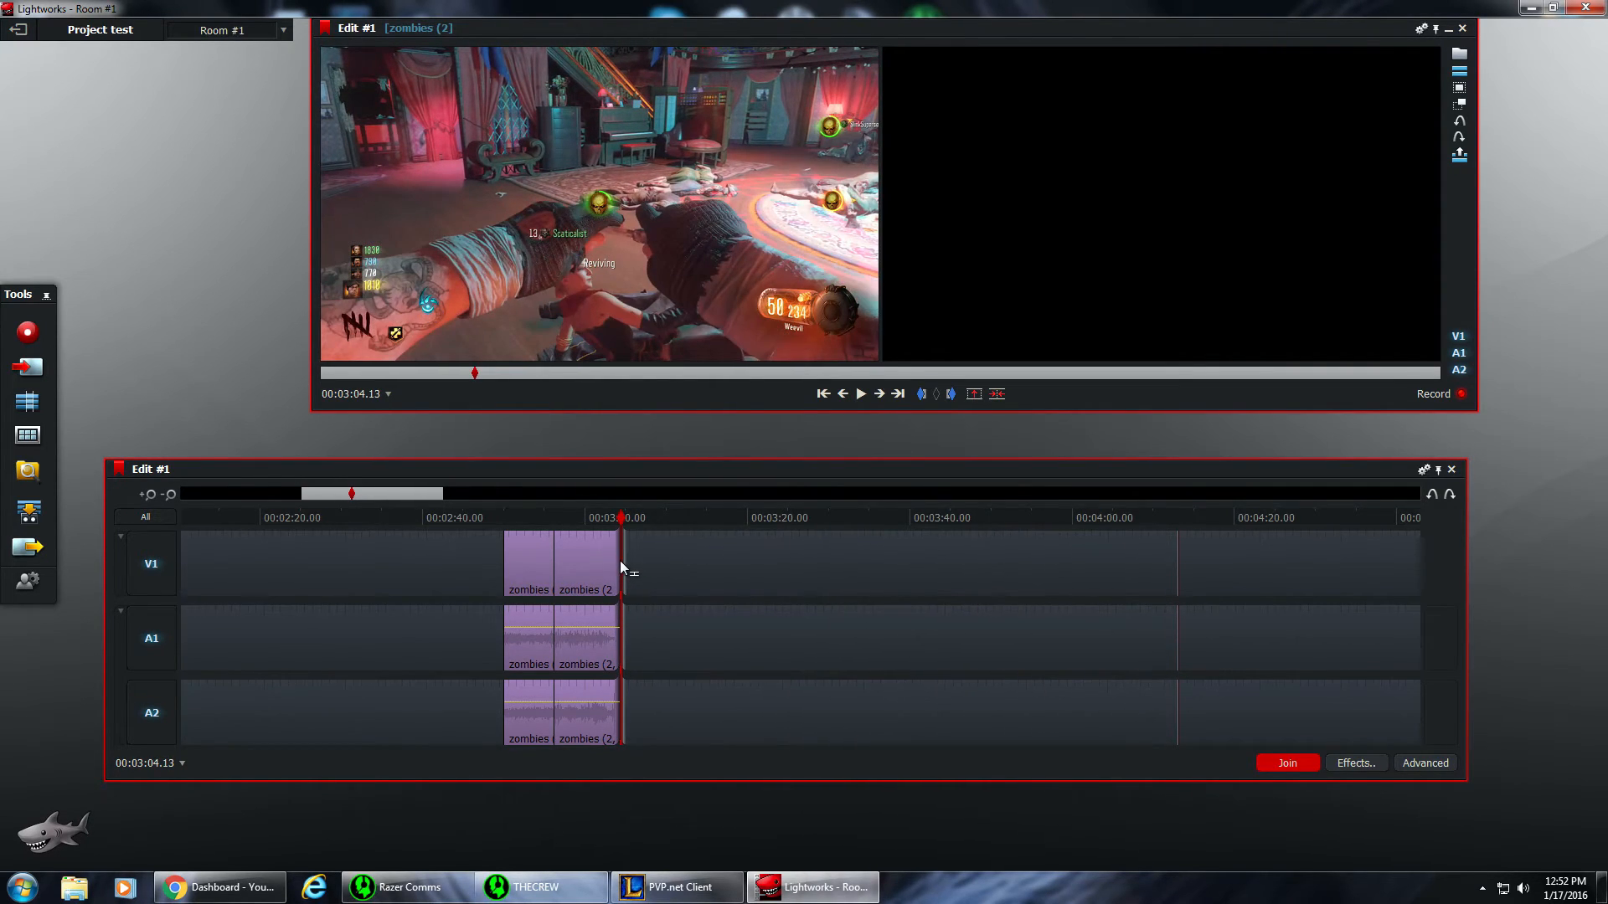
Finish trimming the second piece's end to 00:03:04.13 and check the join up to 00:03:05
click(1287, 764)
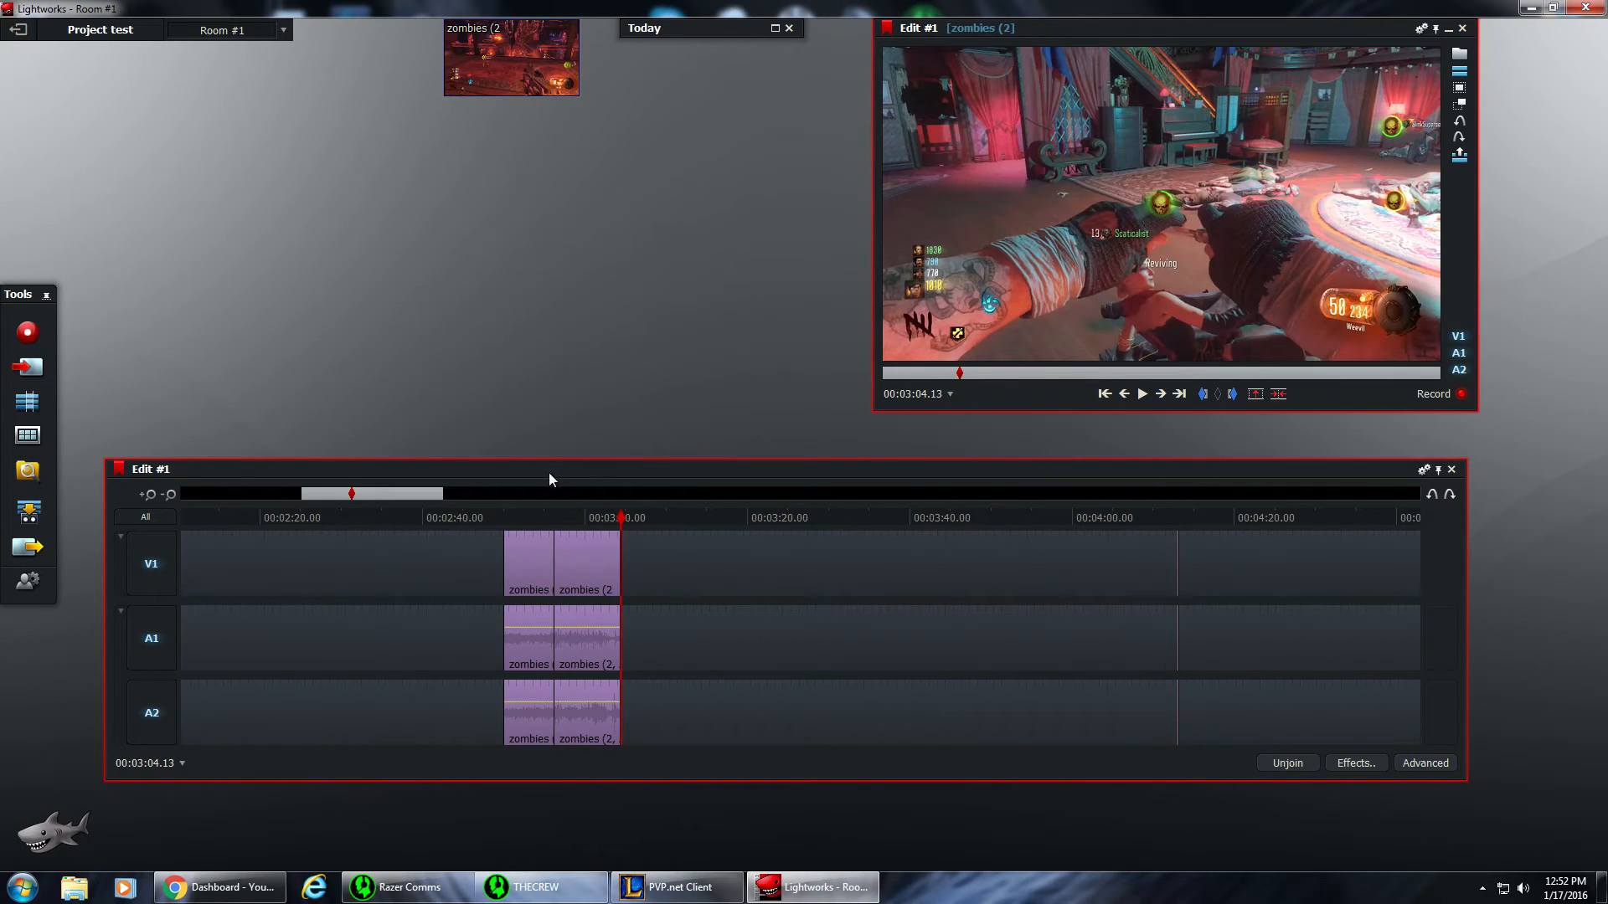
click(559, 518)
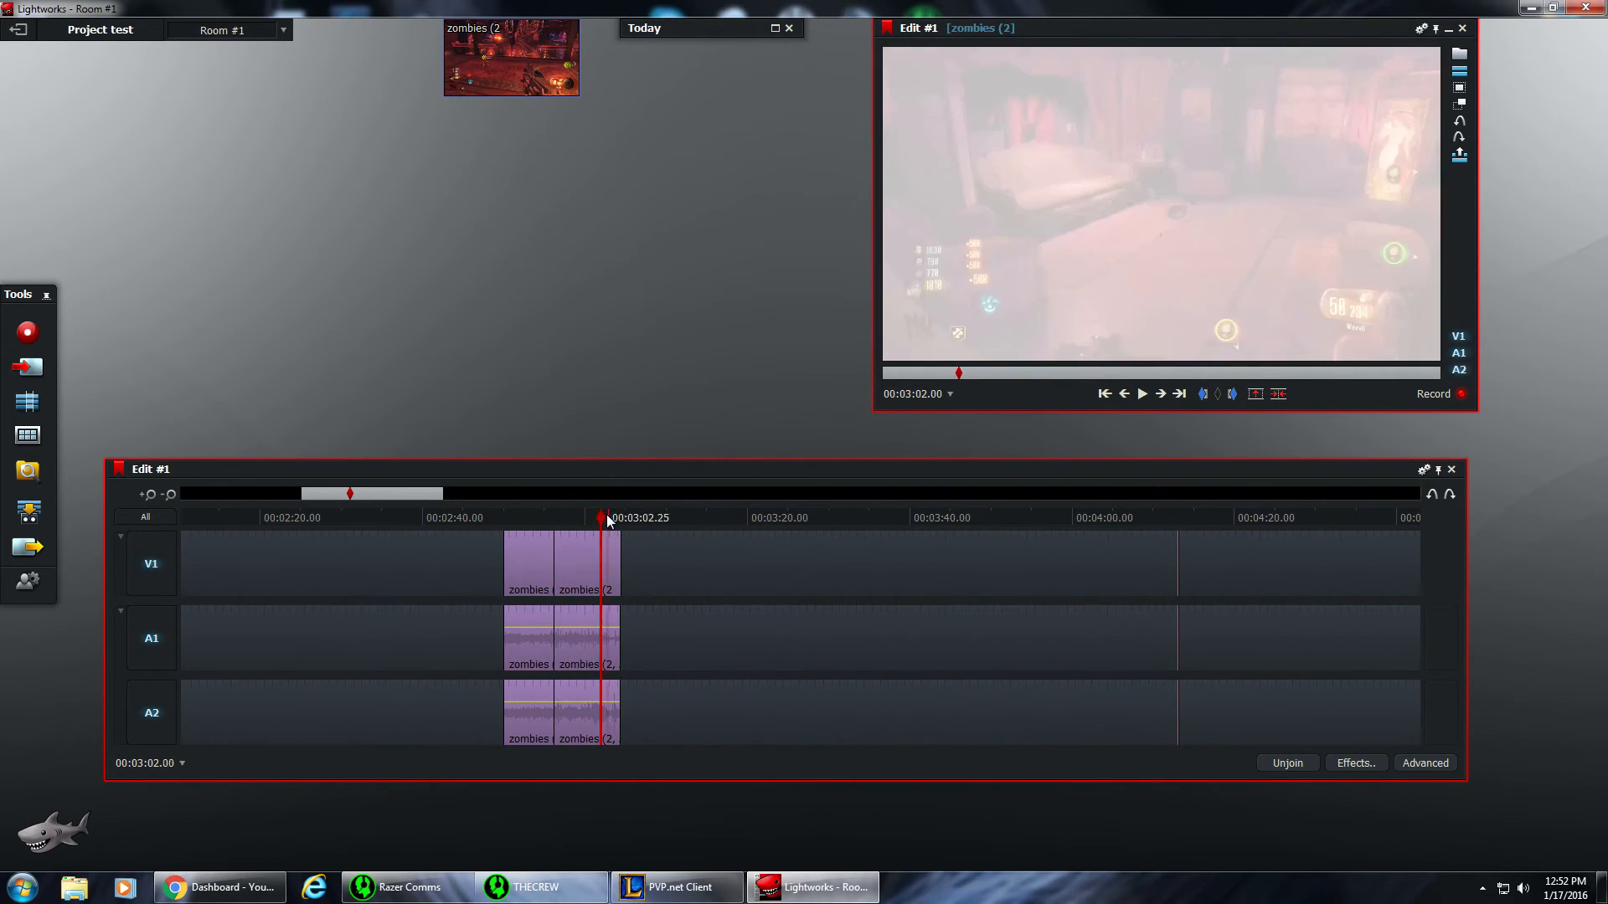
click(1142, 394)
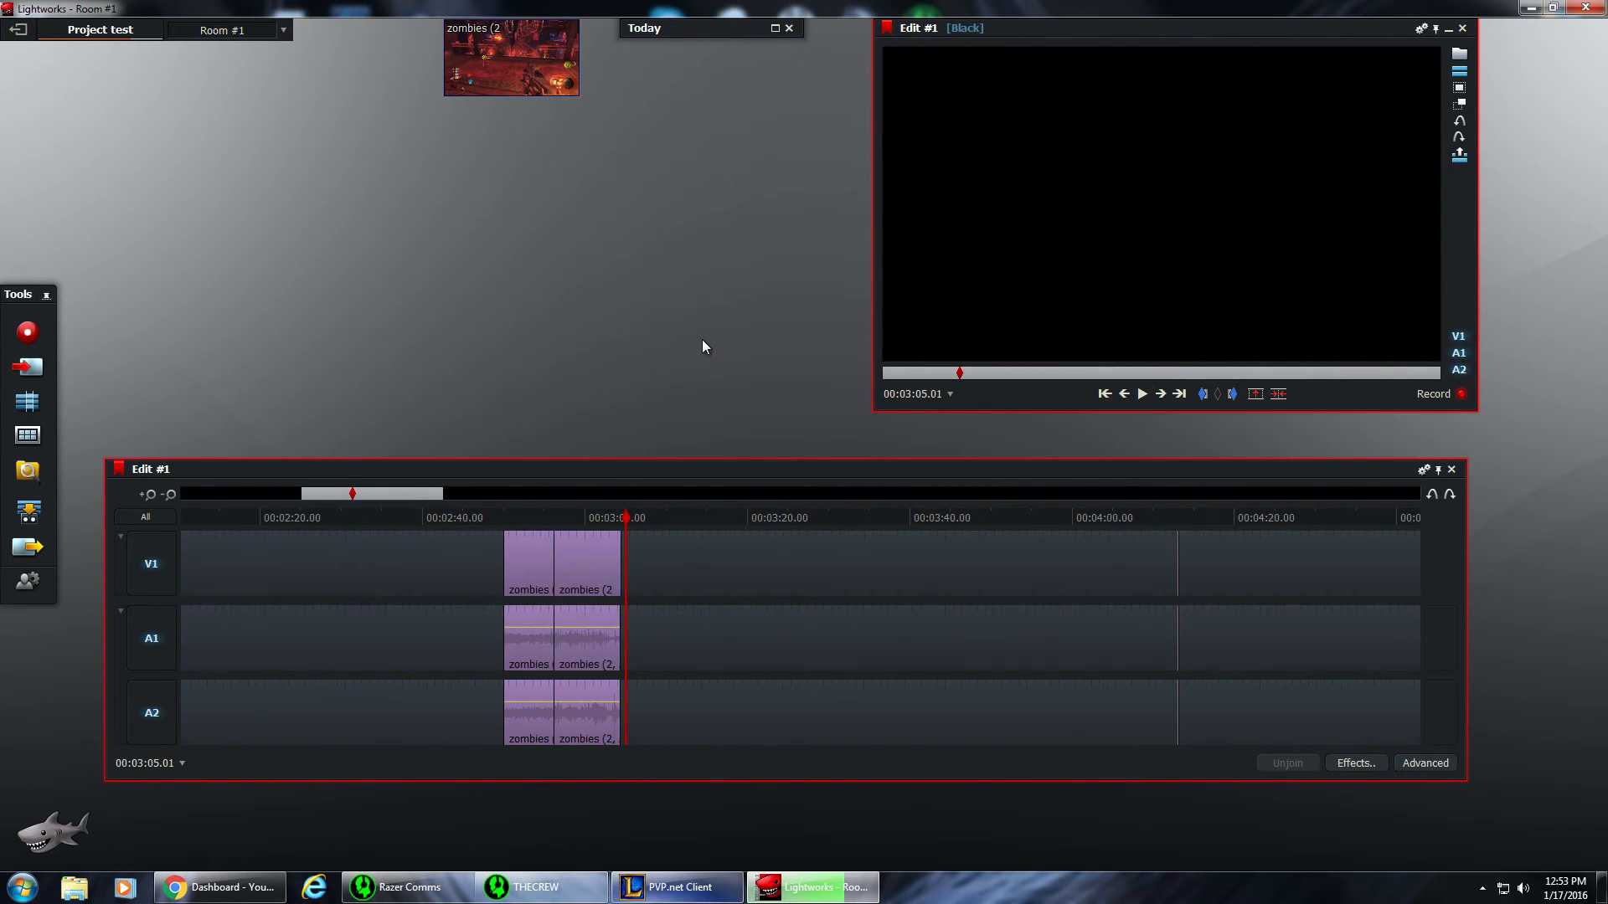
mouse_move(643, 519)
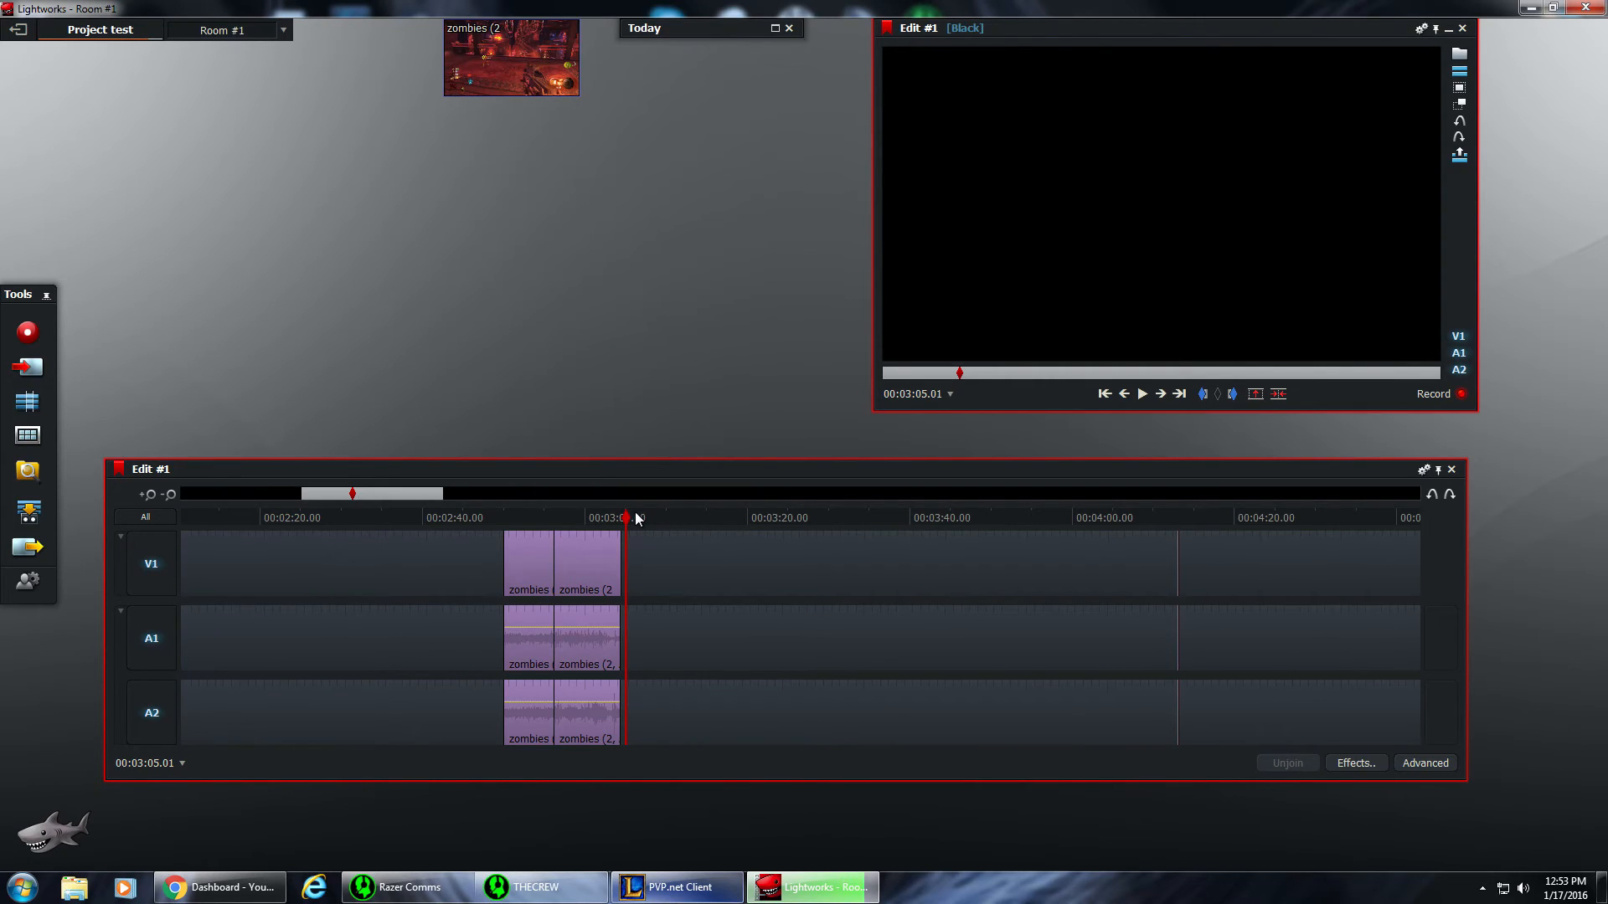
mouse_move(584, 533)
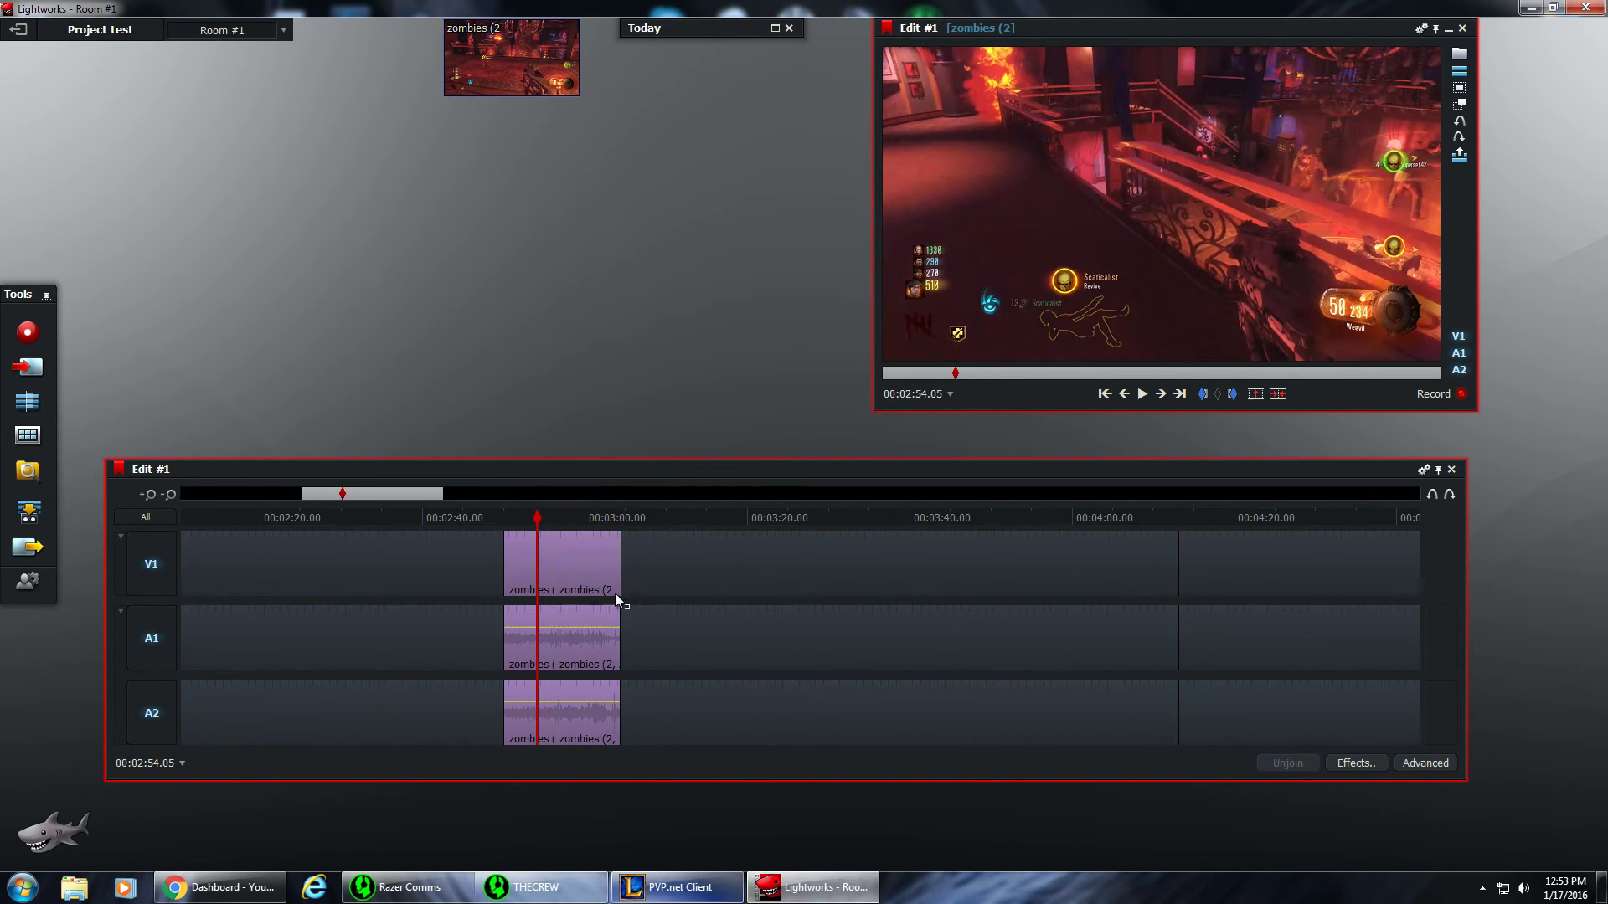
mouse_move(635, 610)
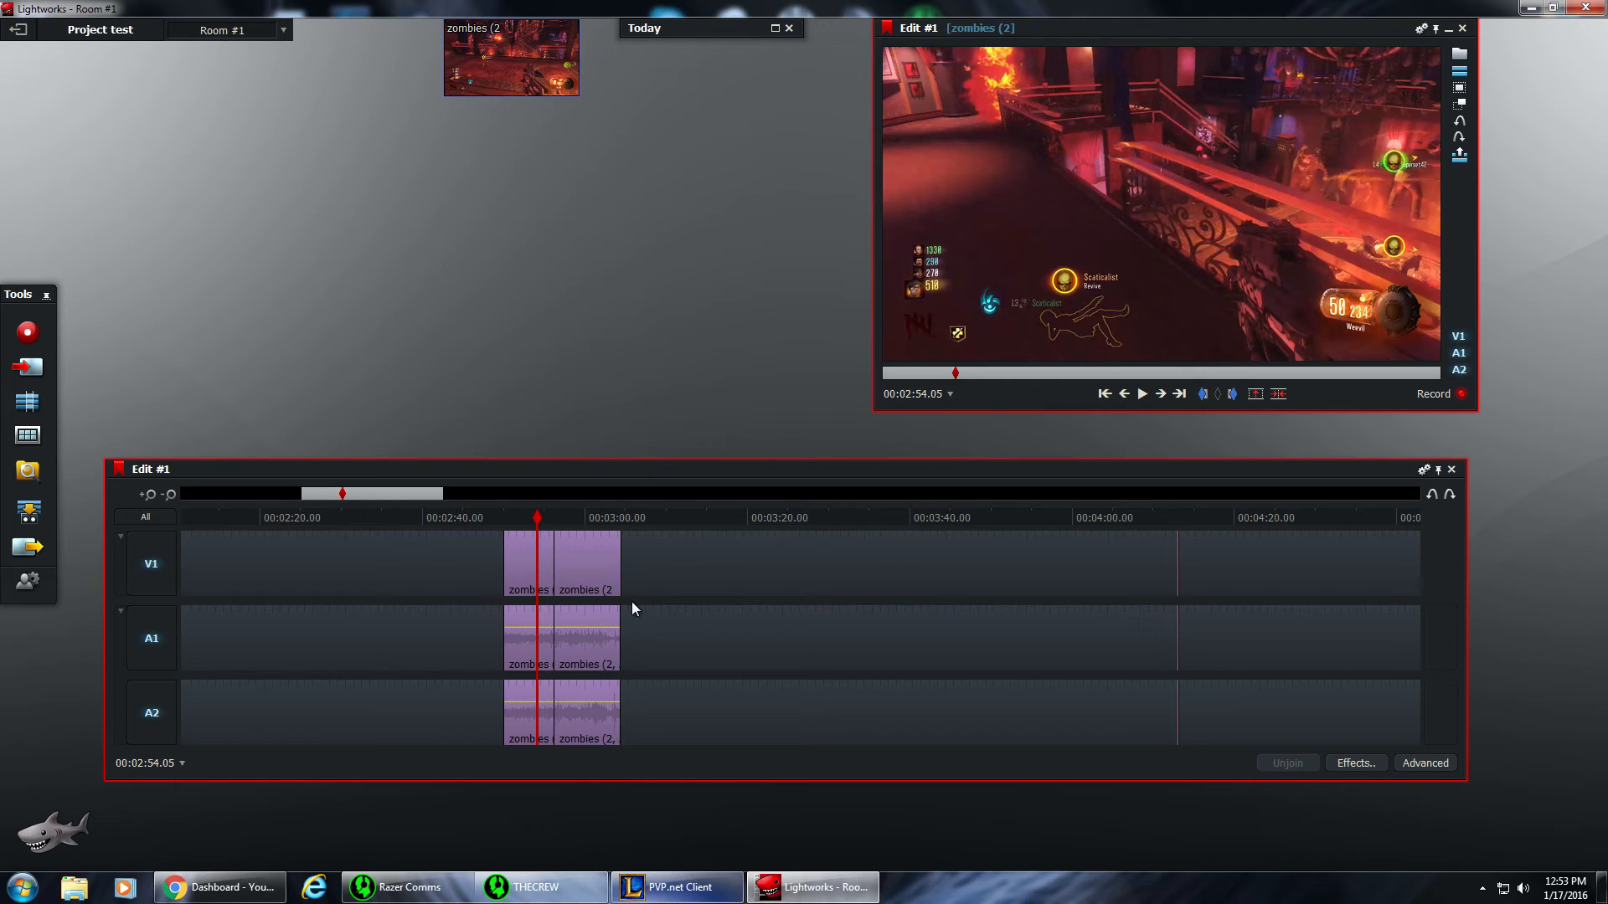
mouse_move(1086, 746)
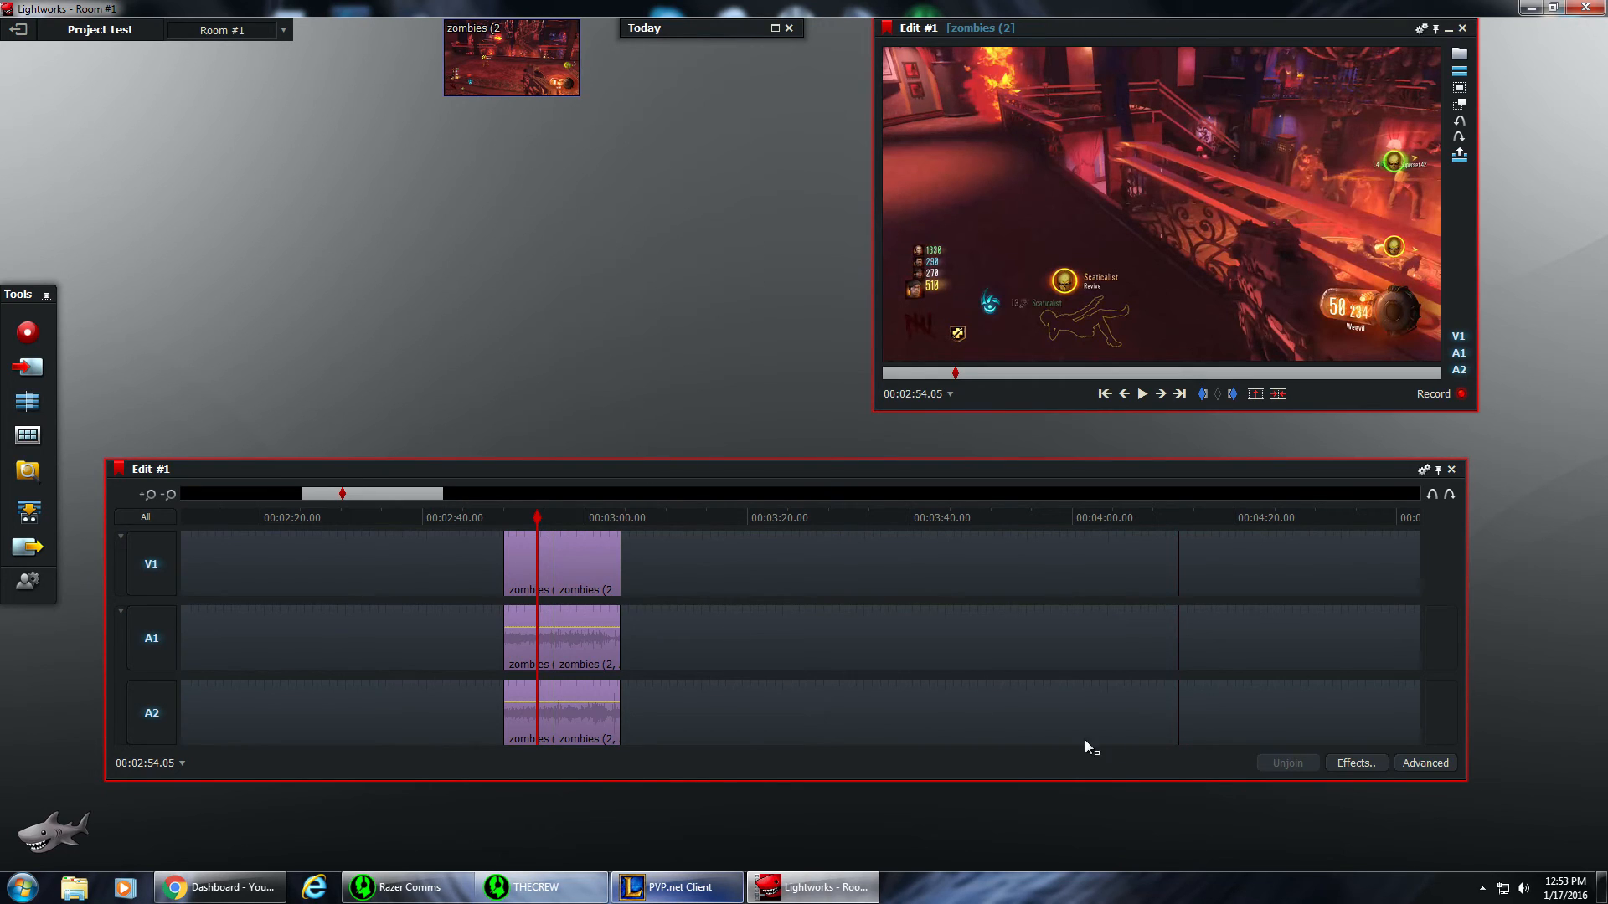
Bring up the Add Effects panel listing Video Mixes transitions like Dissolve, Push and Wipe
click(1356, 764)
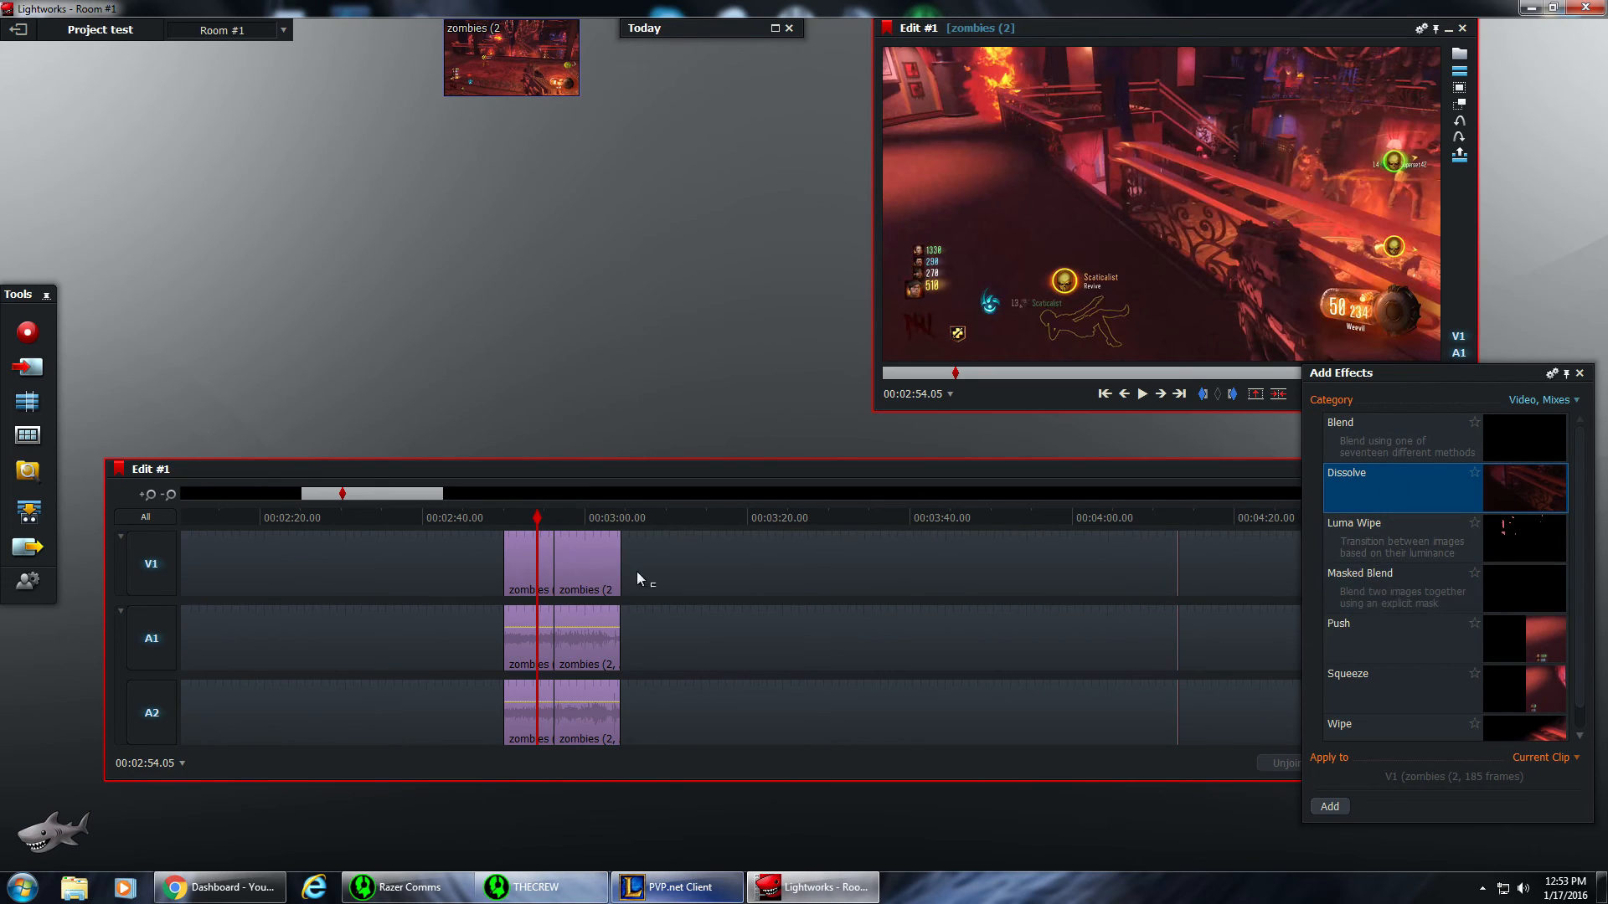
mouse_move(807, 747)
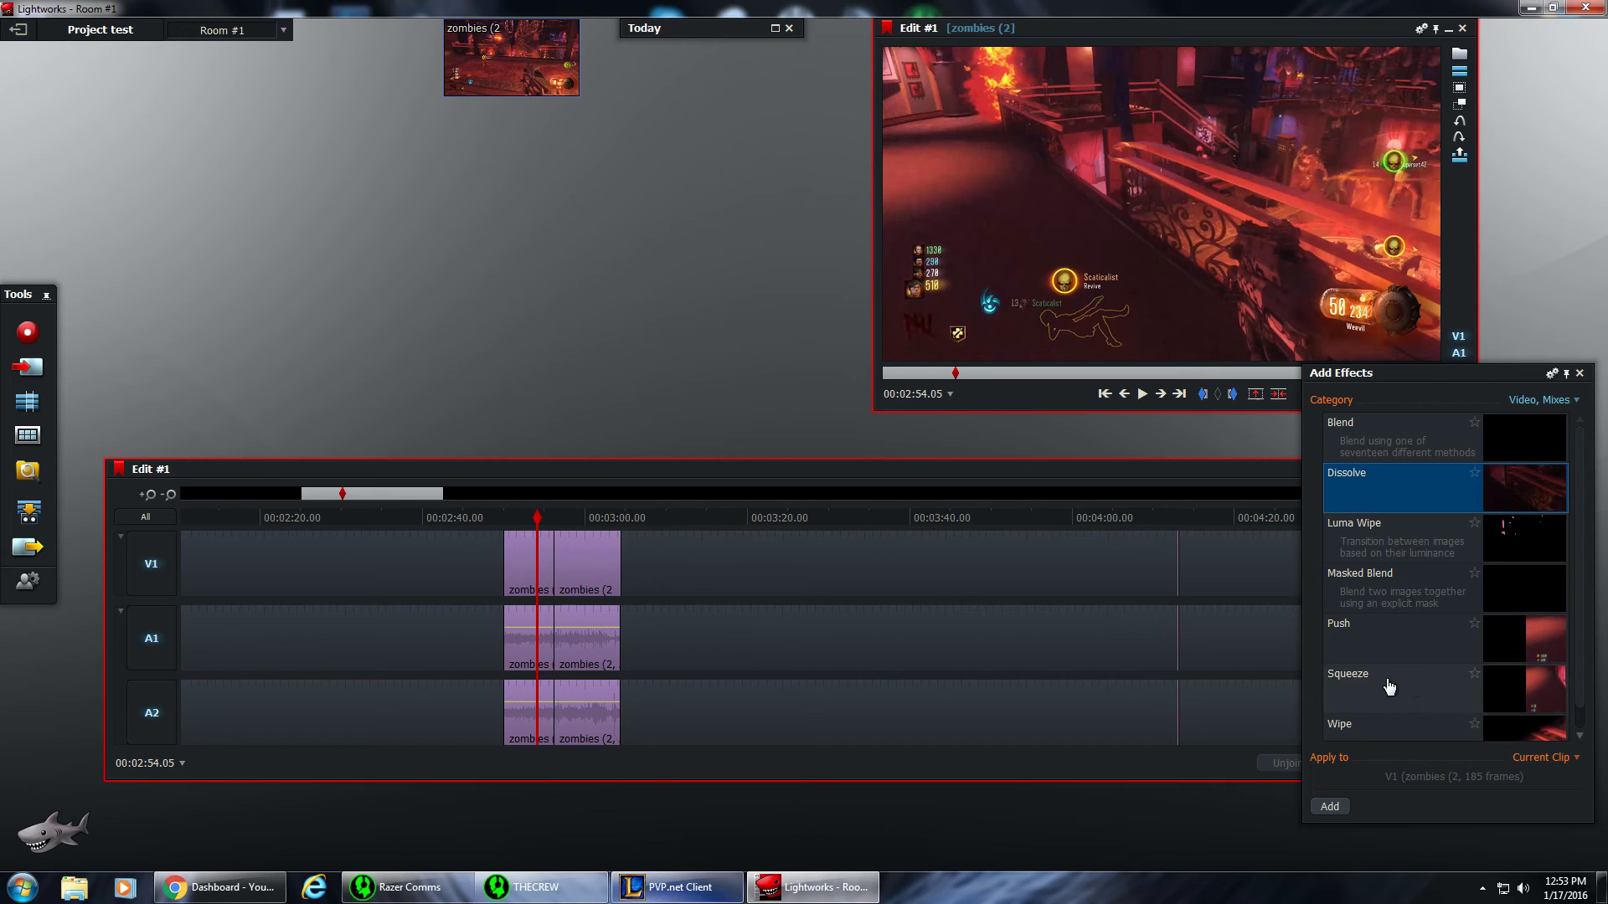
mouse_move(1408, 589)
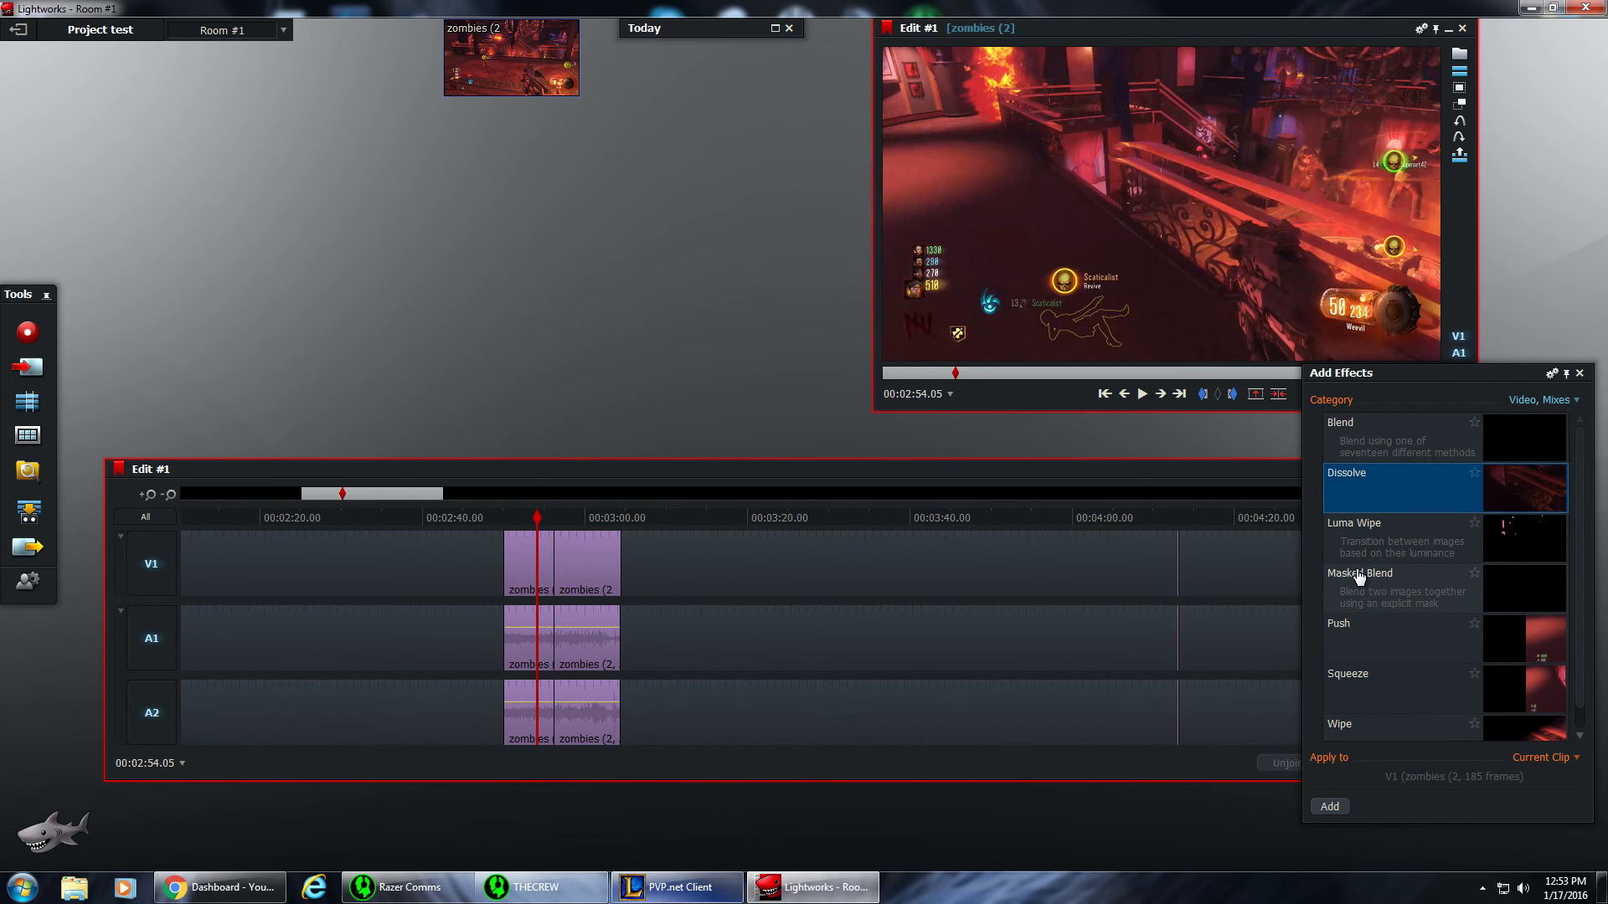
mouse_move(995, 452)
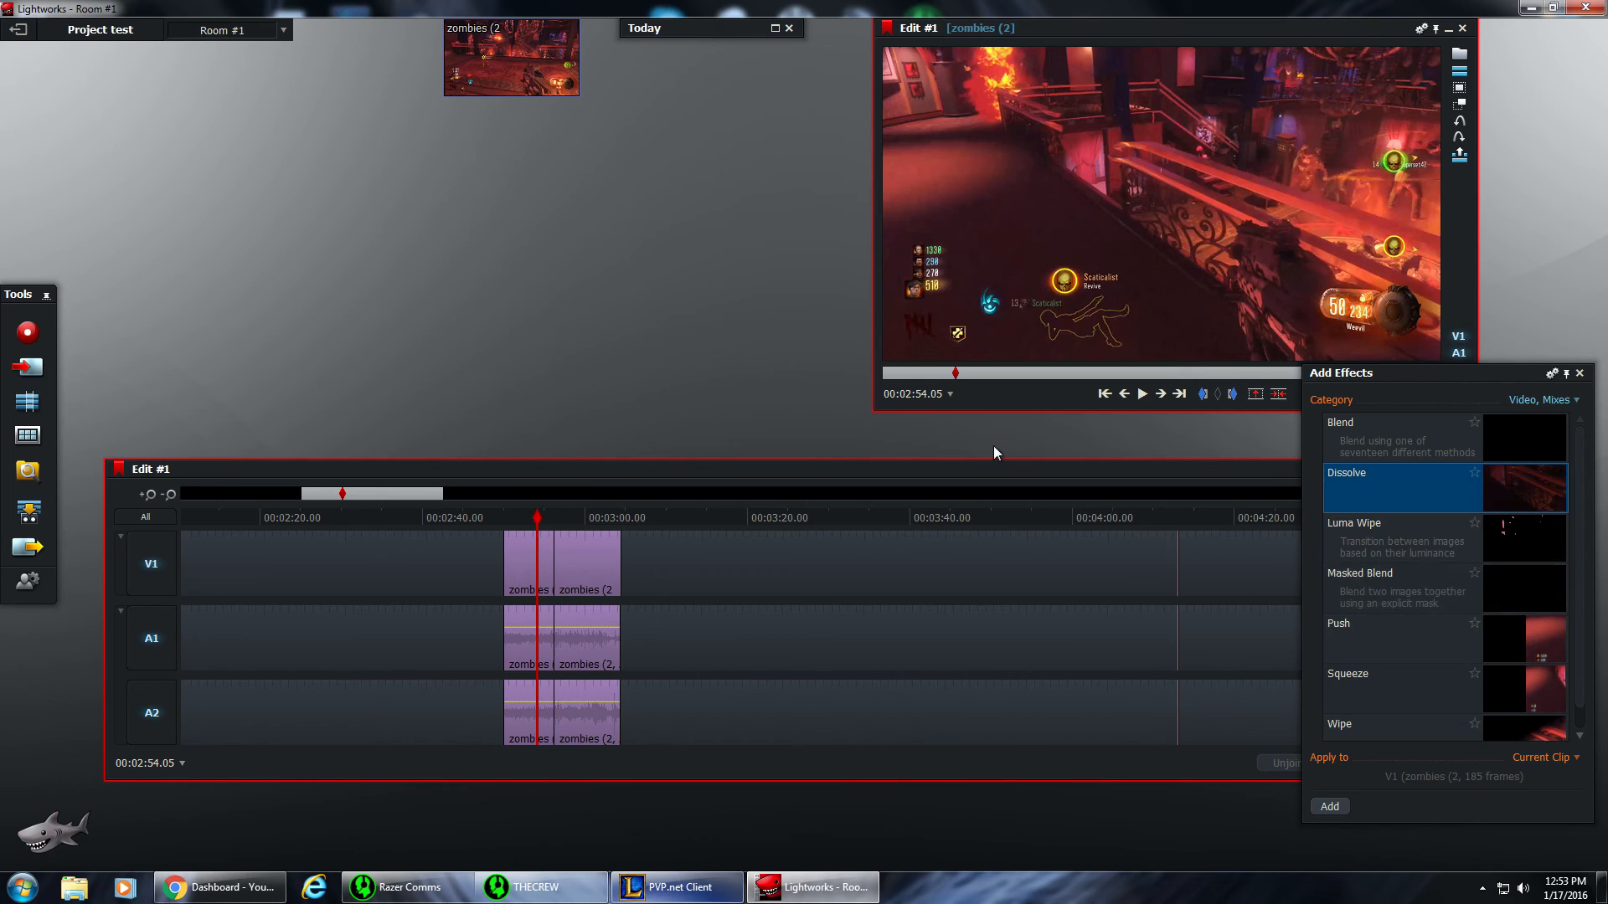
mouse_move(1385, 764)
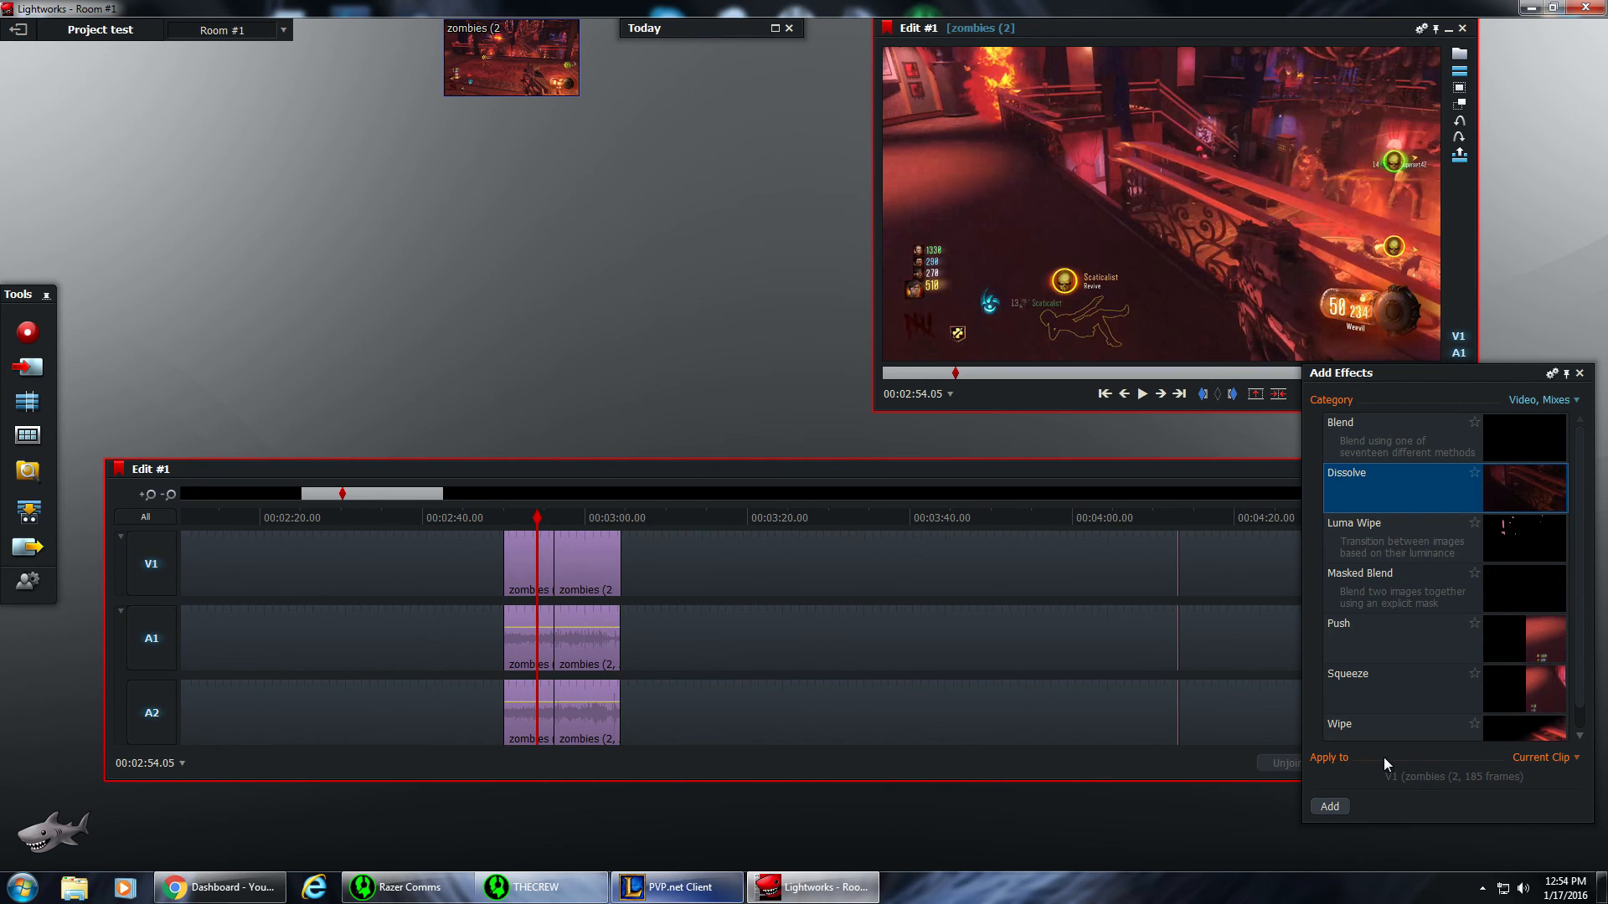
mouse_move(1018, 653)
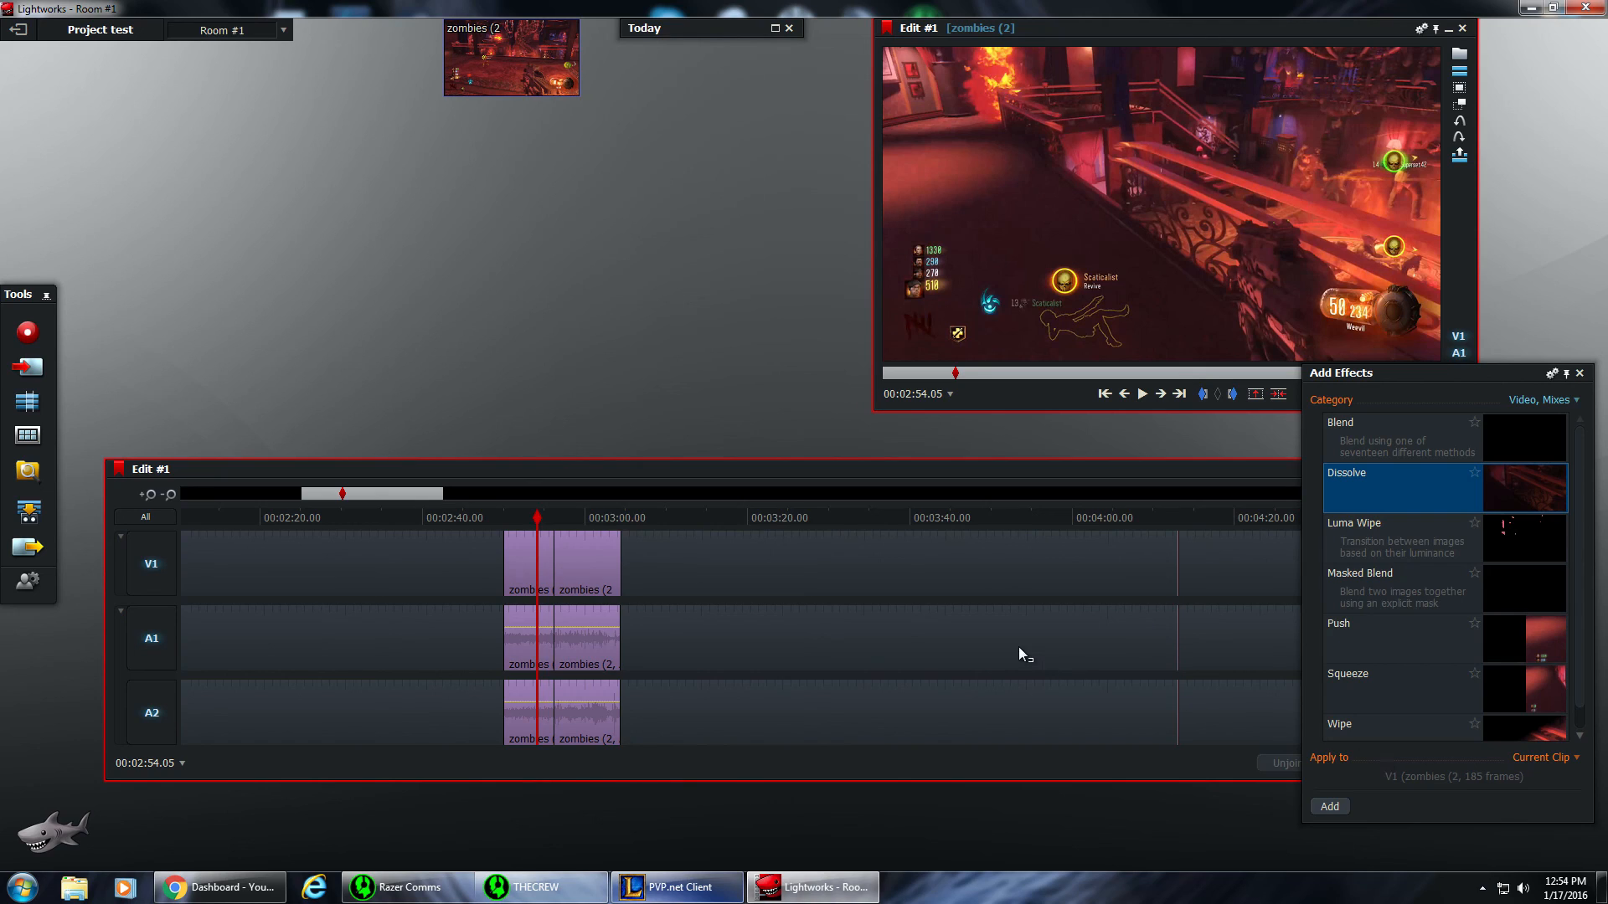